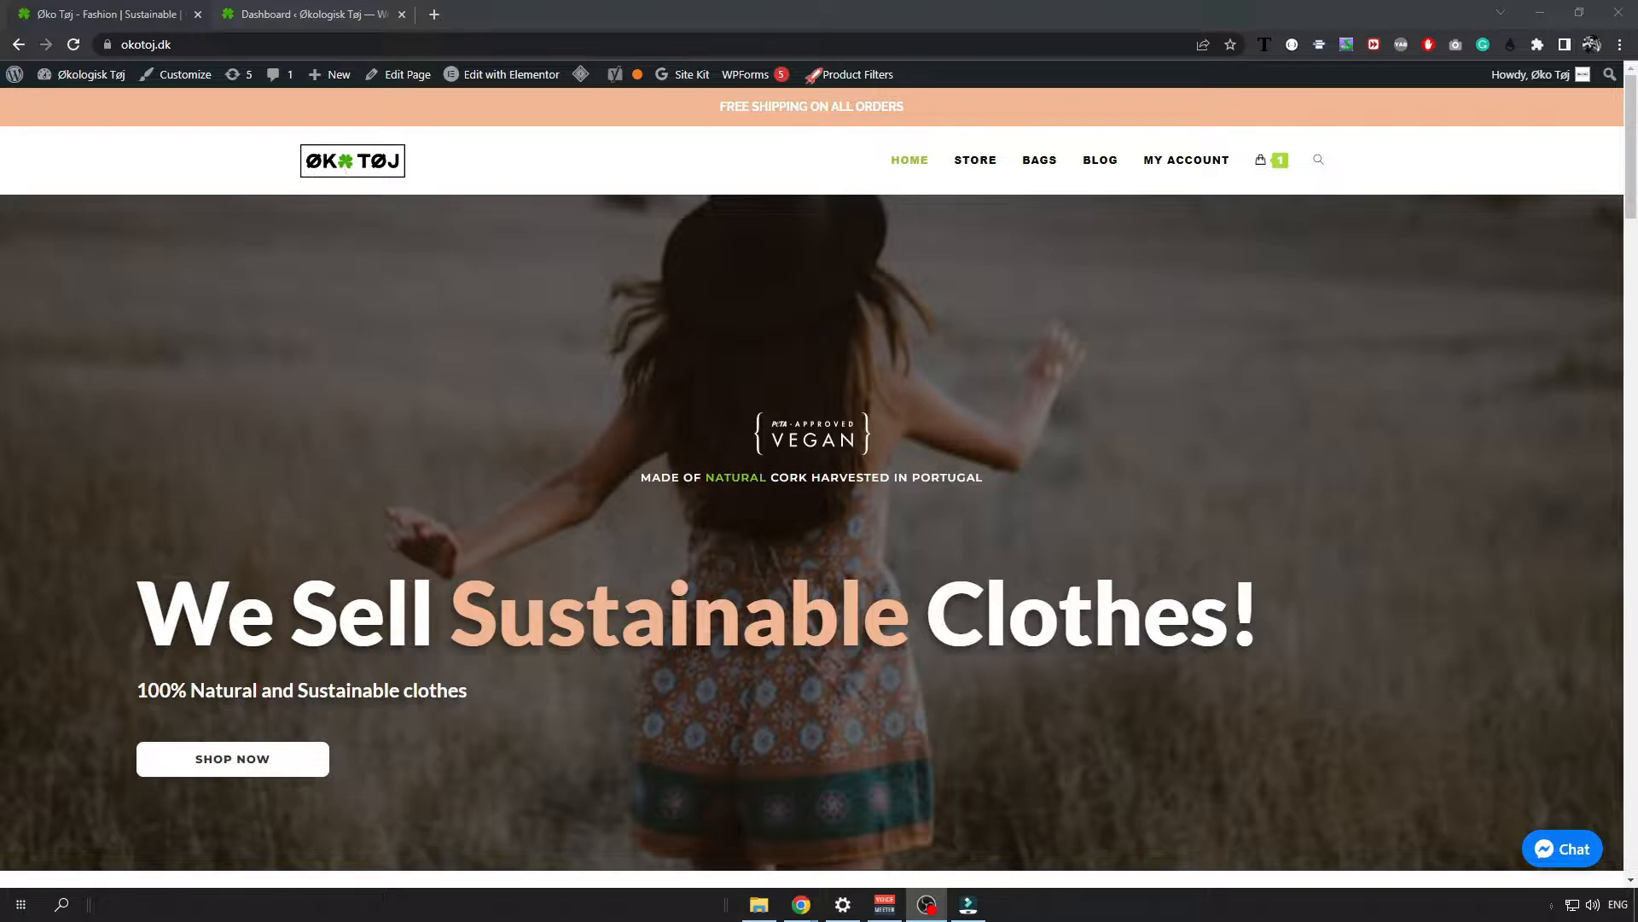
mouse_move(1039, 154)
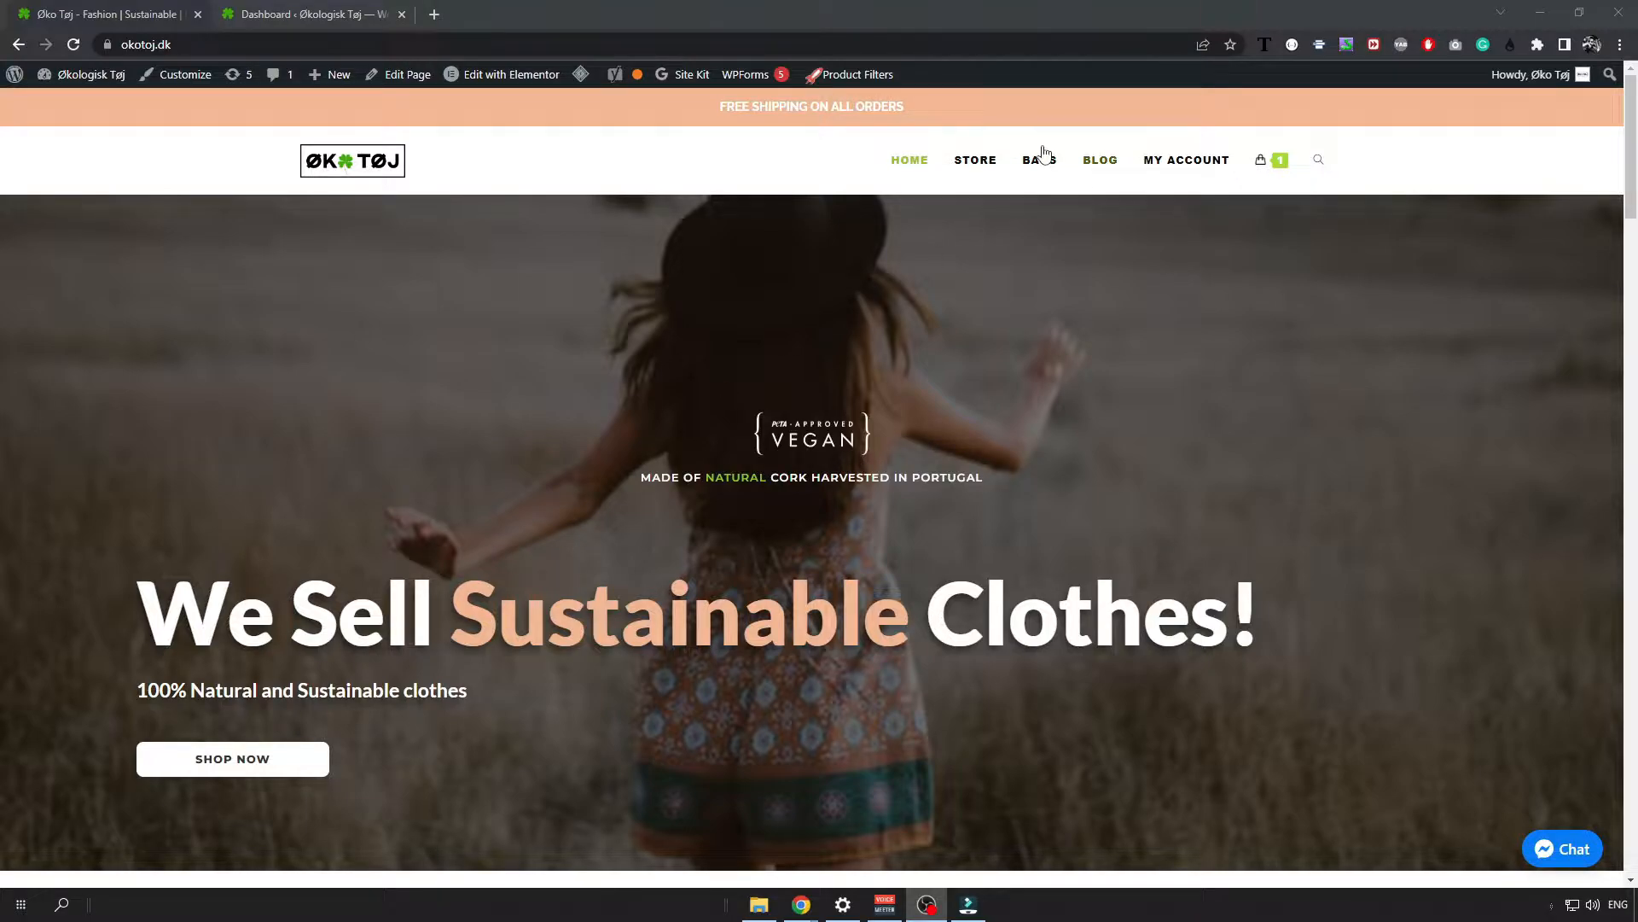
mouse_move(972, 159)
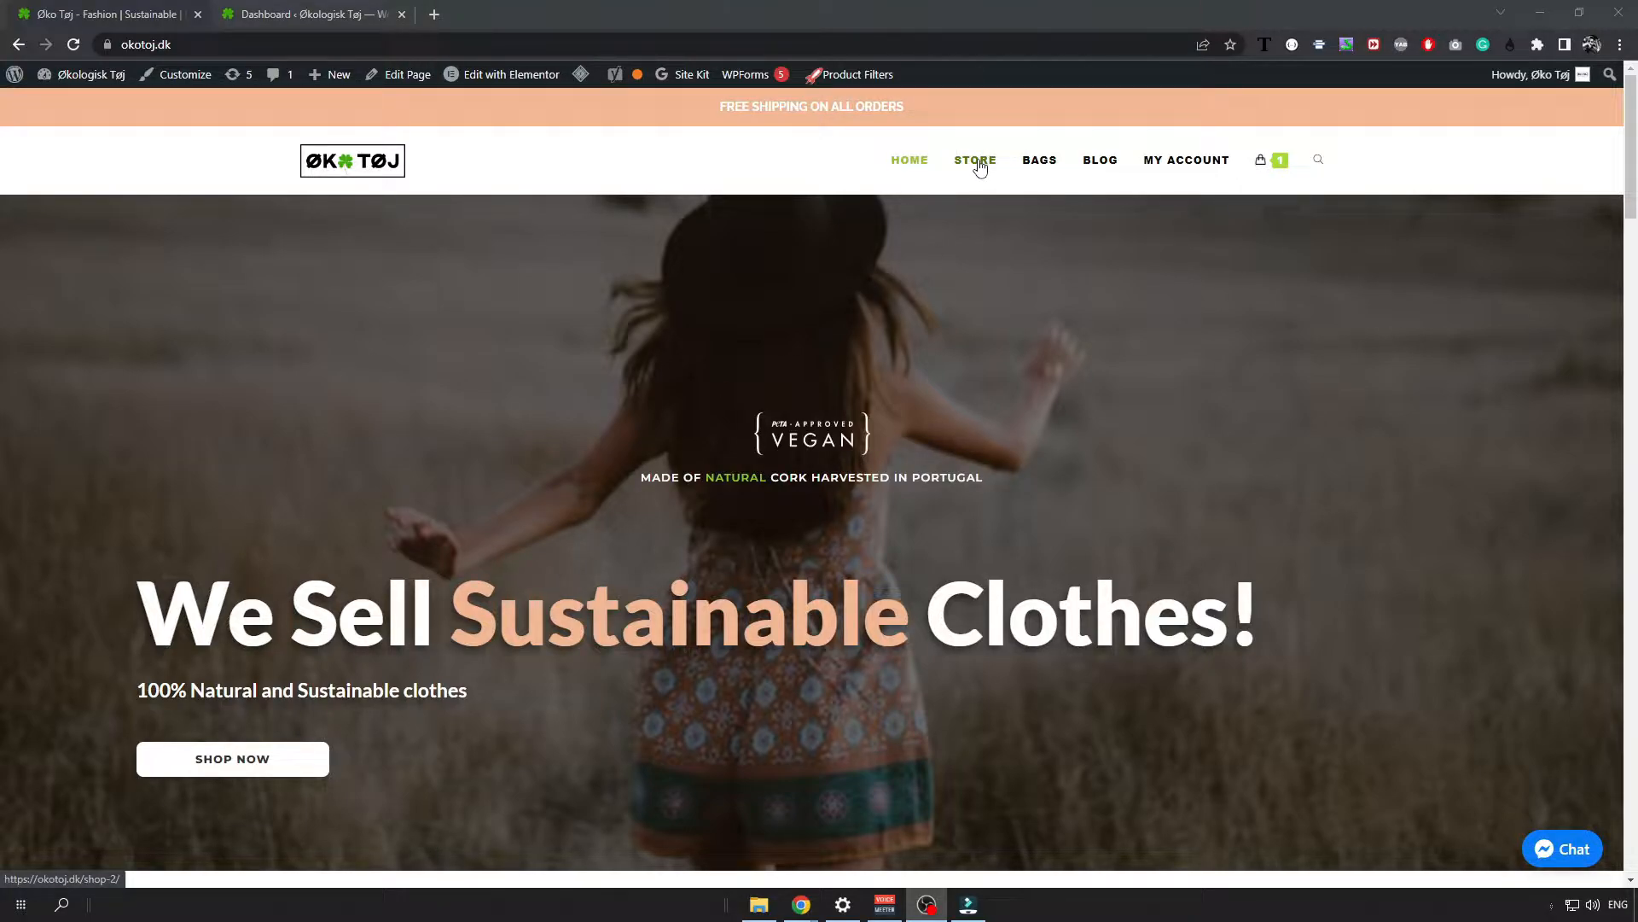
- From the okotoj.dk home page, show the STORE page listing all products with DKK prices
left_click(974, 159)
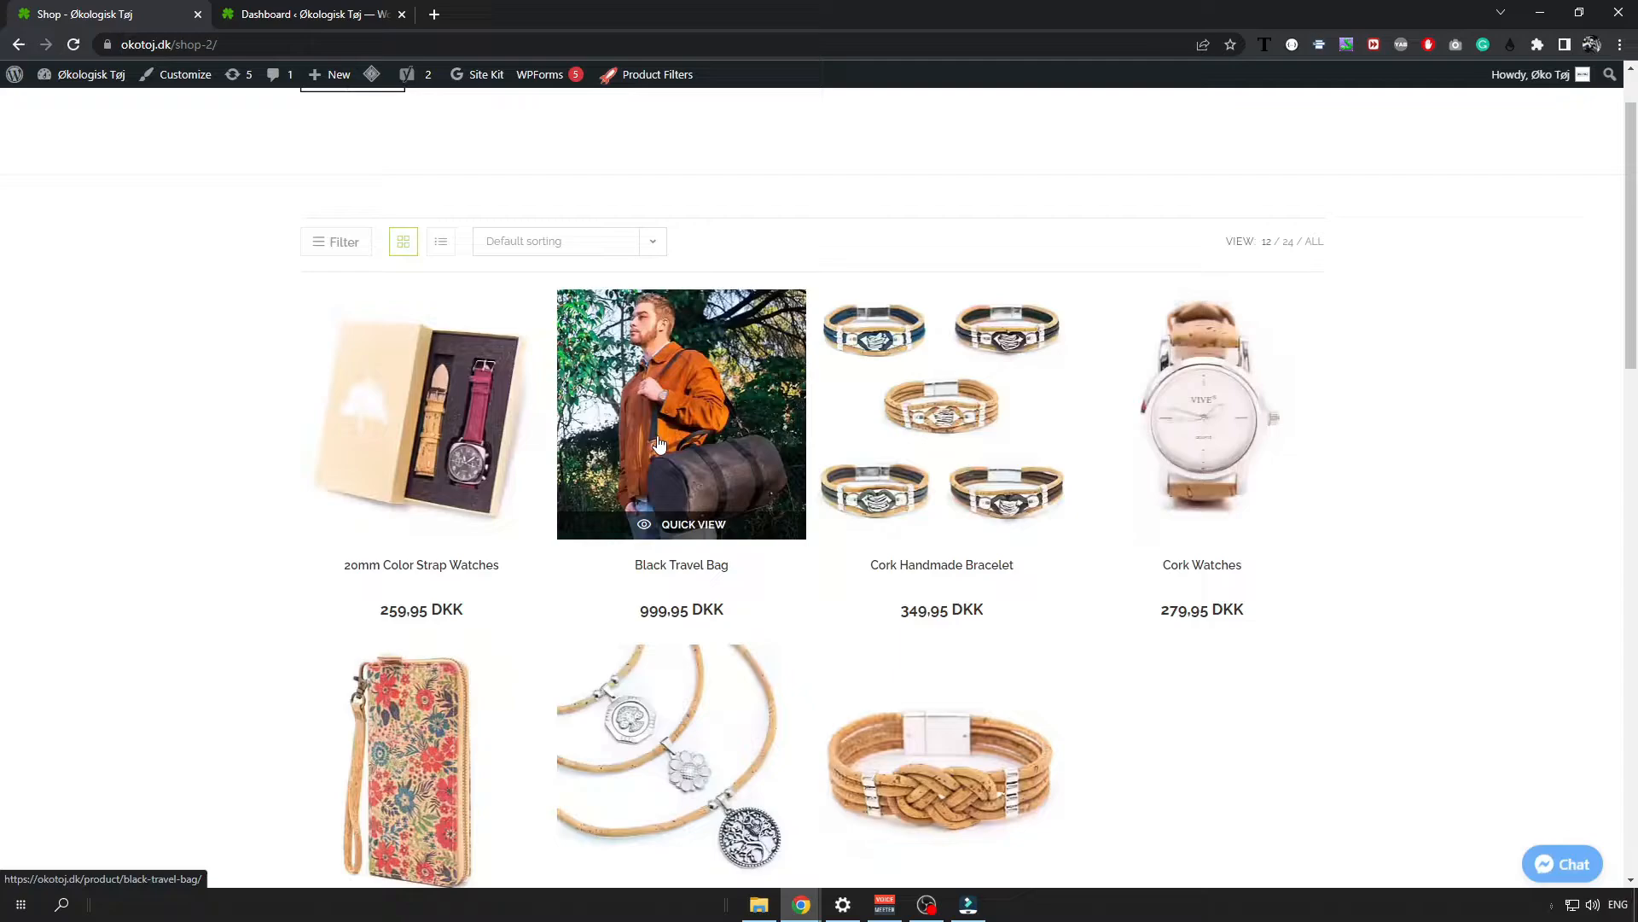
scroll("up", 3)
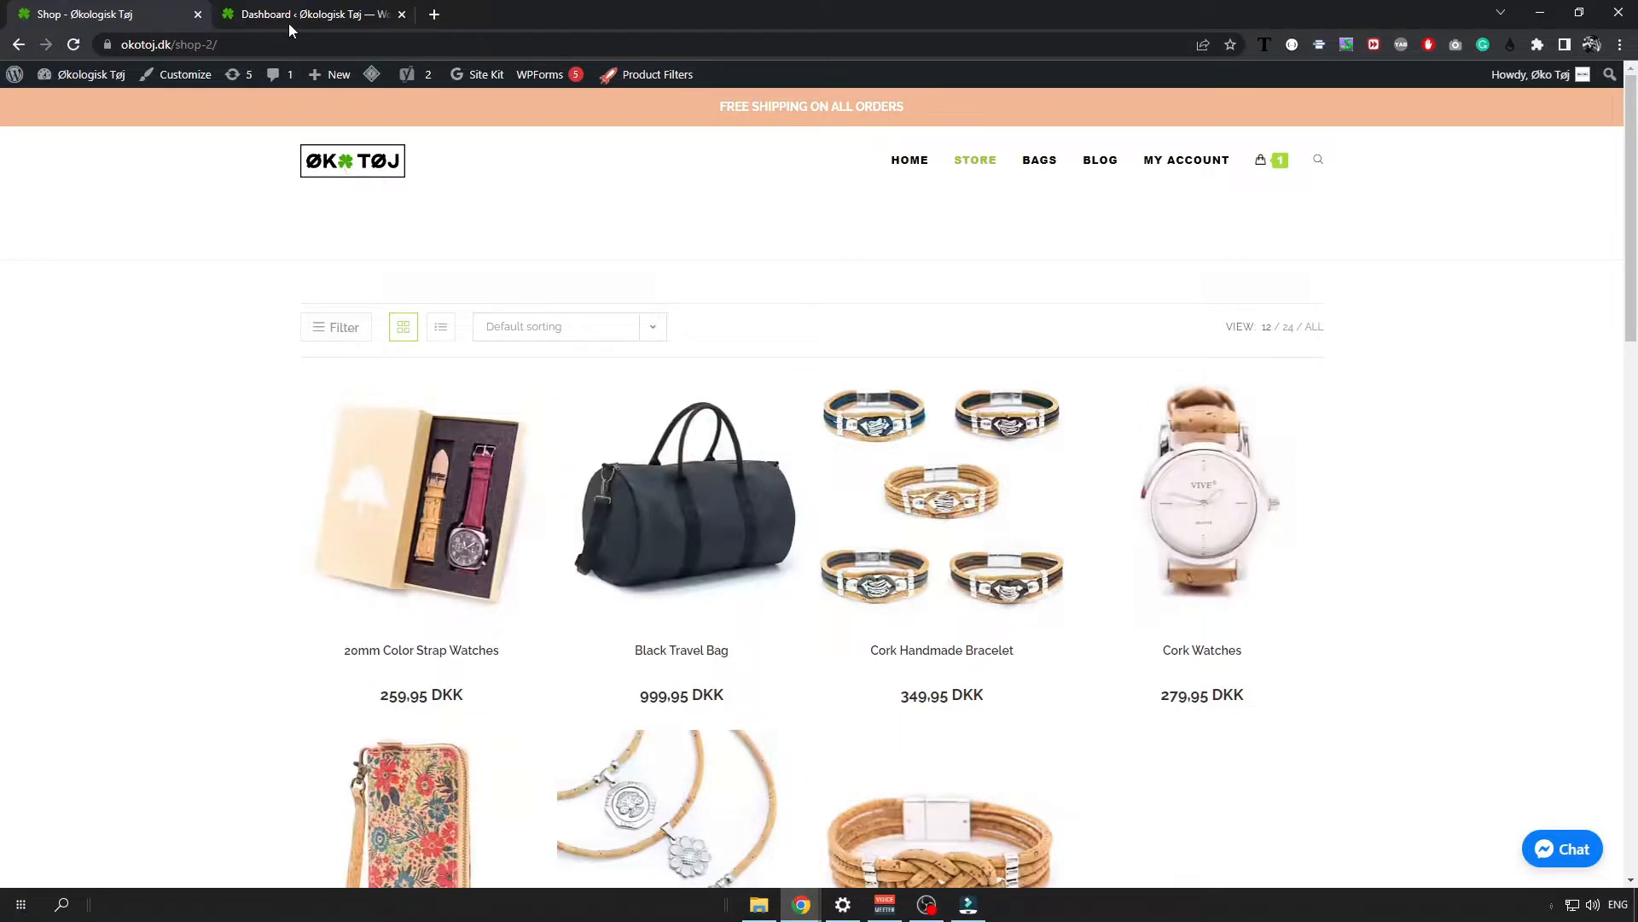
- Switch to the WordPress admin dashboard and request Products > Categories
left_click(308, 14)
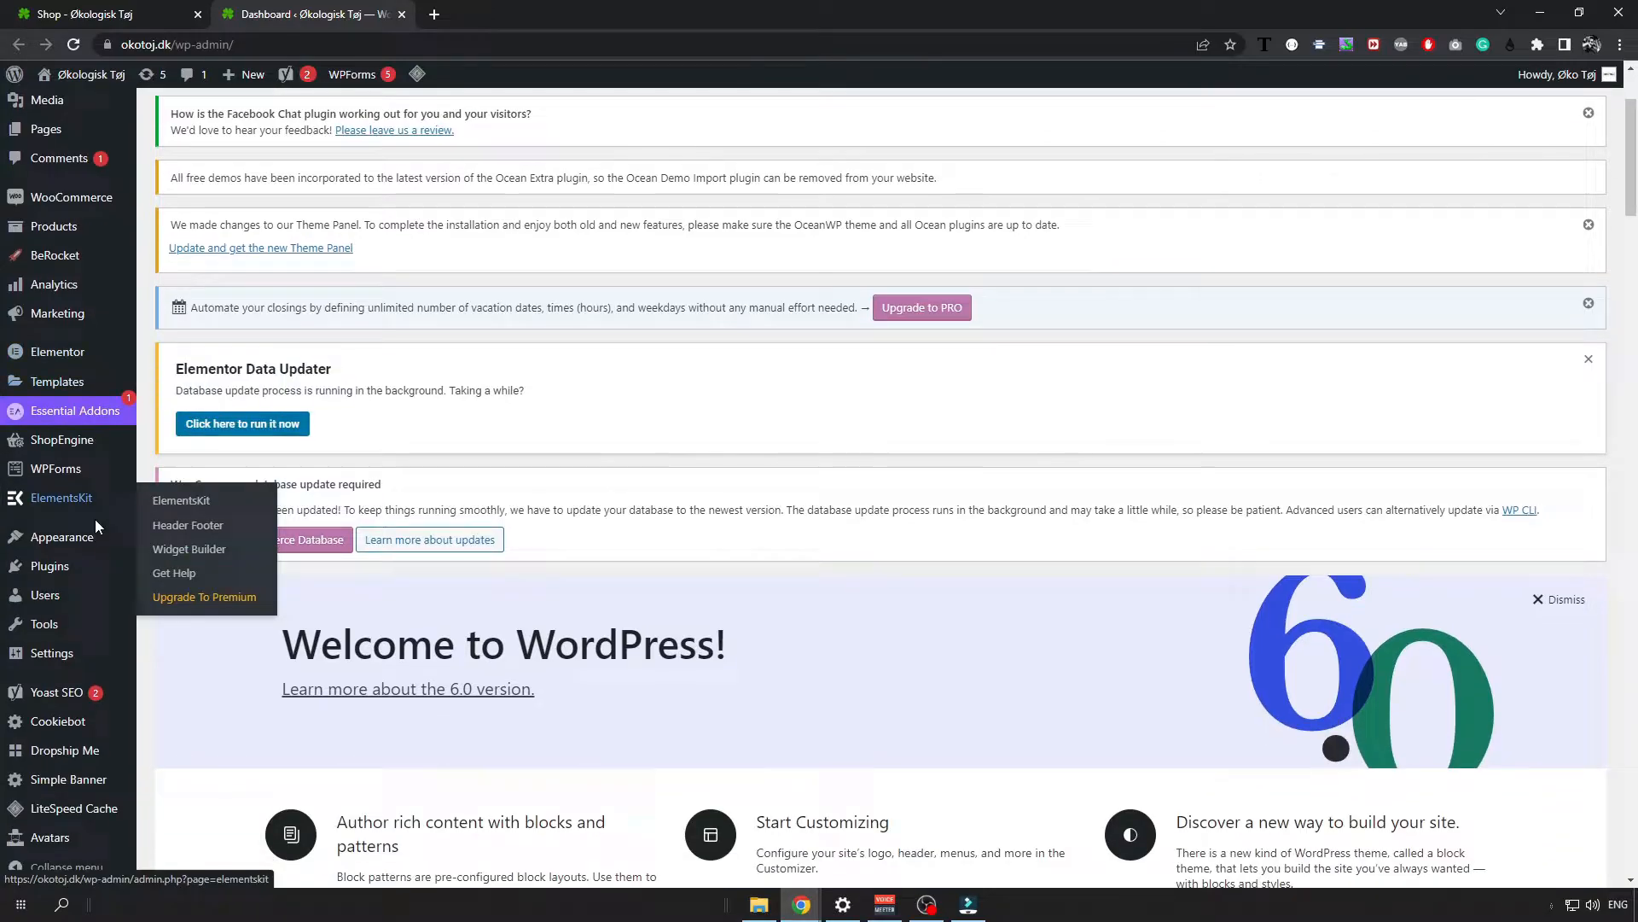
scroll("down", 3)
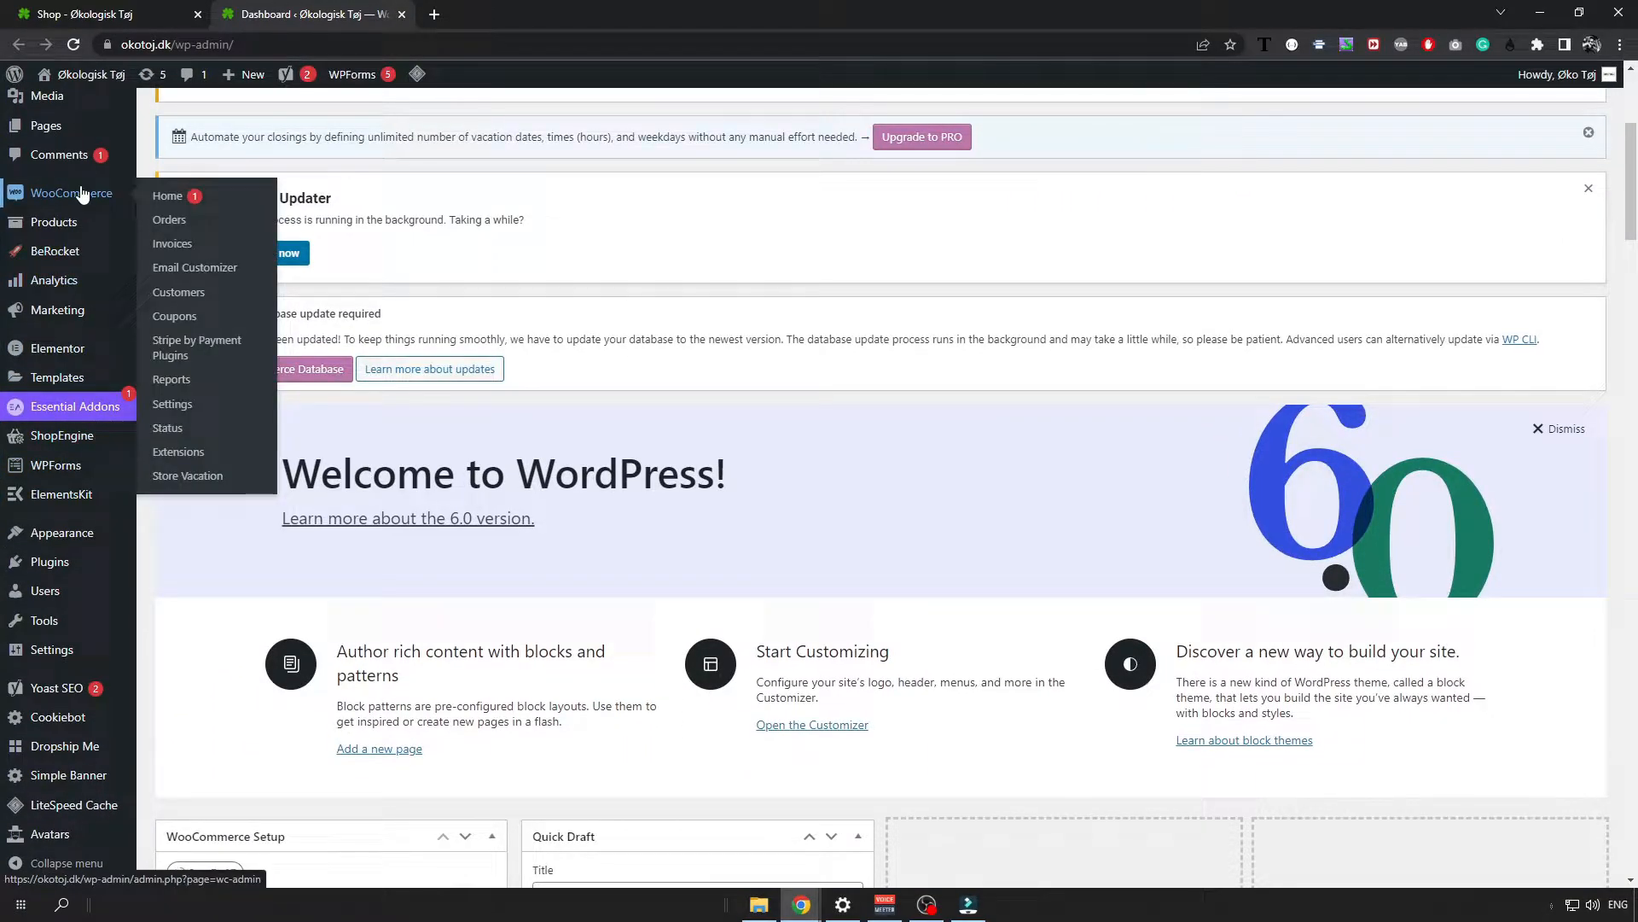
mouse_move(74, 212)
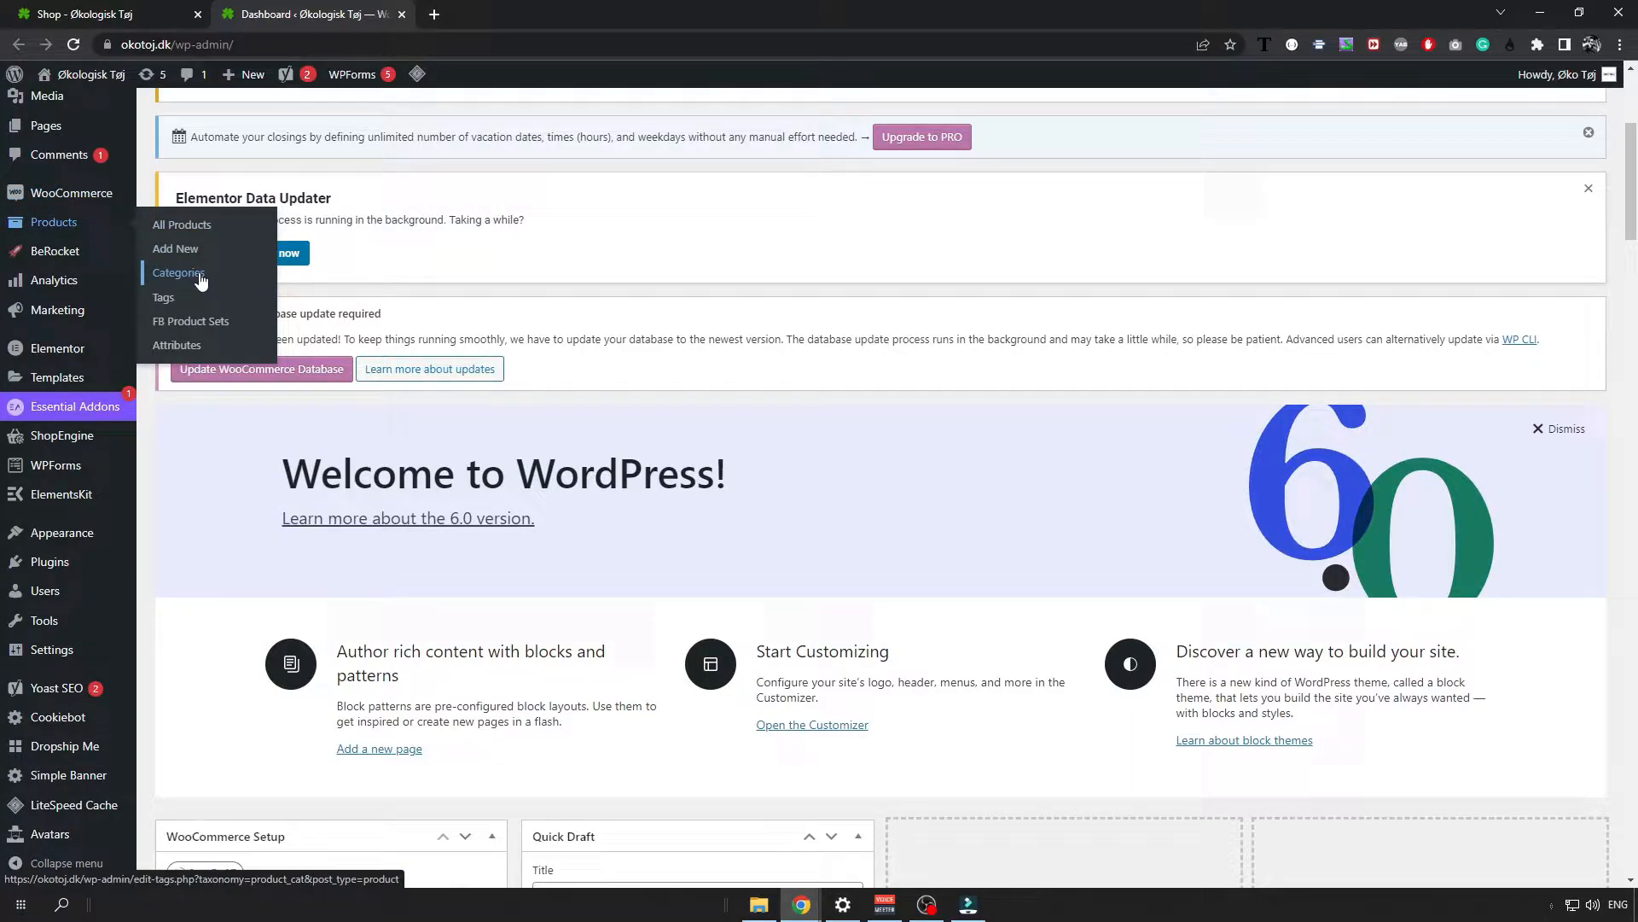
left_click(178, 273)
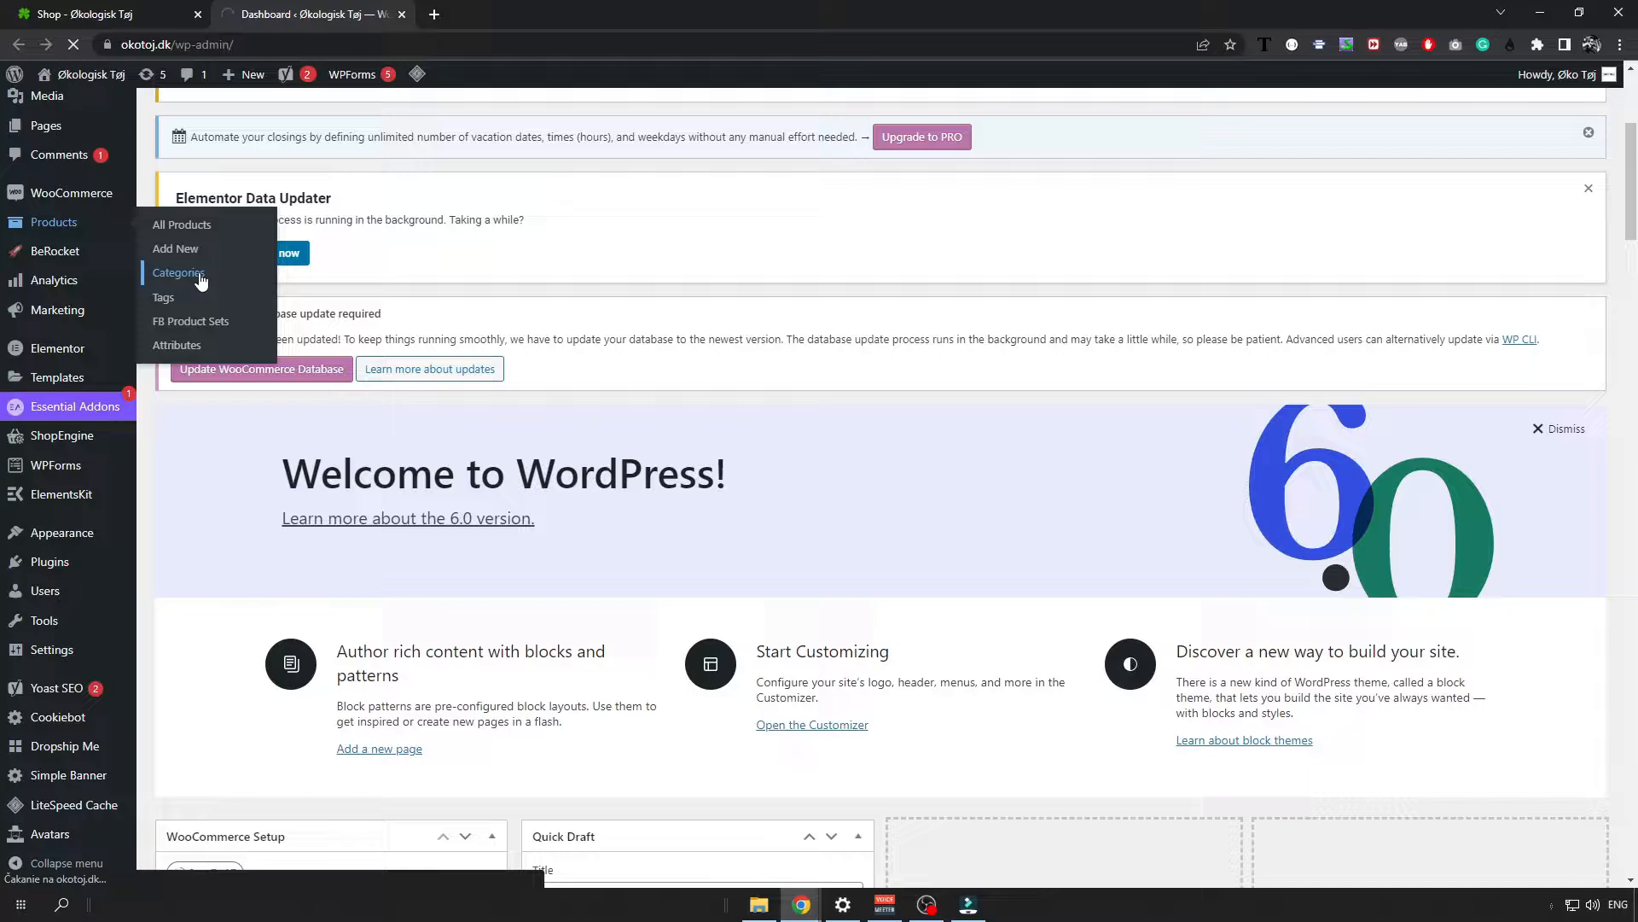
- Load the product categories page and scroll through the ten existing categories, including Bags
left_click(177, 273)
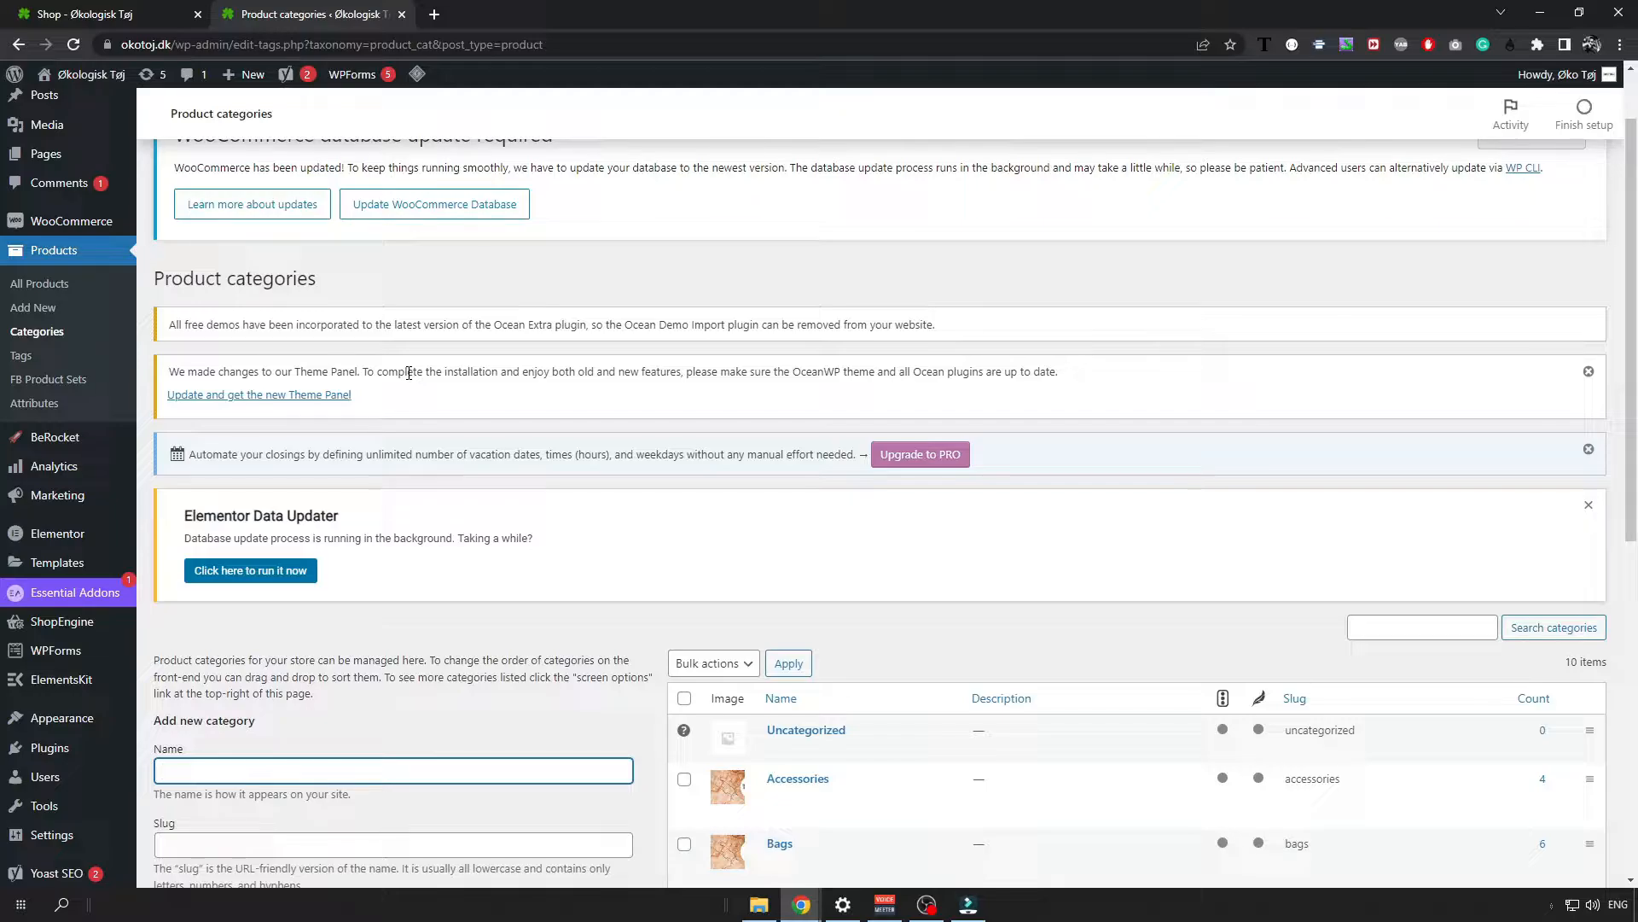
scroll("down", 3)
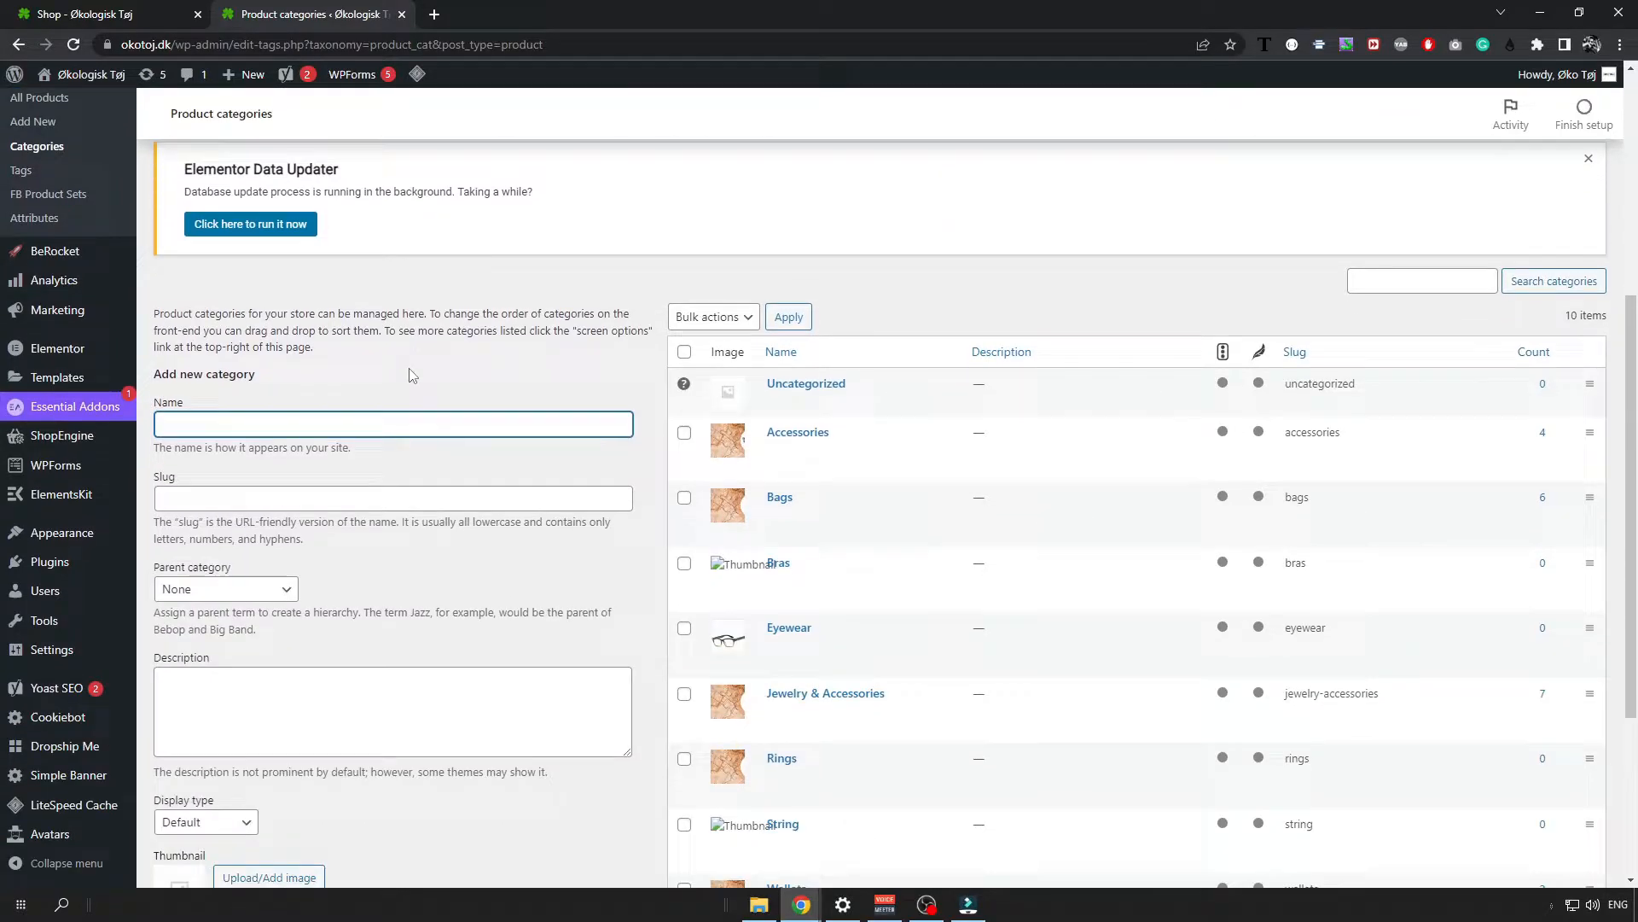
scroll("down", 3)
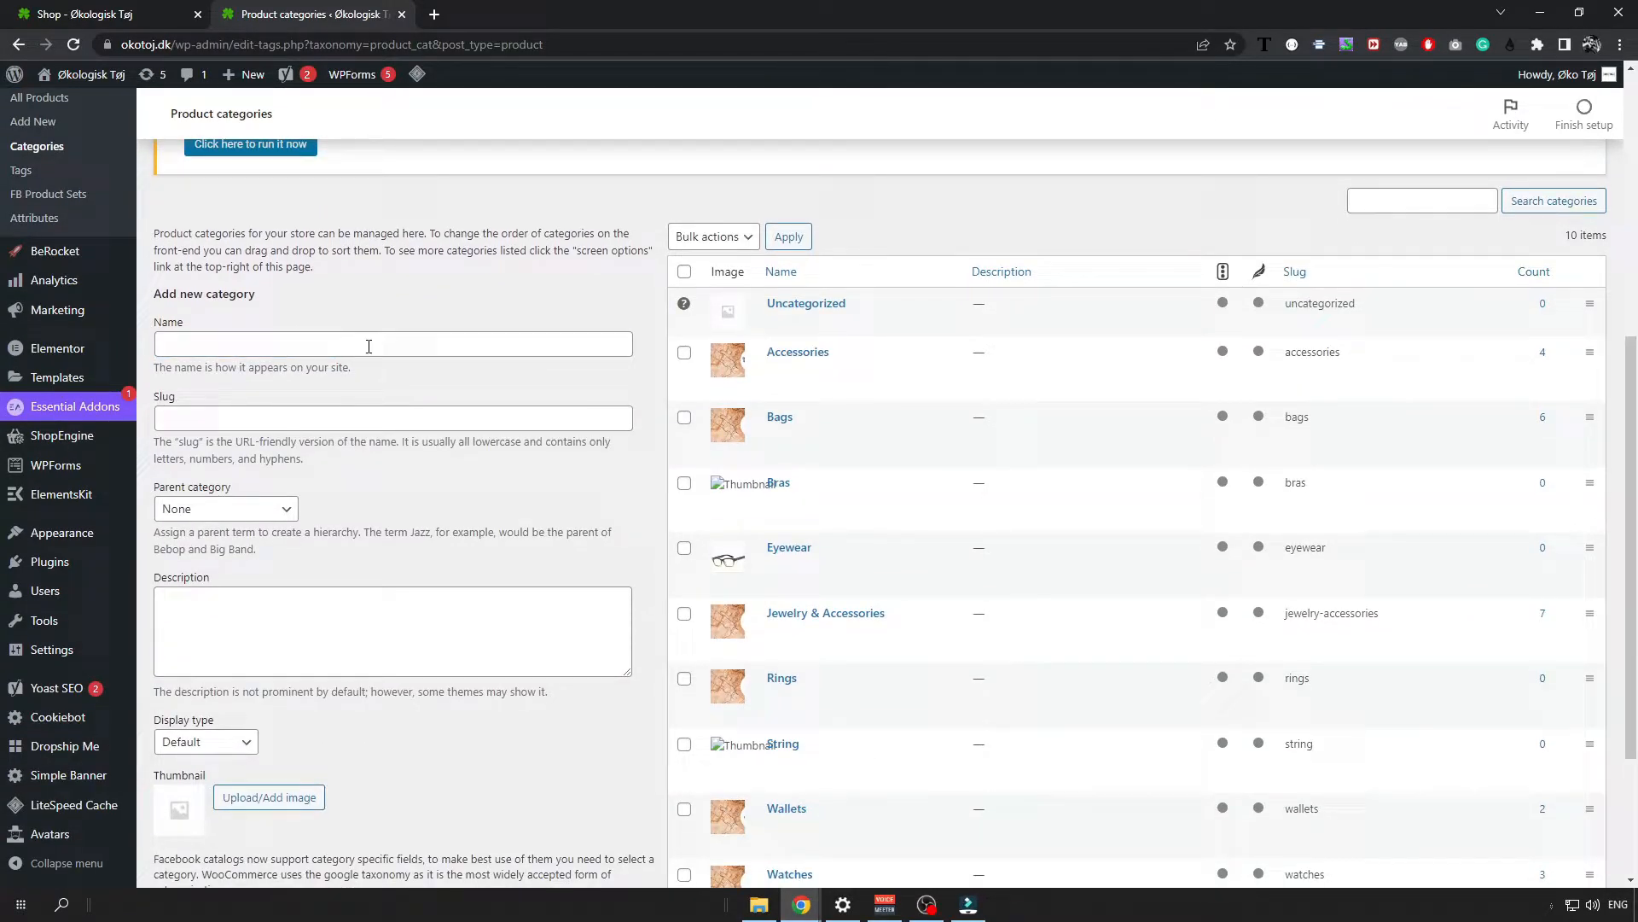
scroll("down", 3)
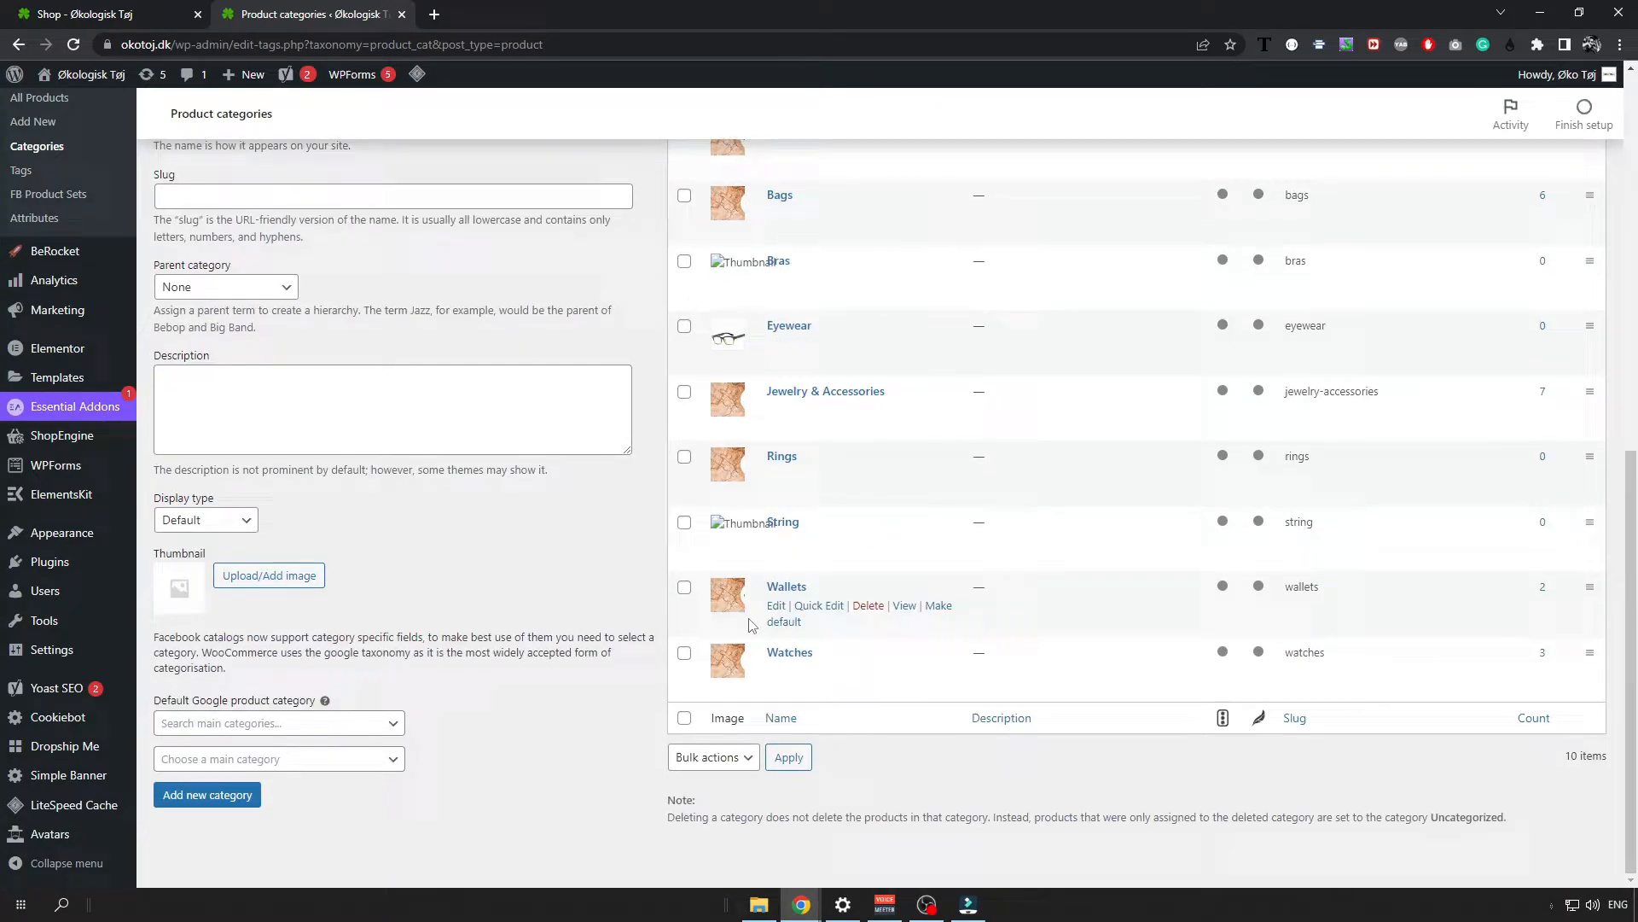
scroll("up", 3)
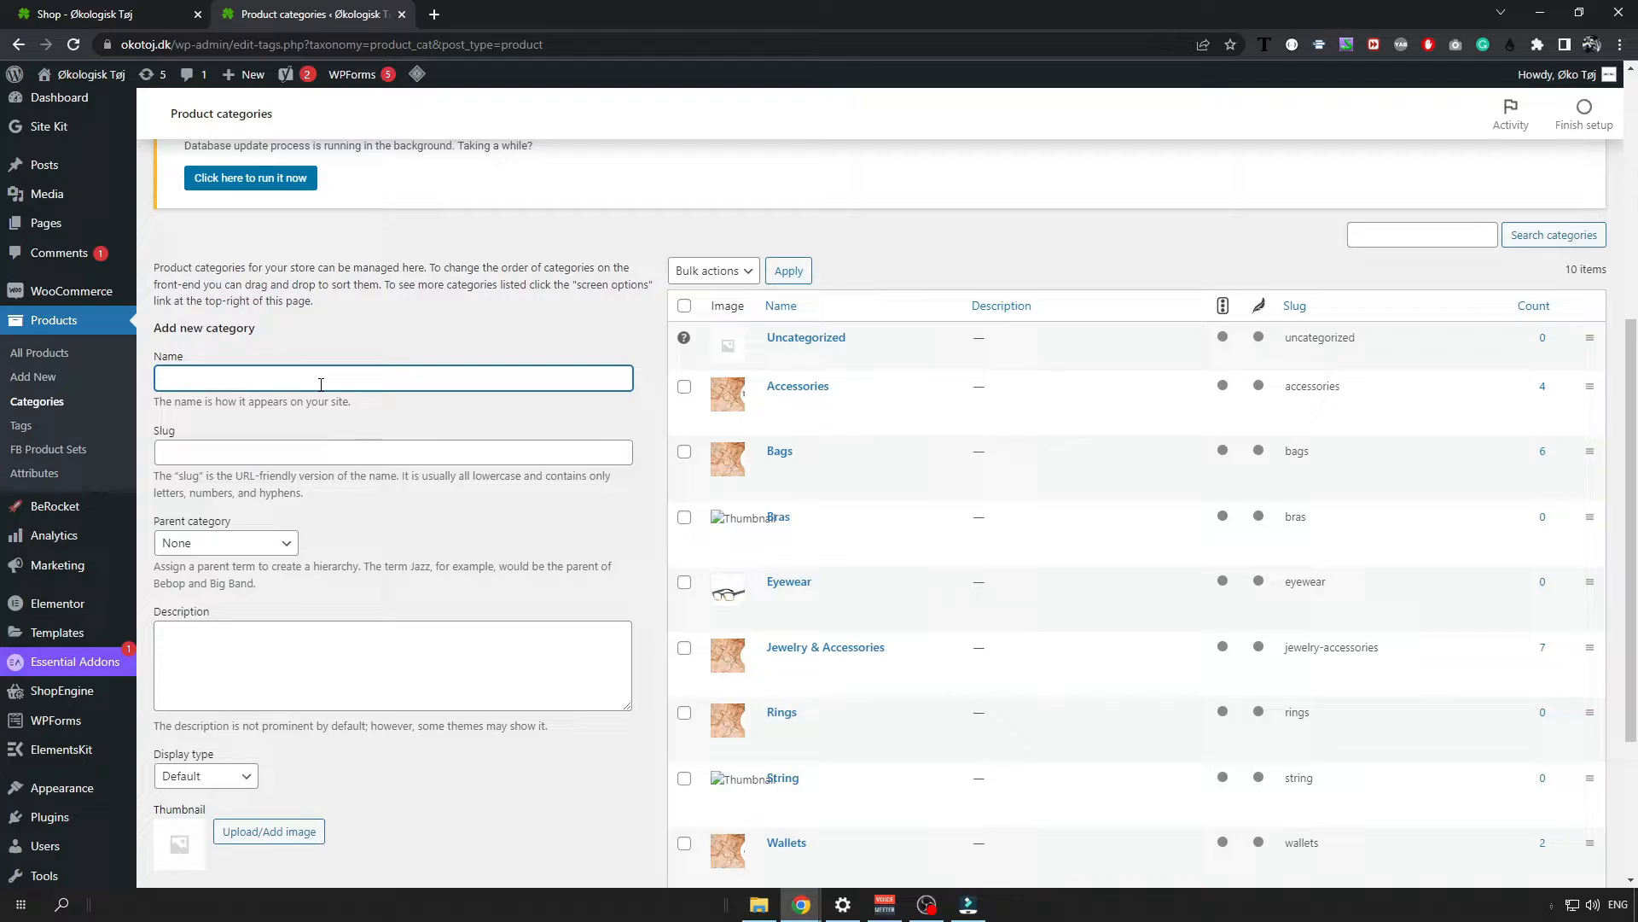
- Name the new category 'Bags', checking the storefront's Bags category page in between
type("Bags")
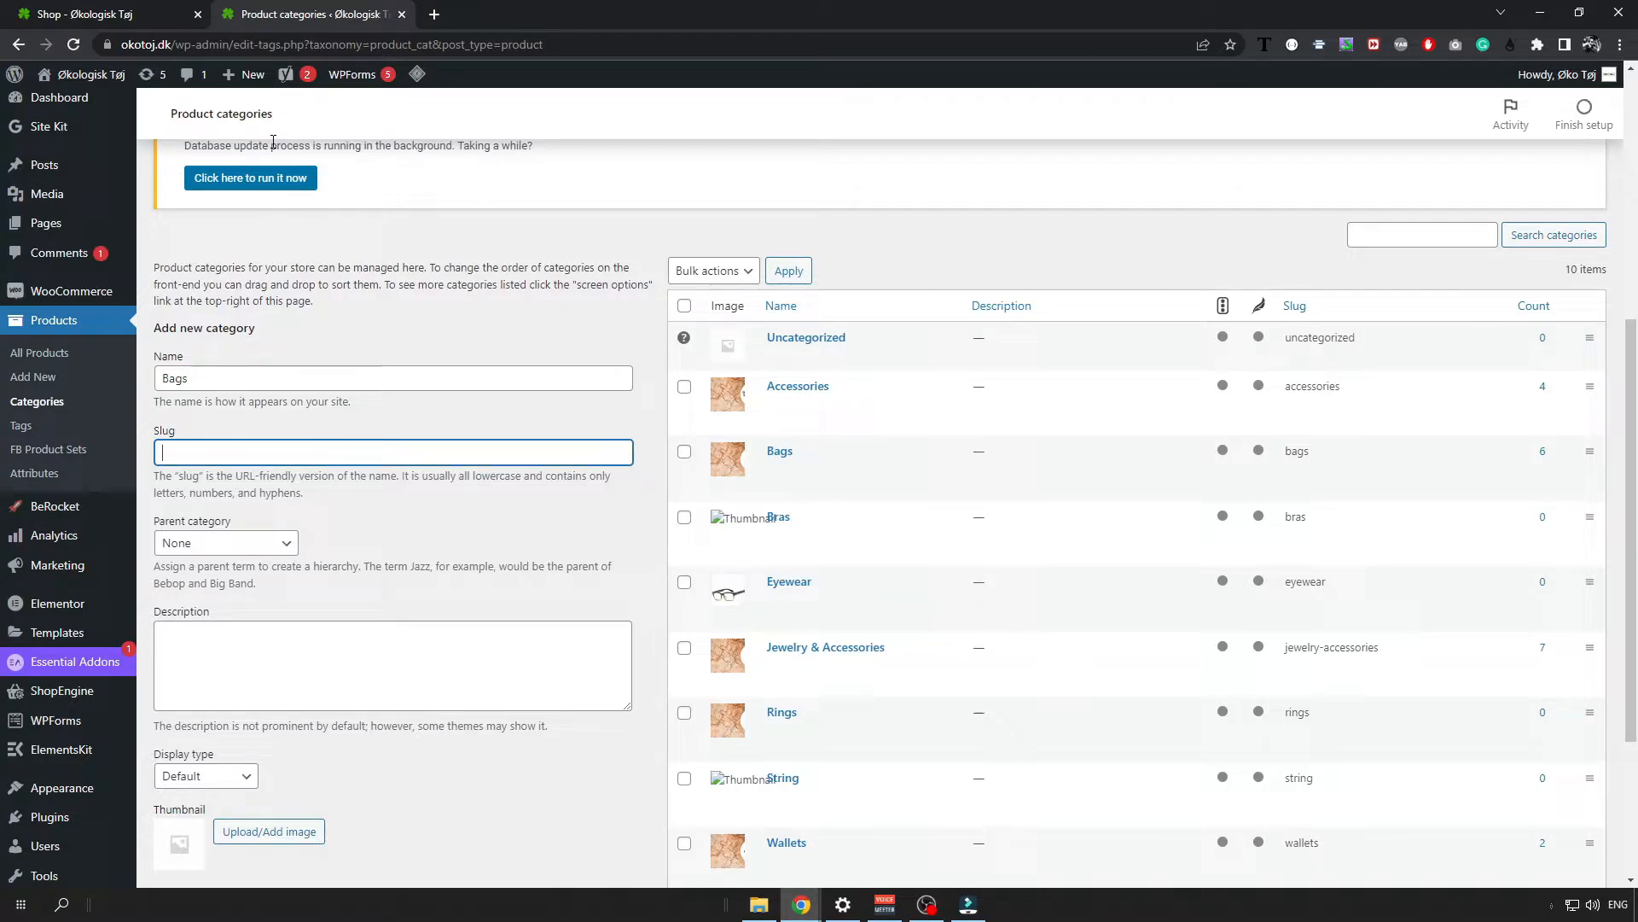
left_click(99, 14)
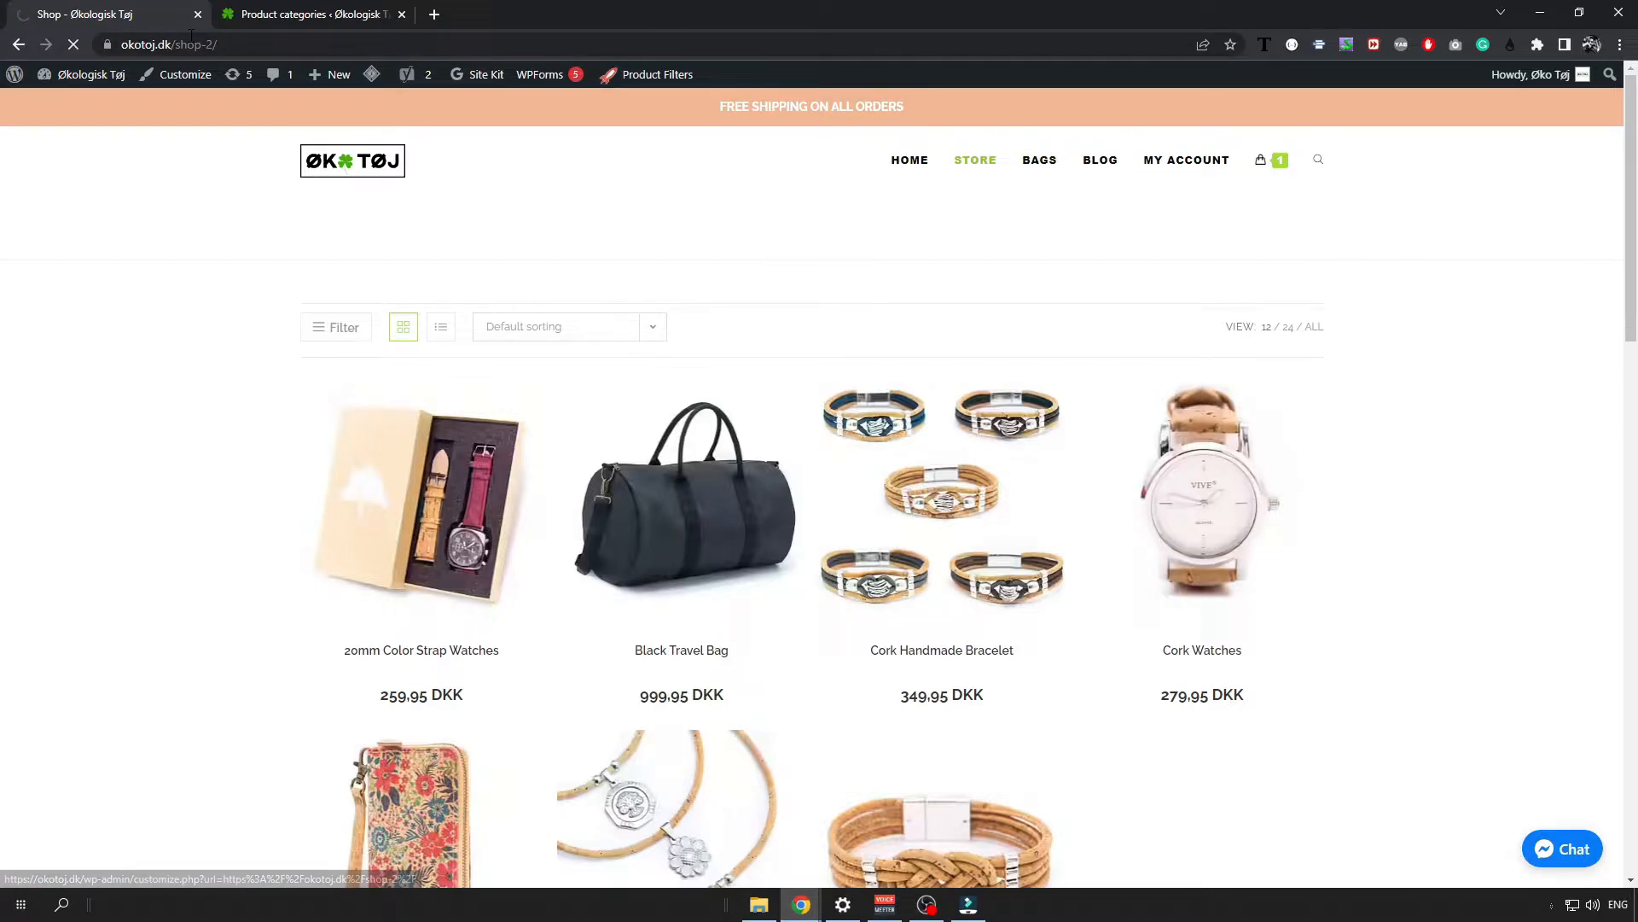
left_click(1038, 159)
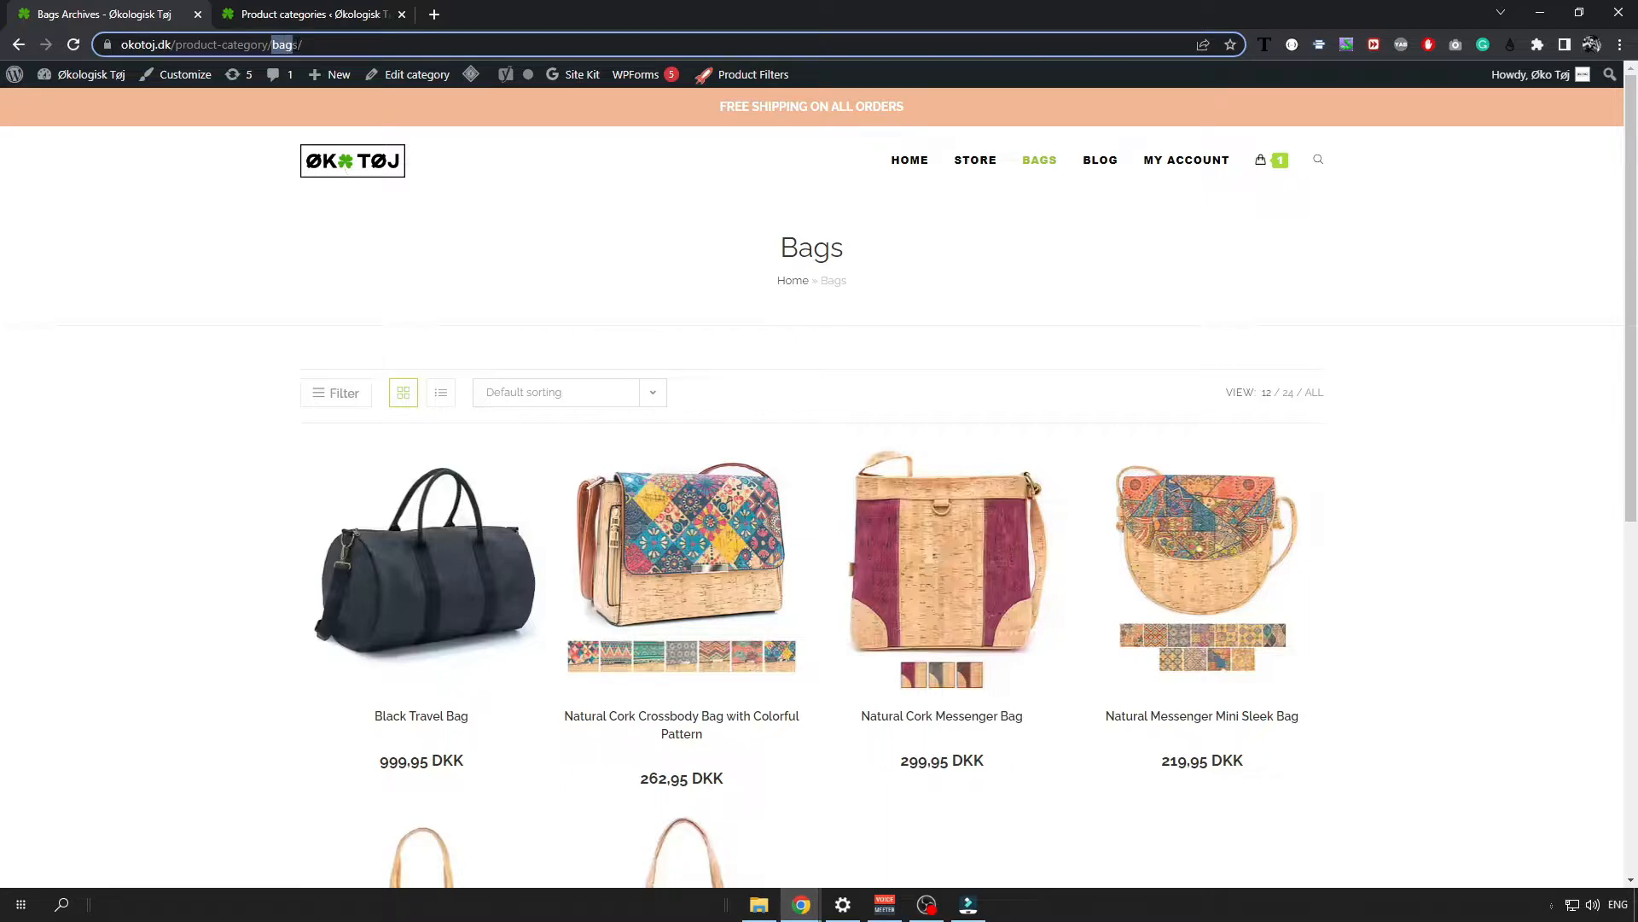
left_click(310, 14)
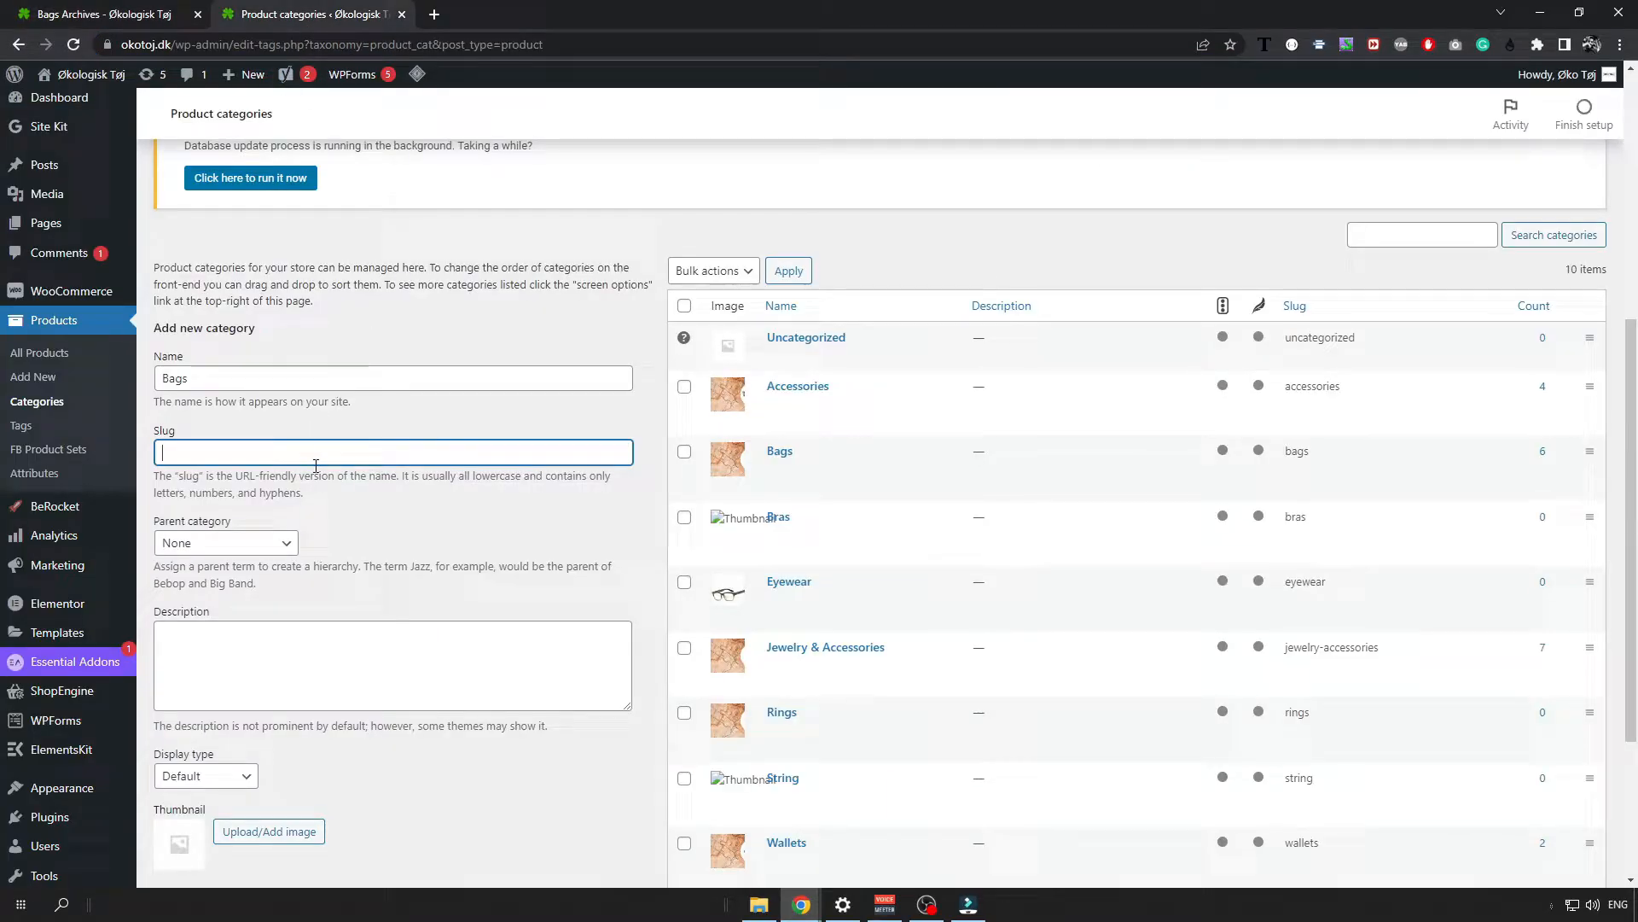
scroll("down", 3)
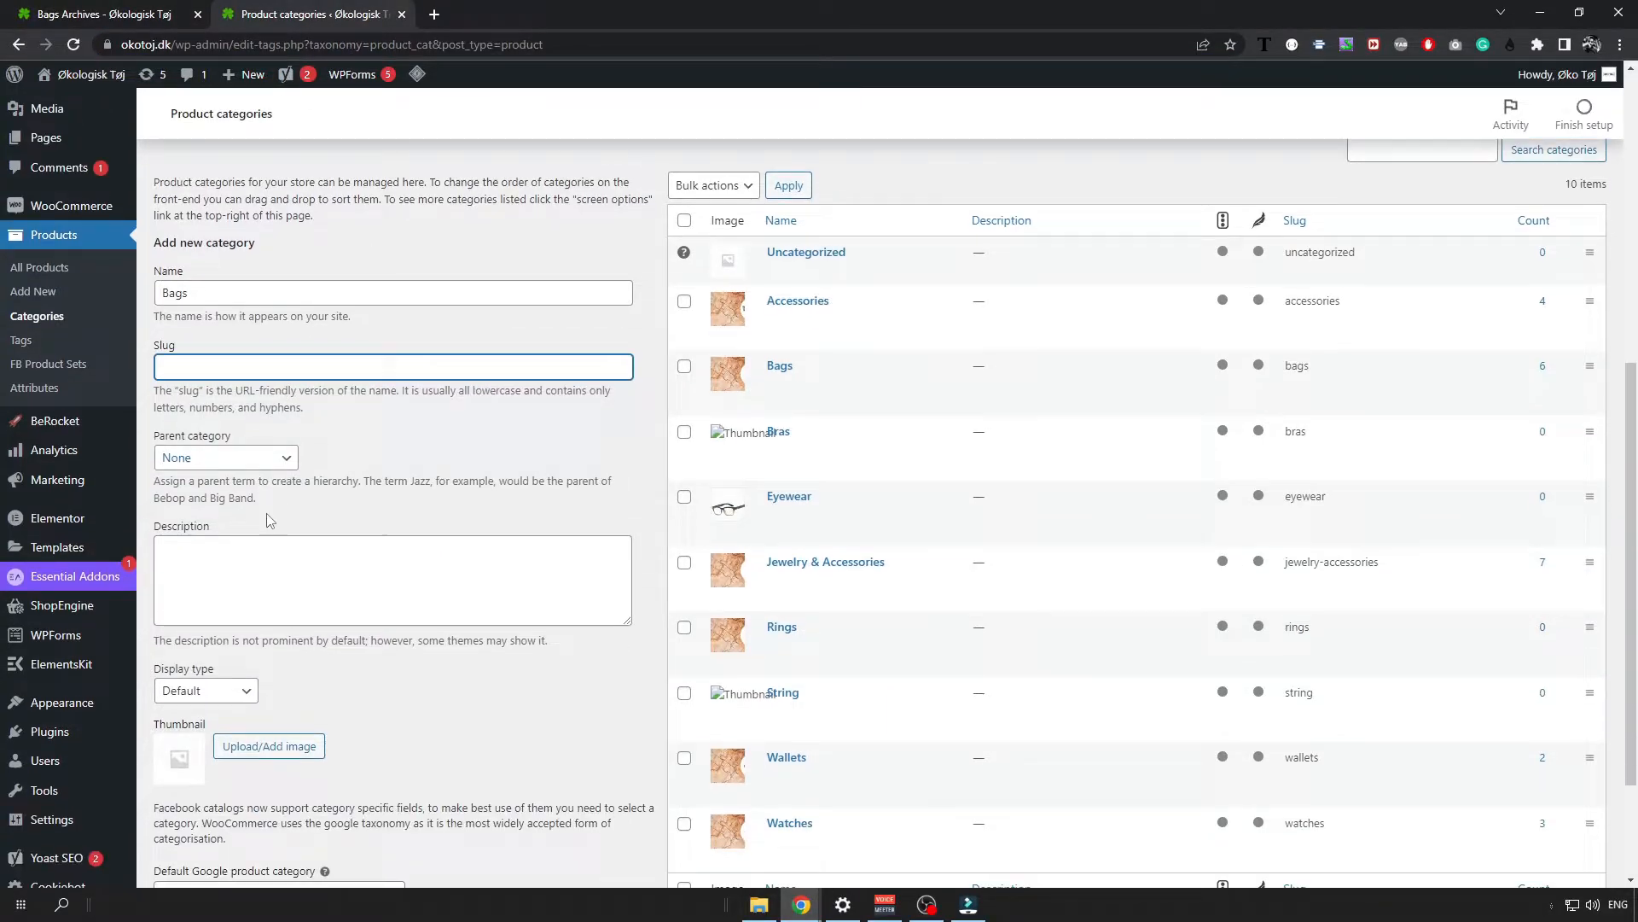
mouse_move(269, 460)
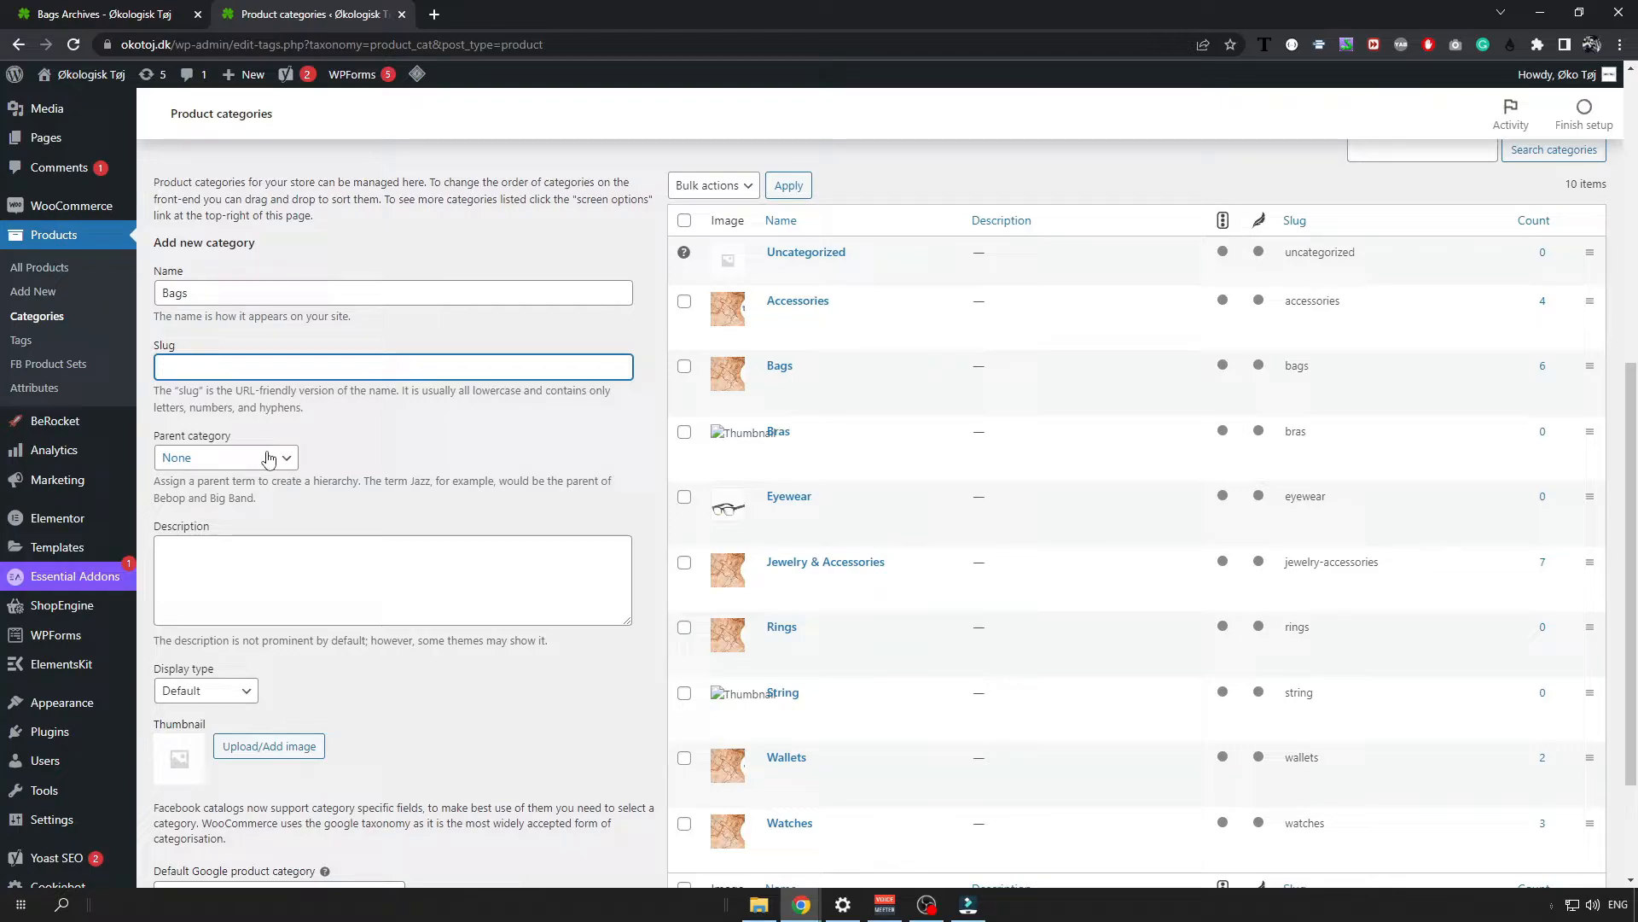
mouse_move(779, 364)
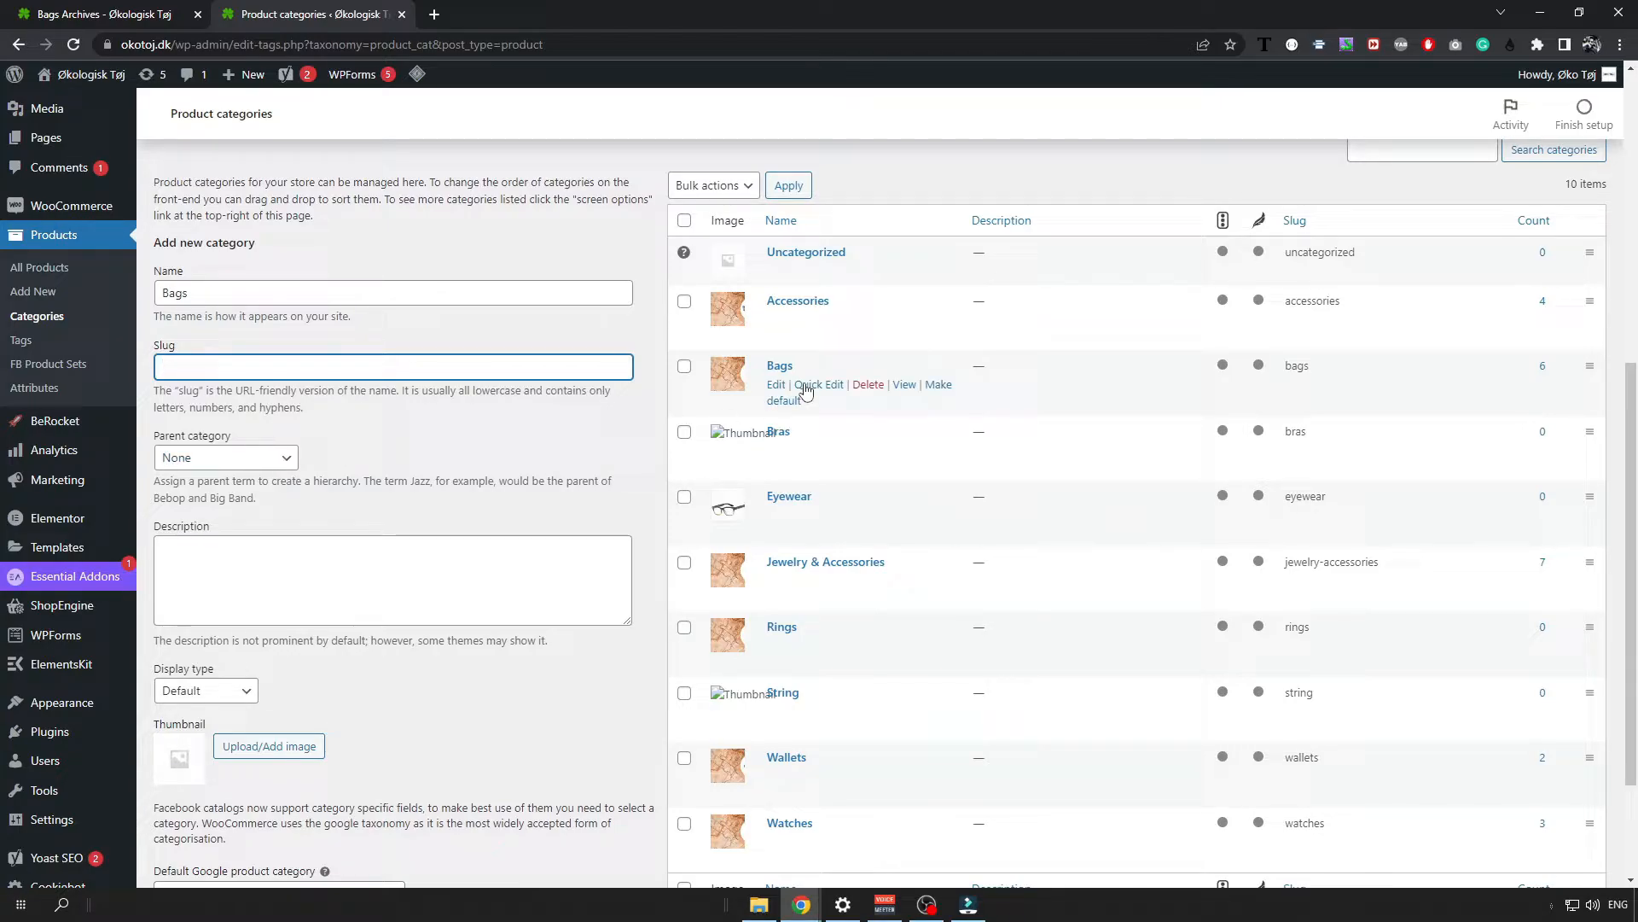
mouse_move(582, 409)
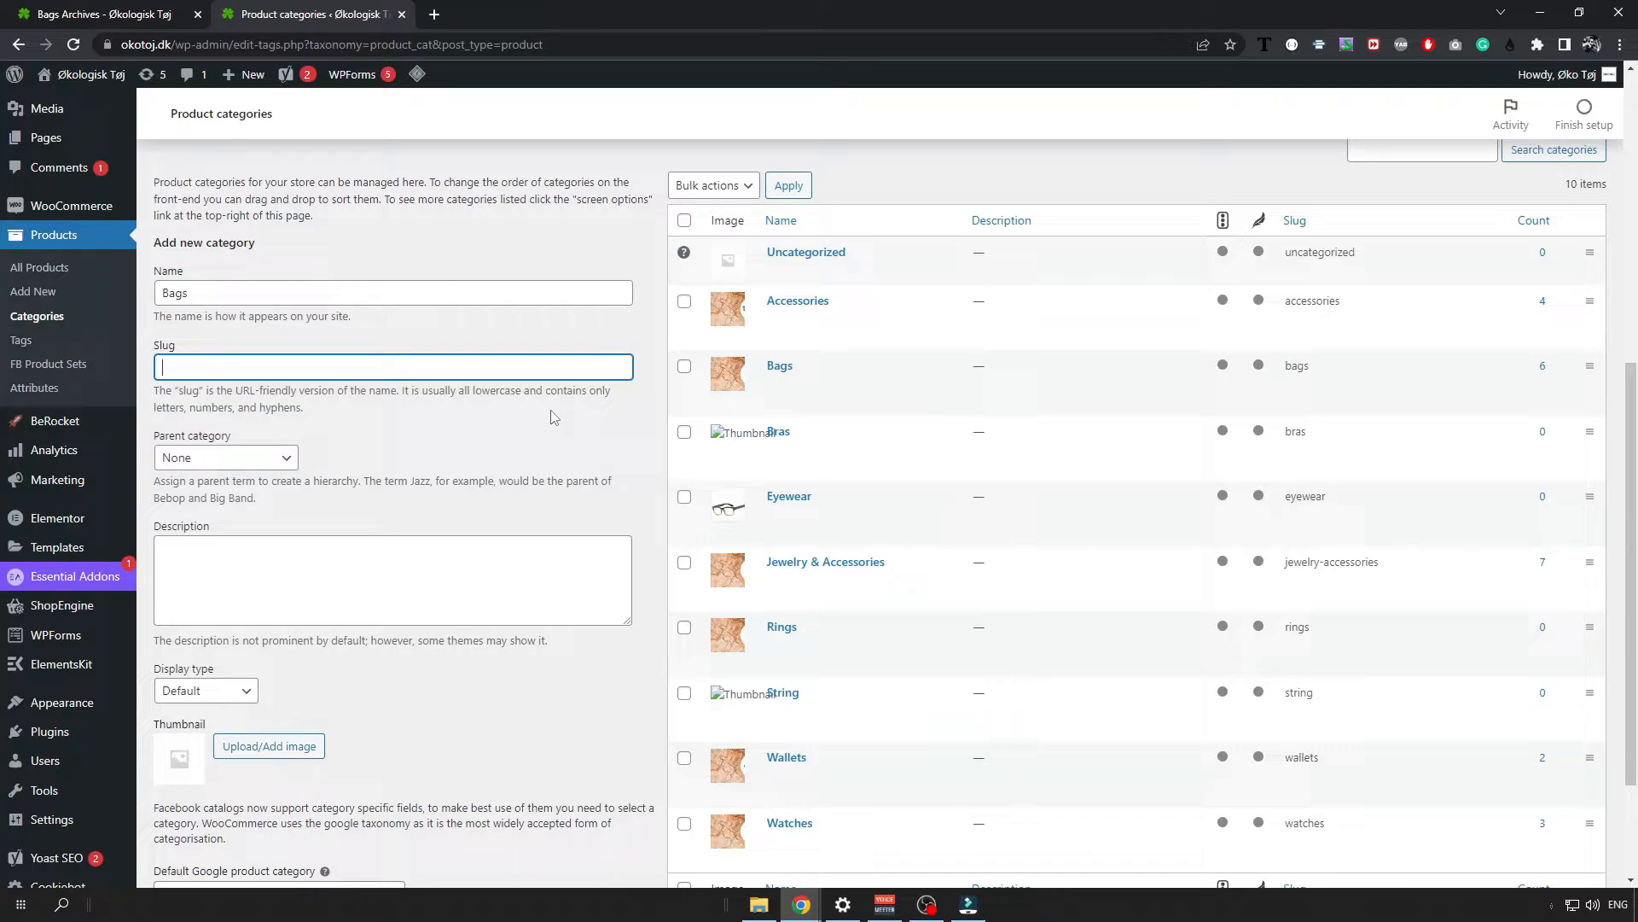
mouse_move(303, 476)
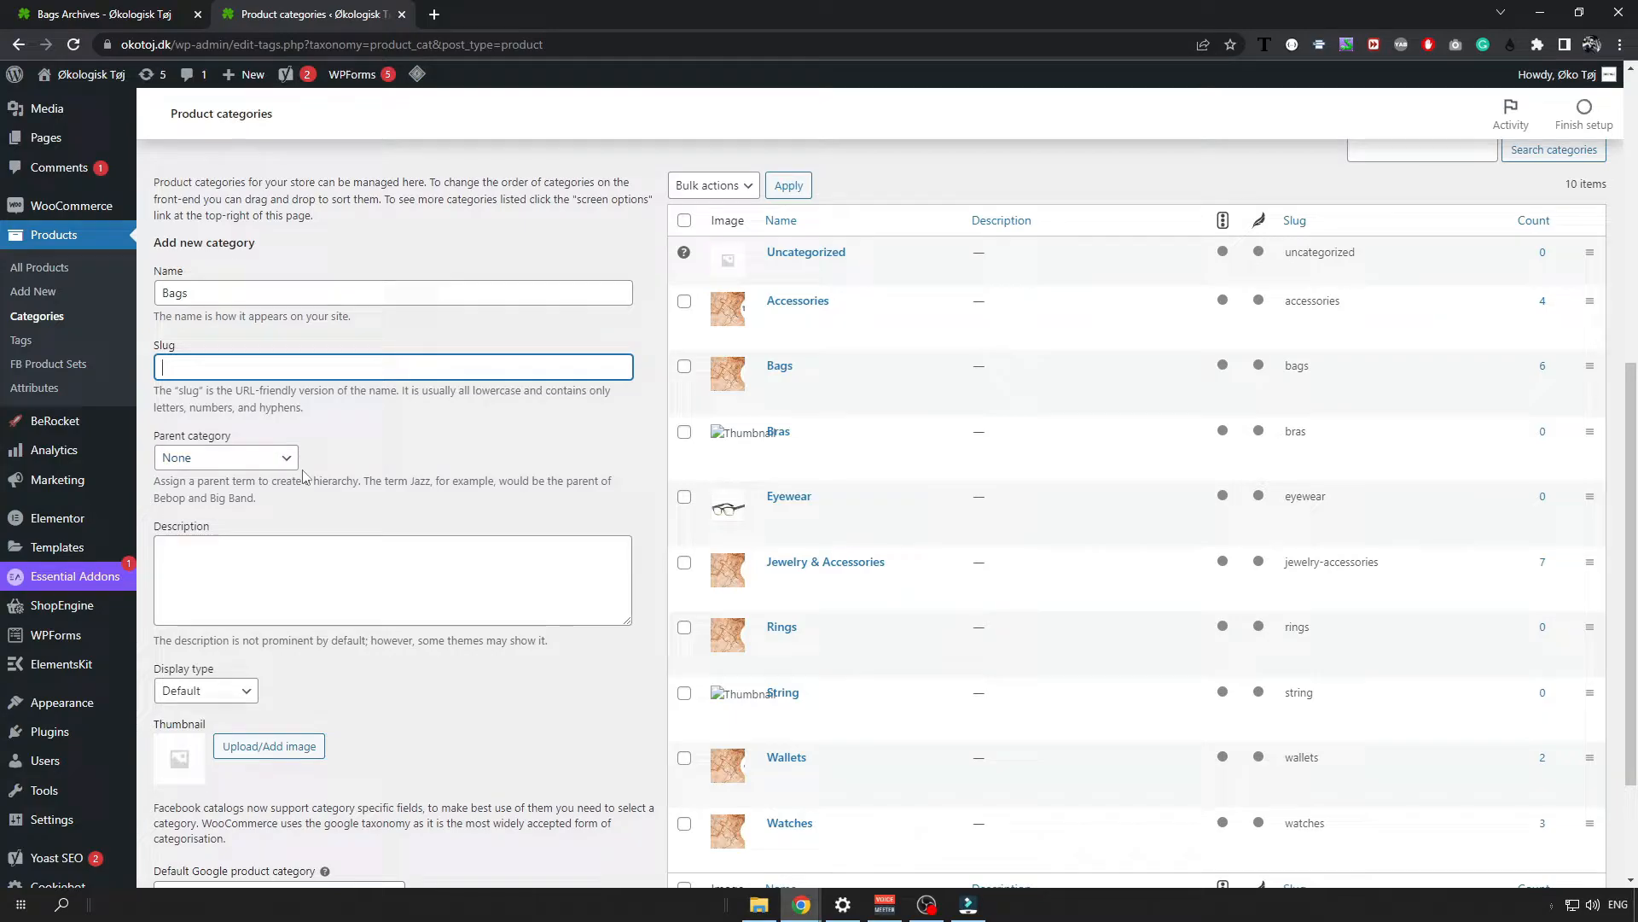
scroll("down", 3)
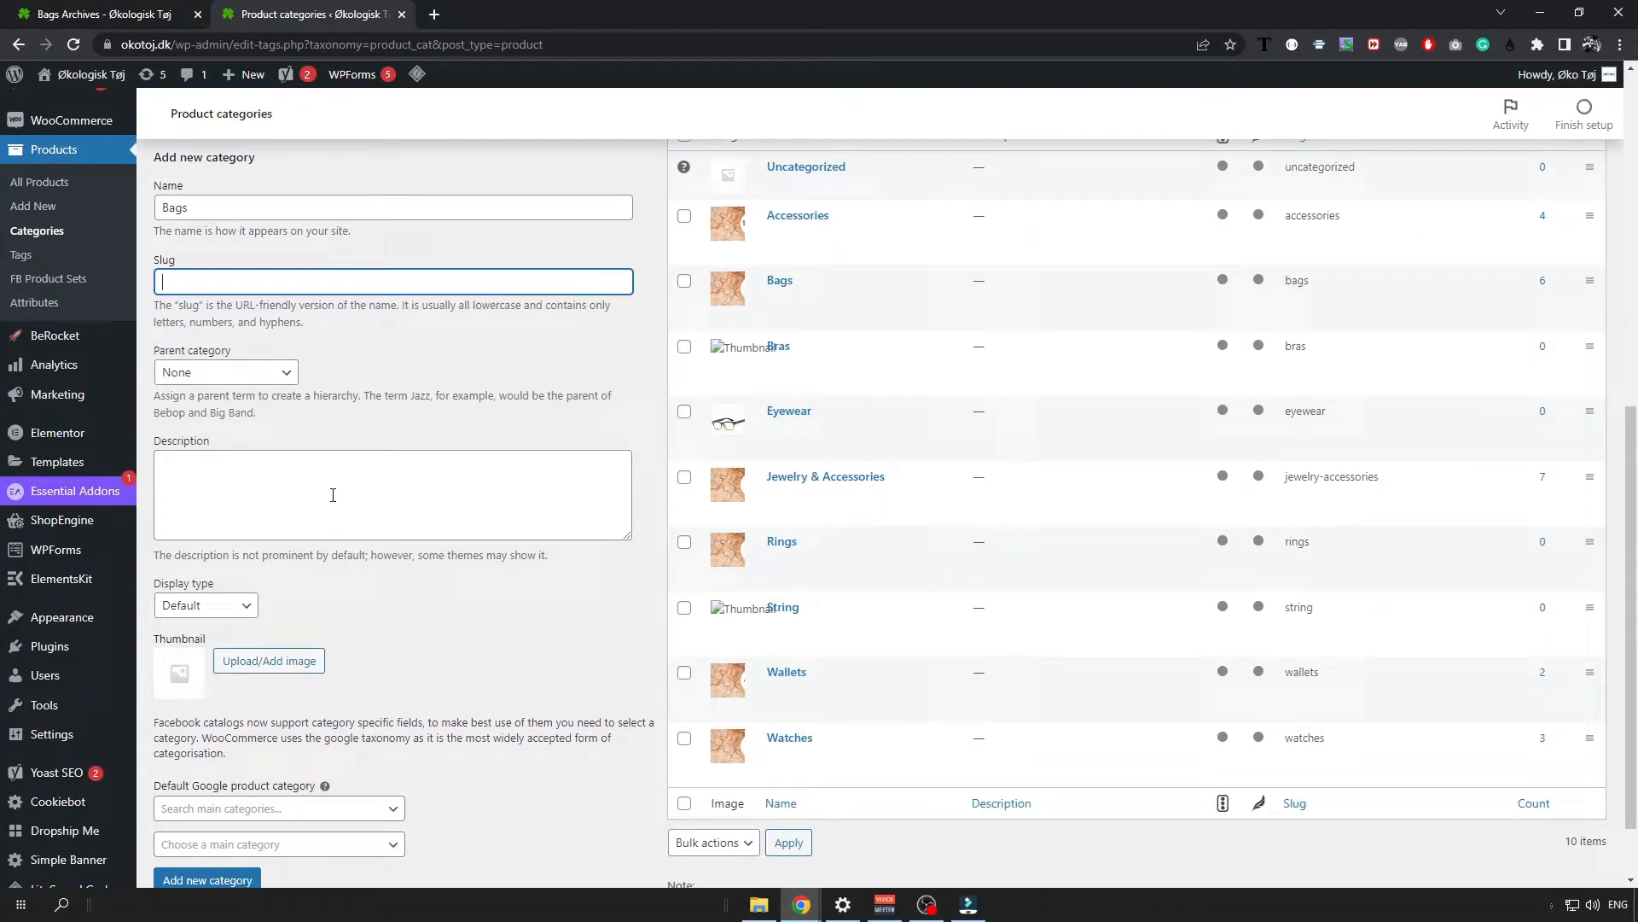
mouse_move(336, 455)
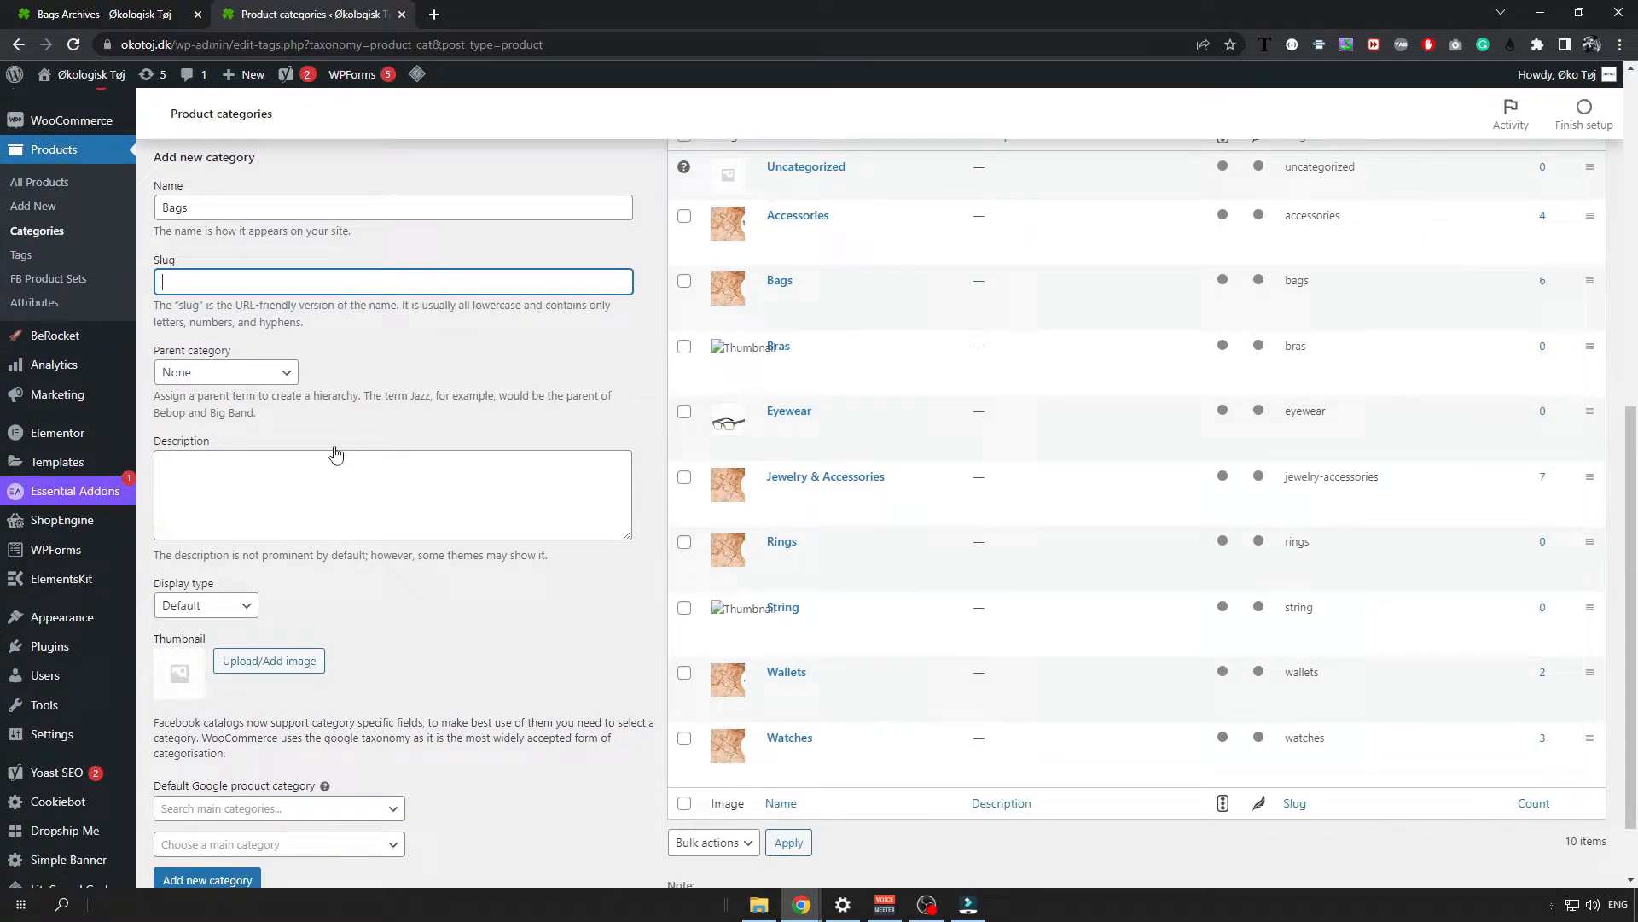
- Set the category display type to Products after checking the shop's bags filter on the storefront
scroll("down", 3)
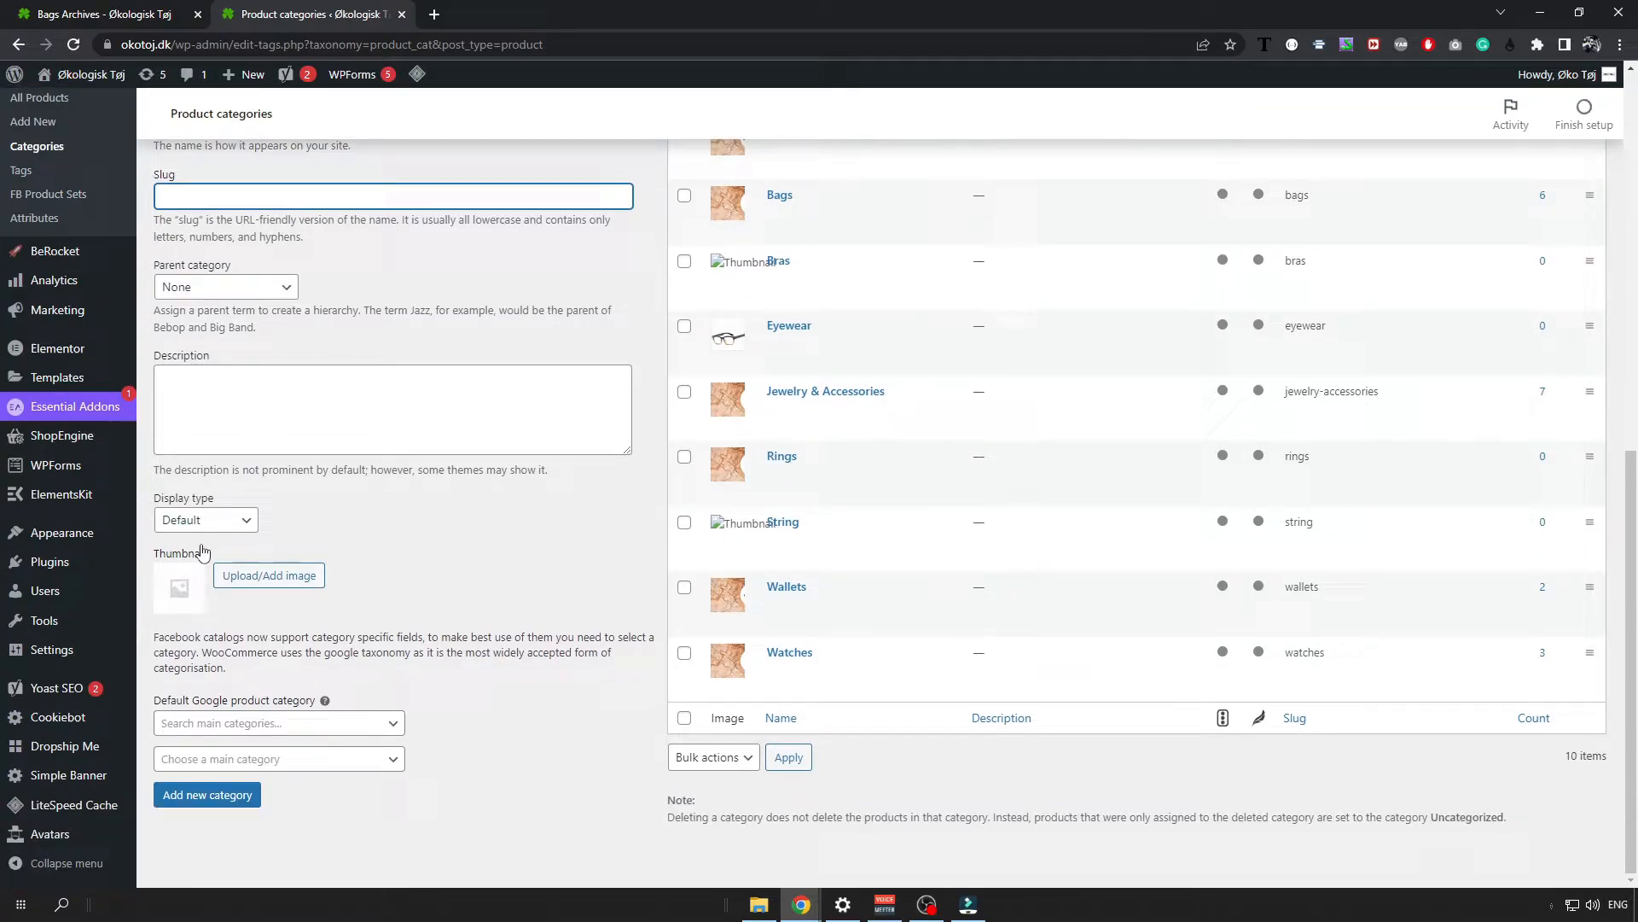
left_click(205, 519)
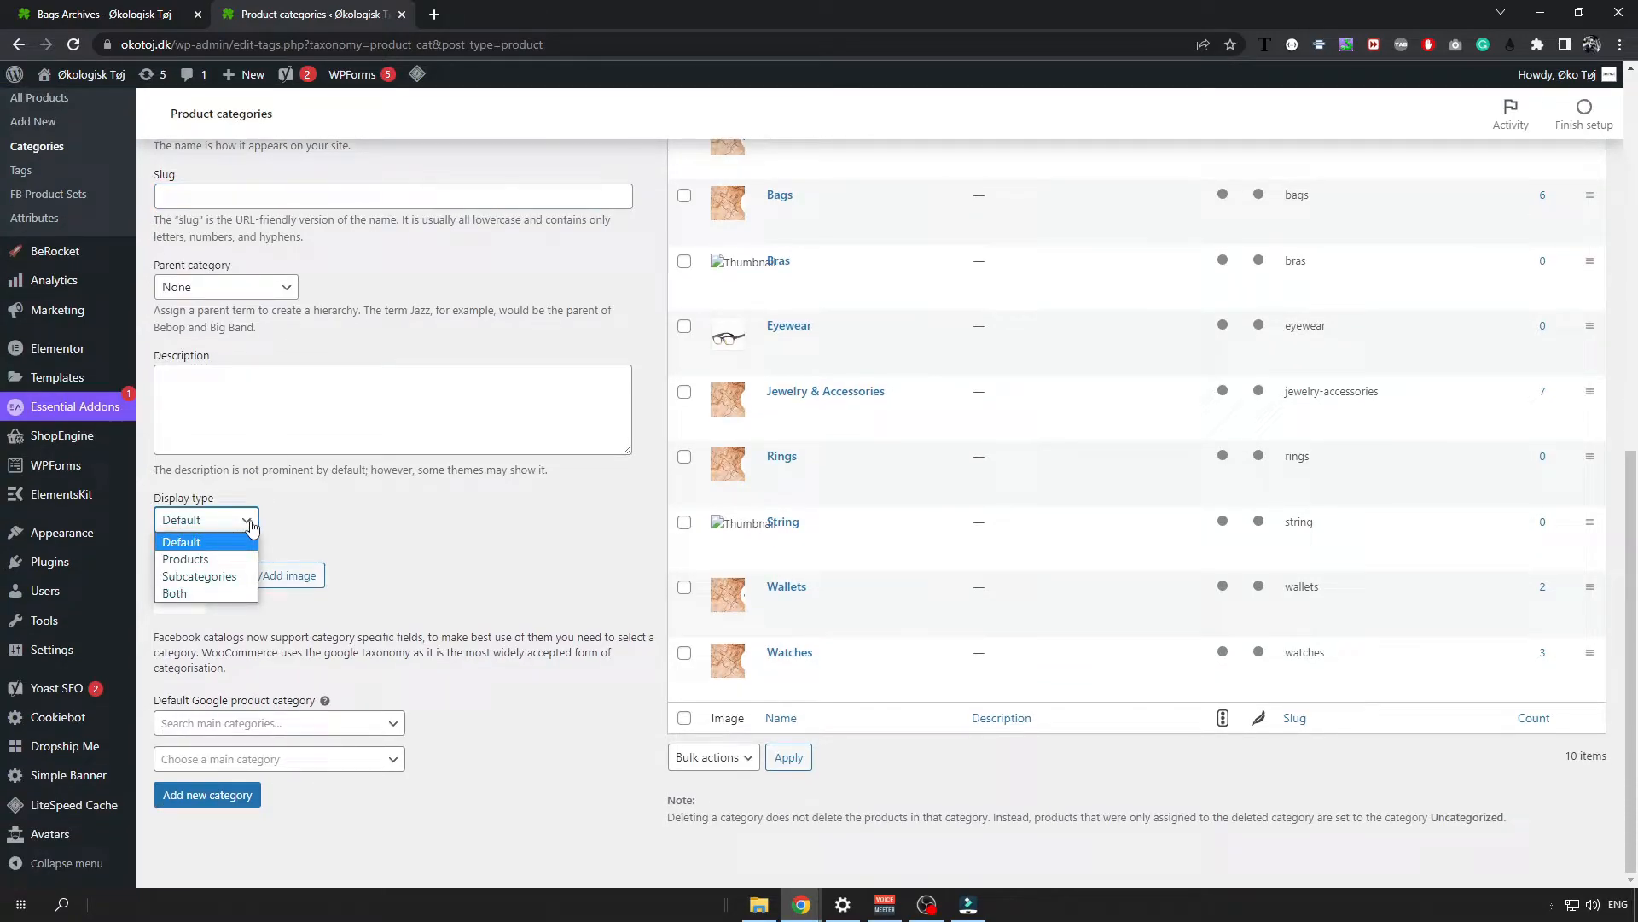
mouse_move(204, 592)
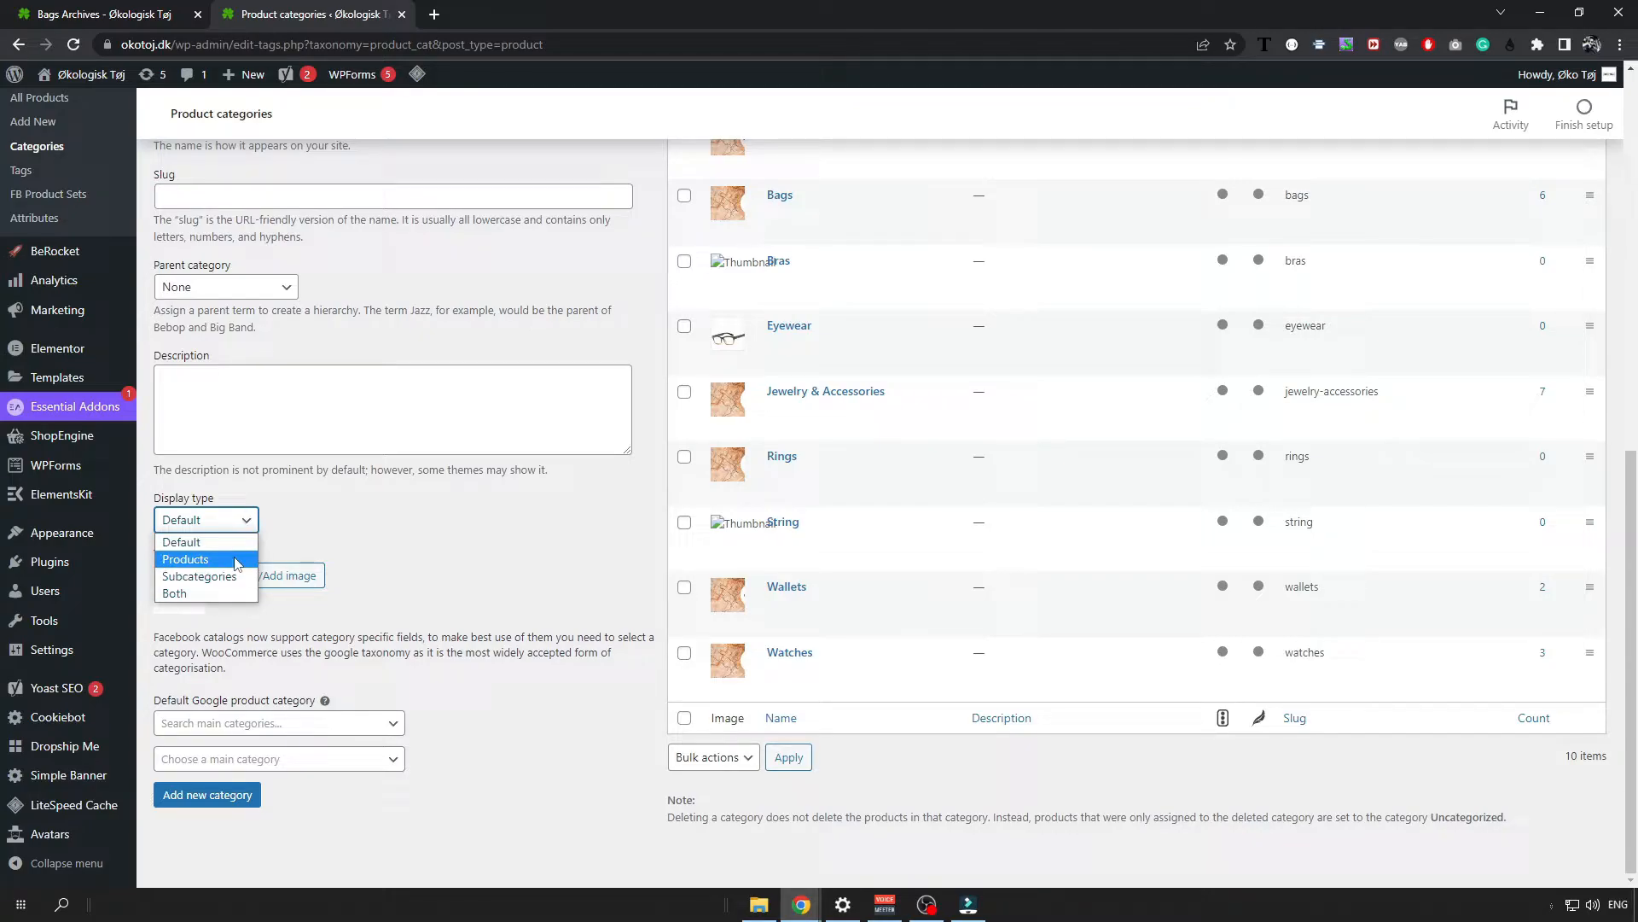
mouse_move(188, 594)
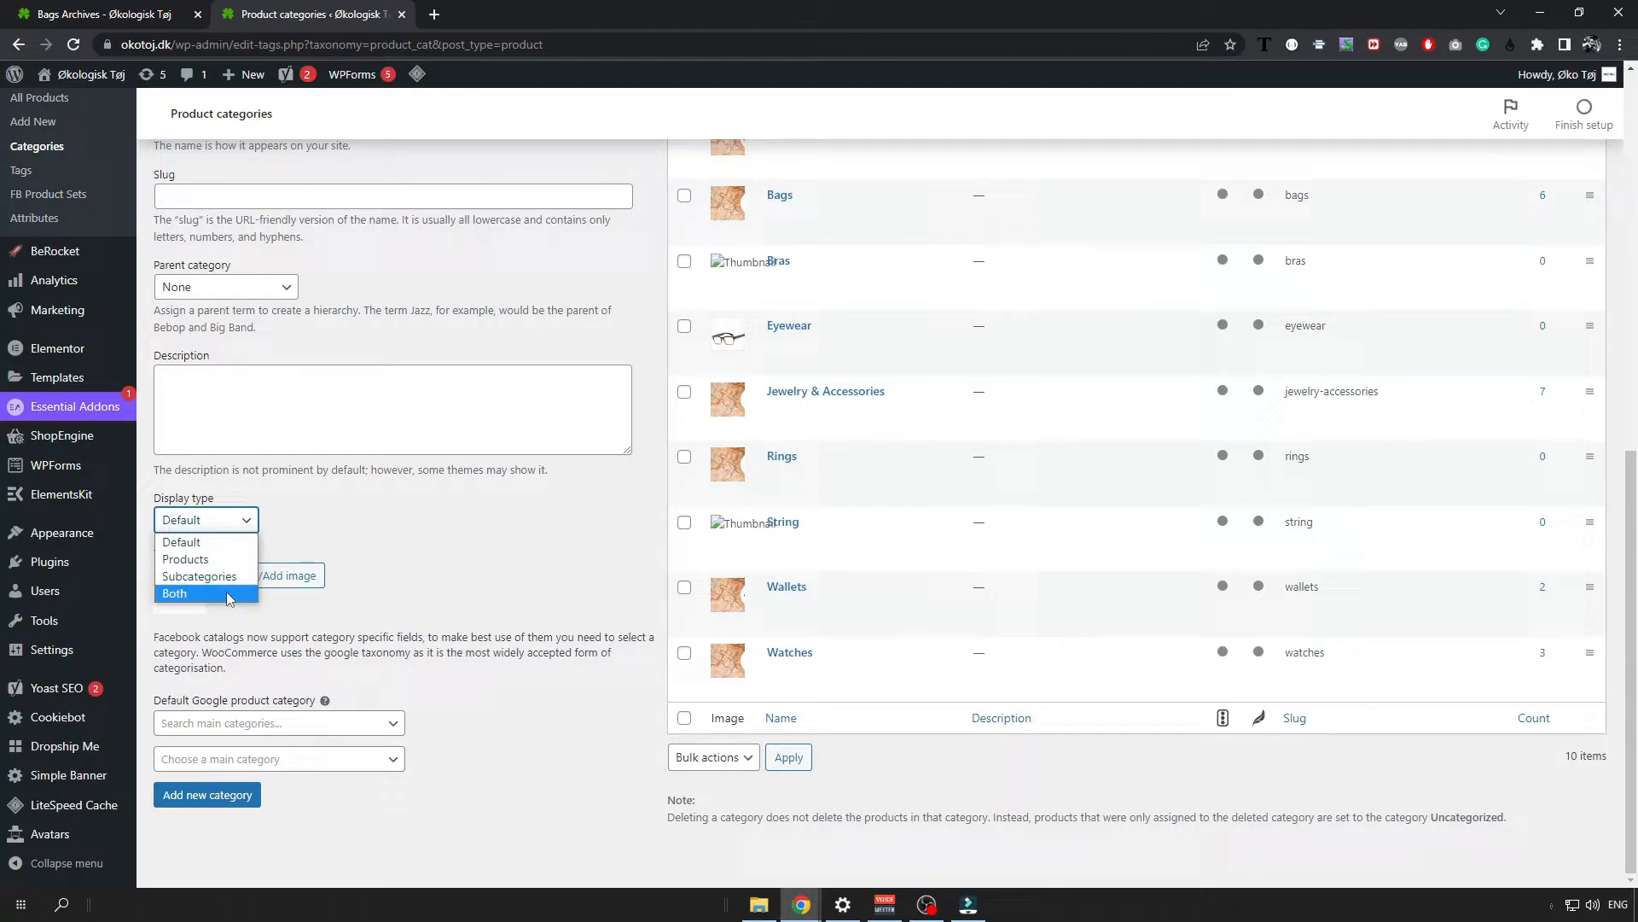
mouse_move(181, 541)
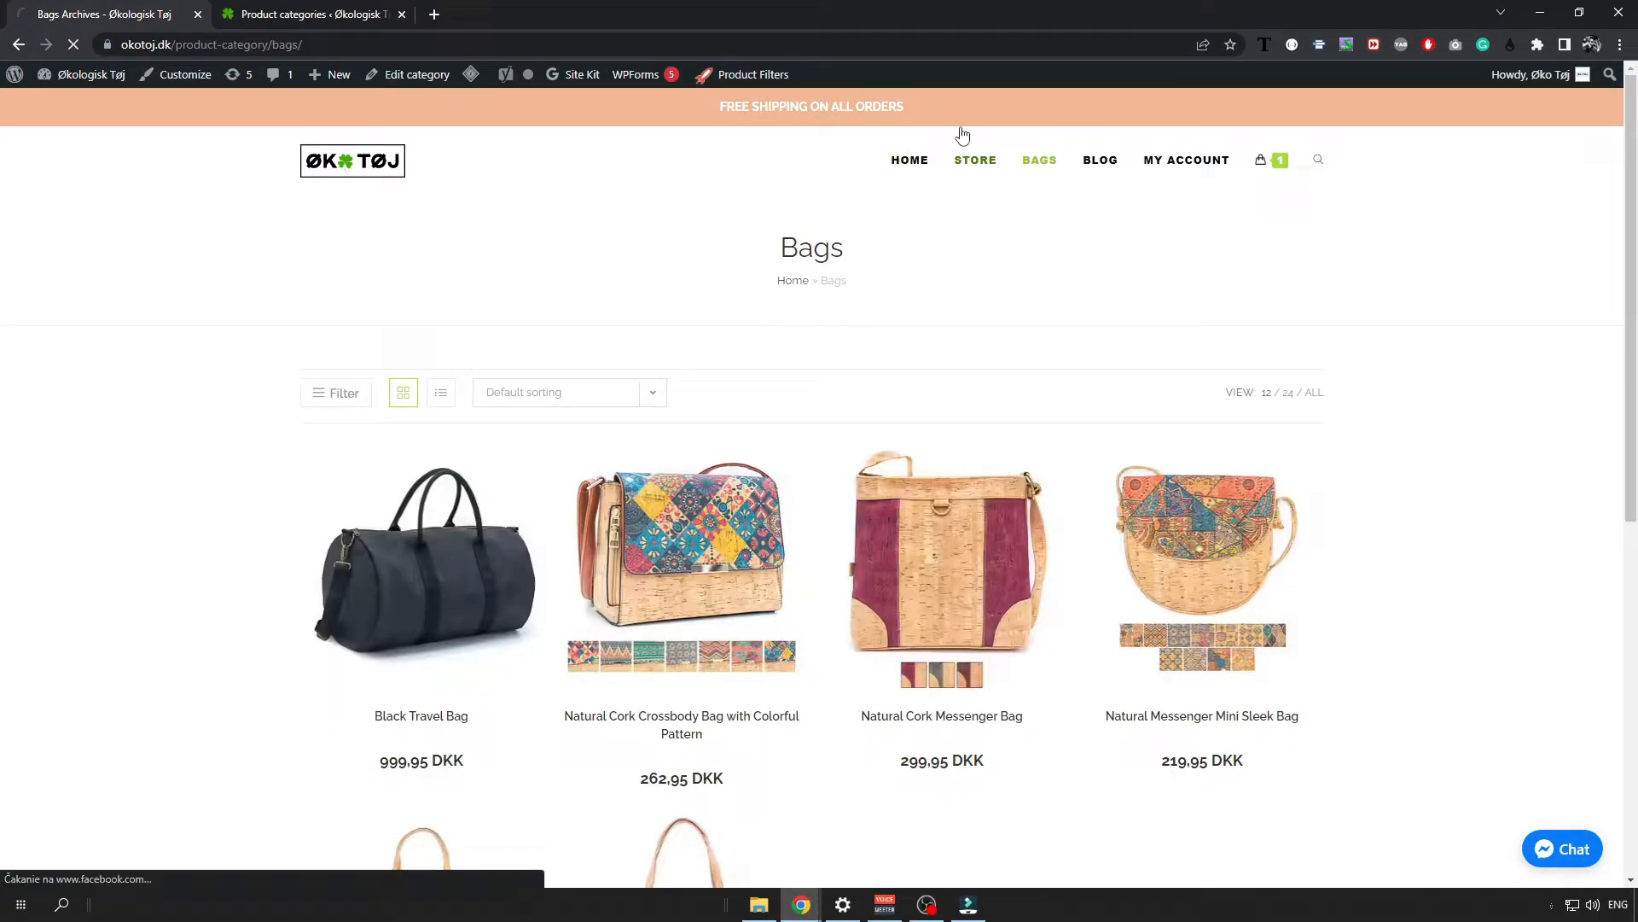
left_click(975, 159)
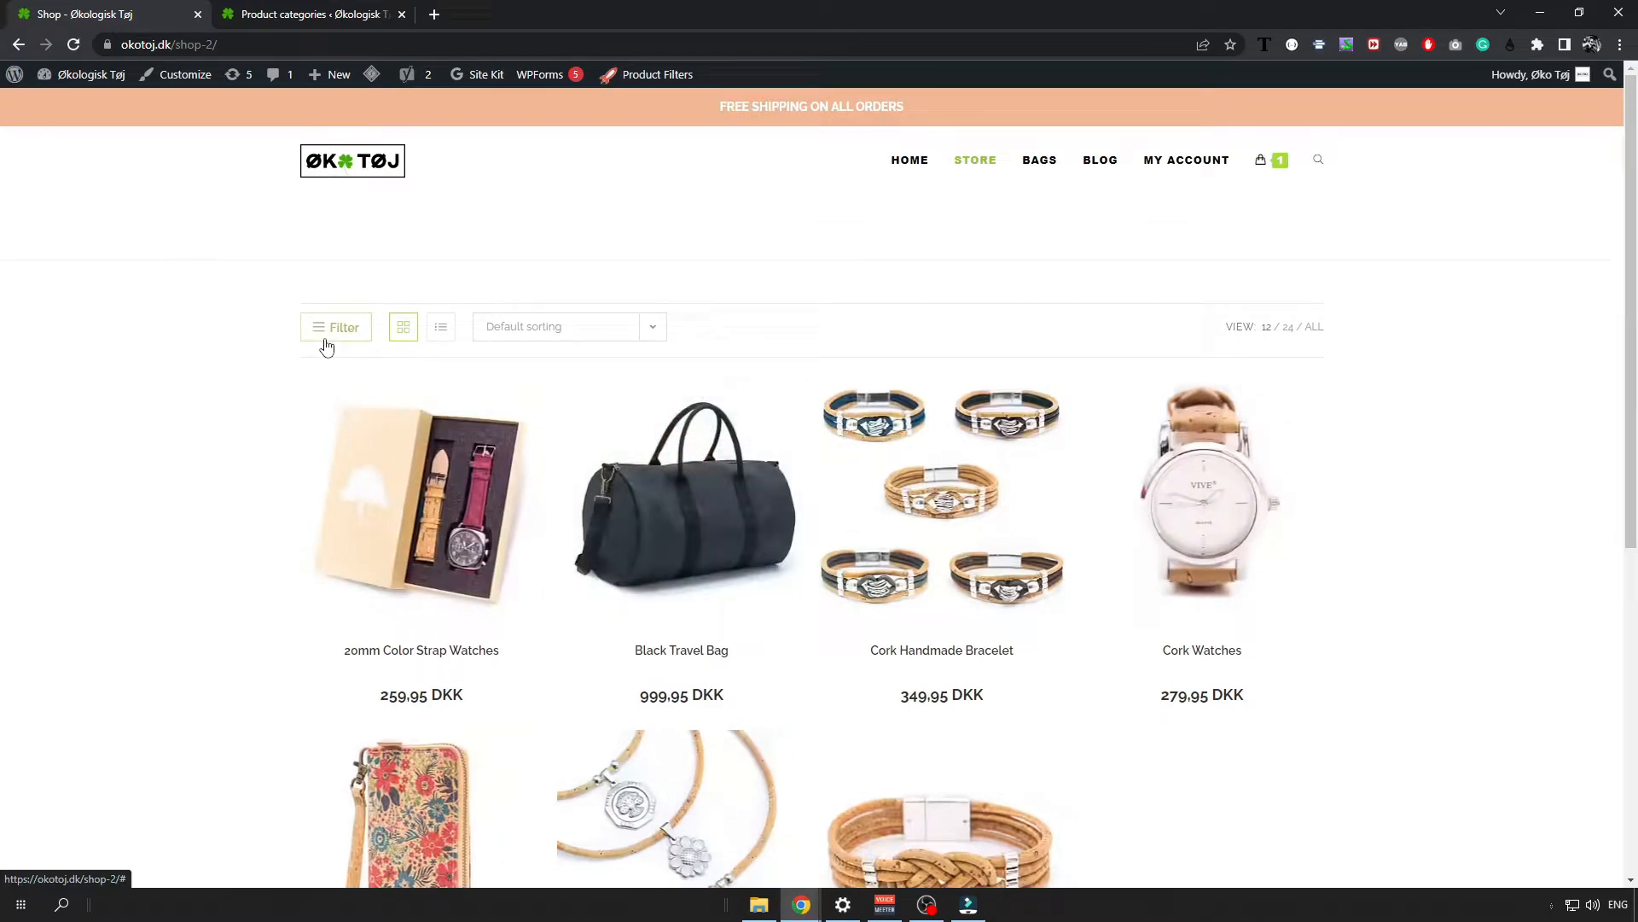
left_click(336, 326)
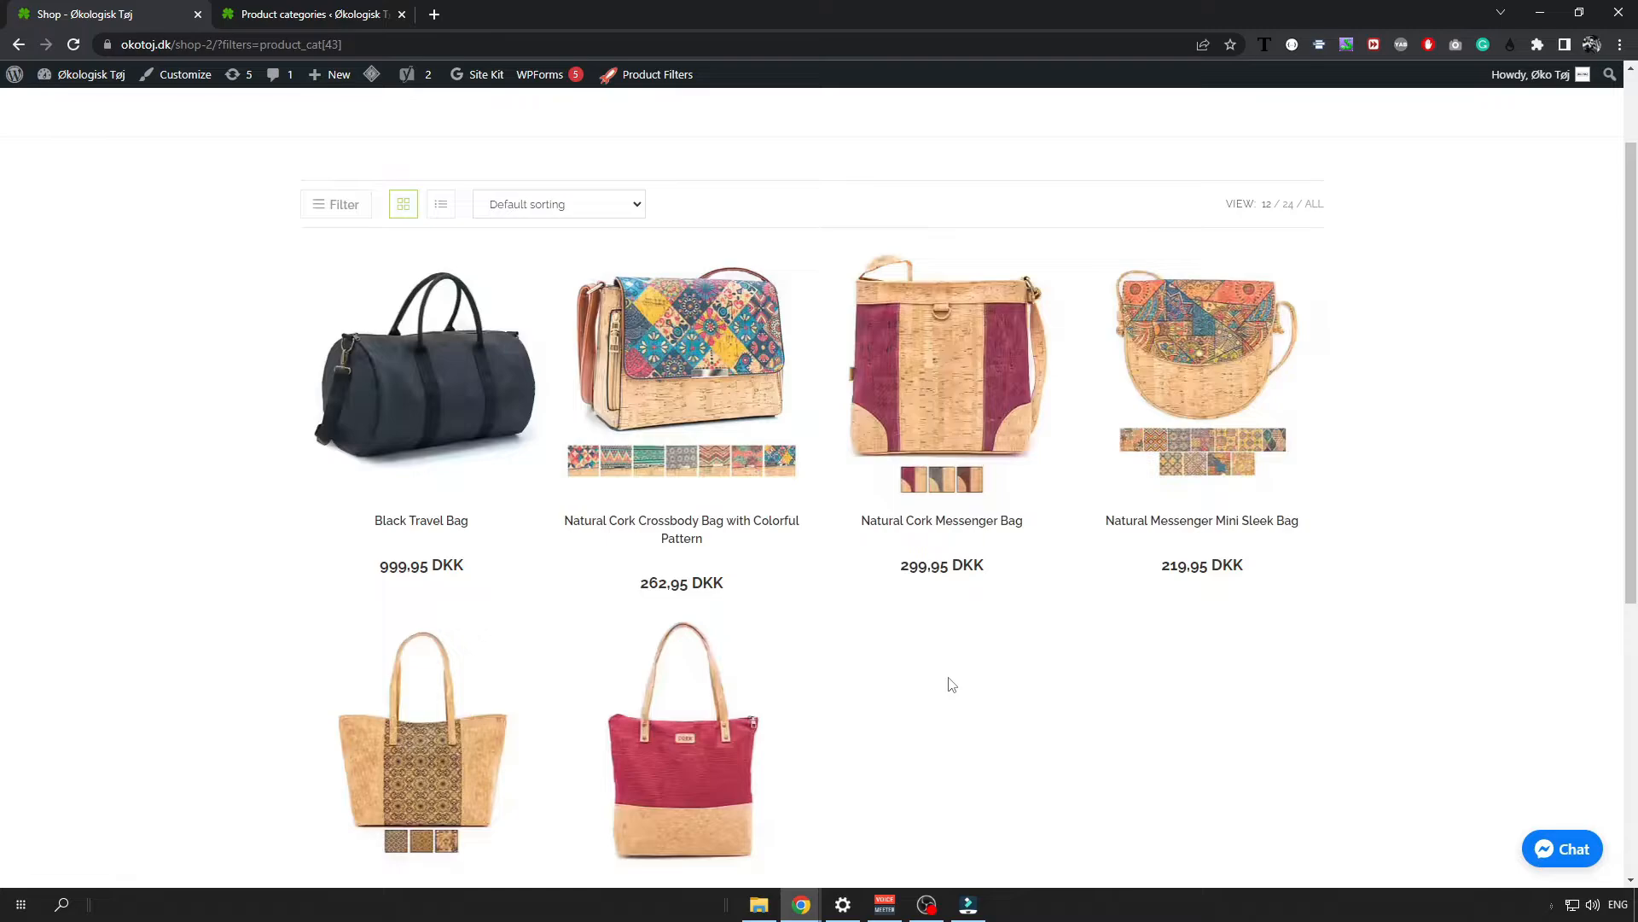
scroll("up", 3)
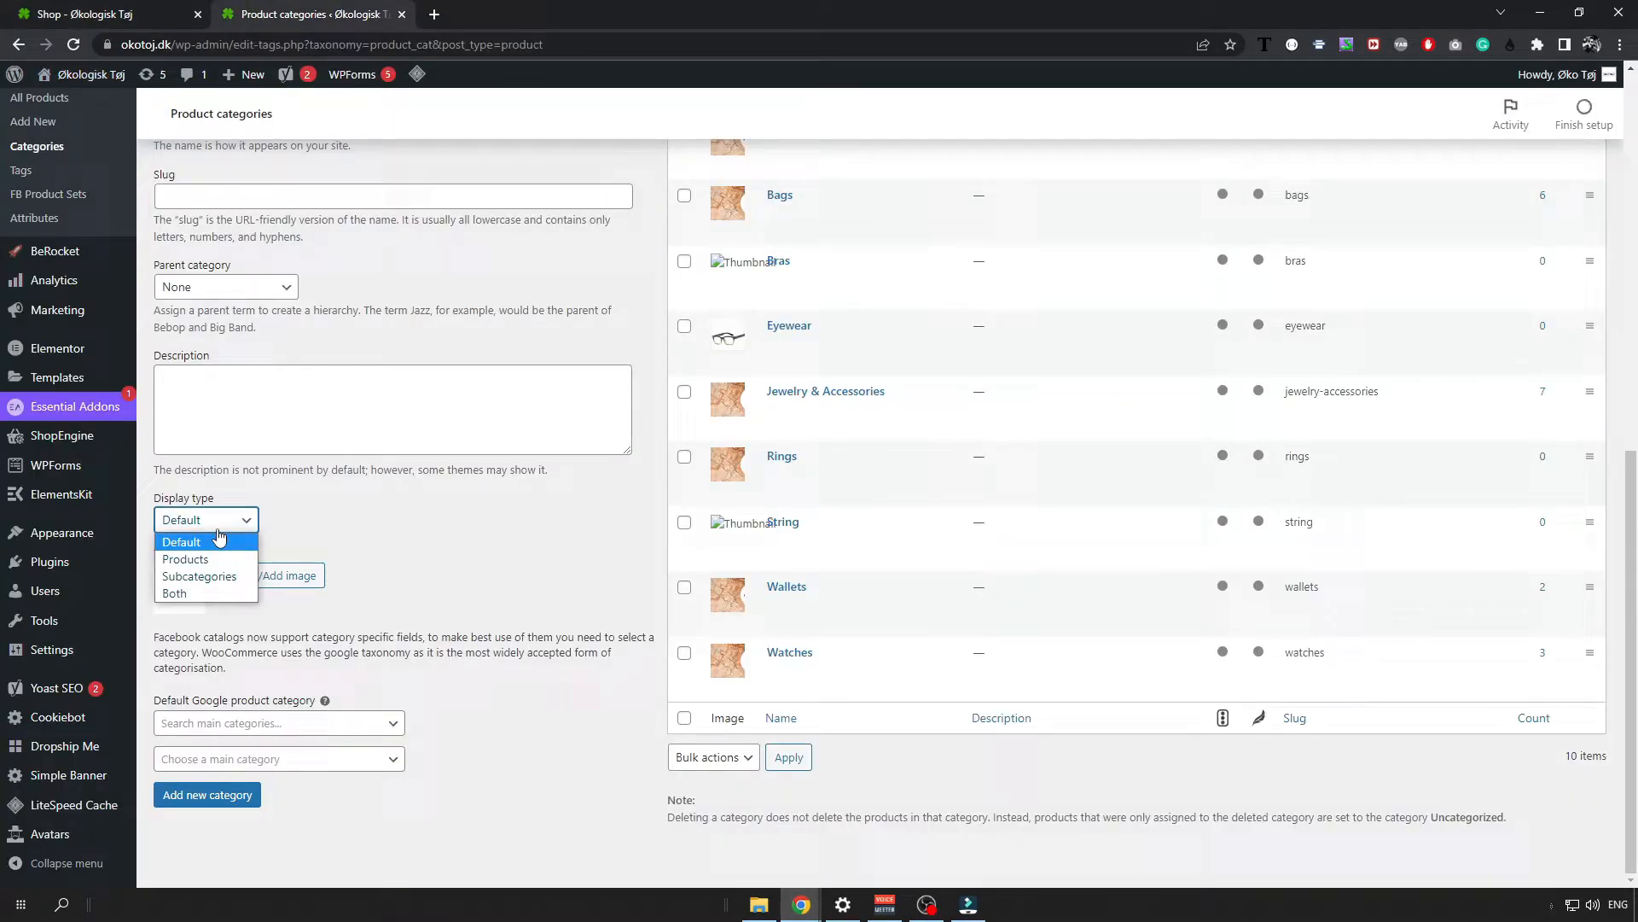
left_click(185, 559)
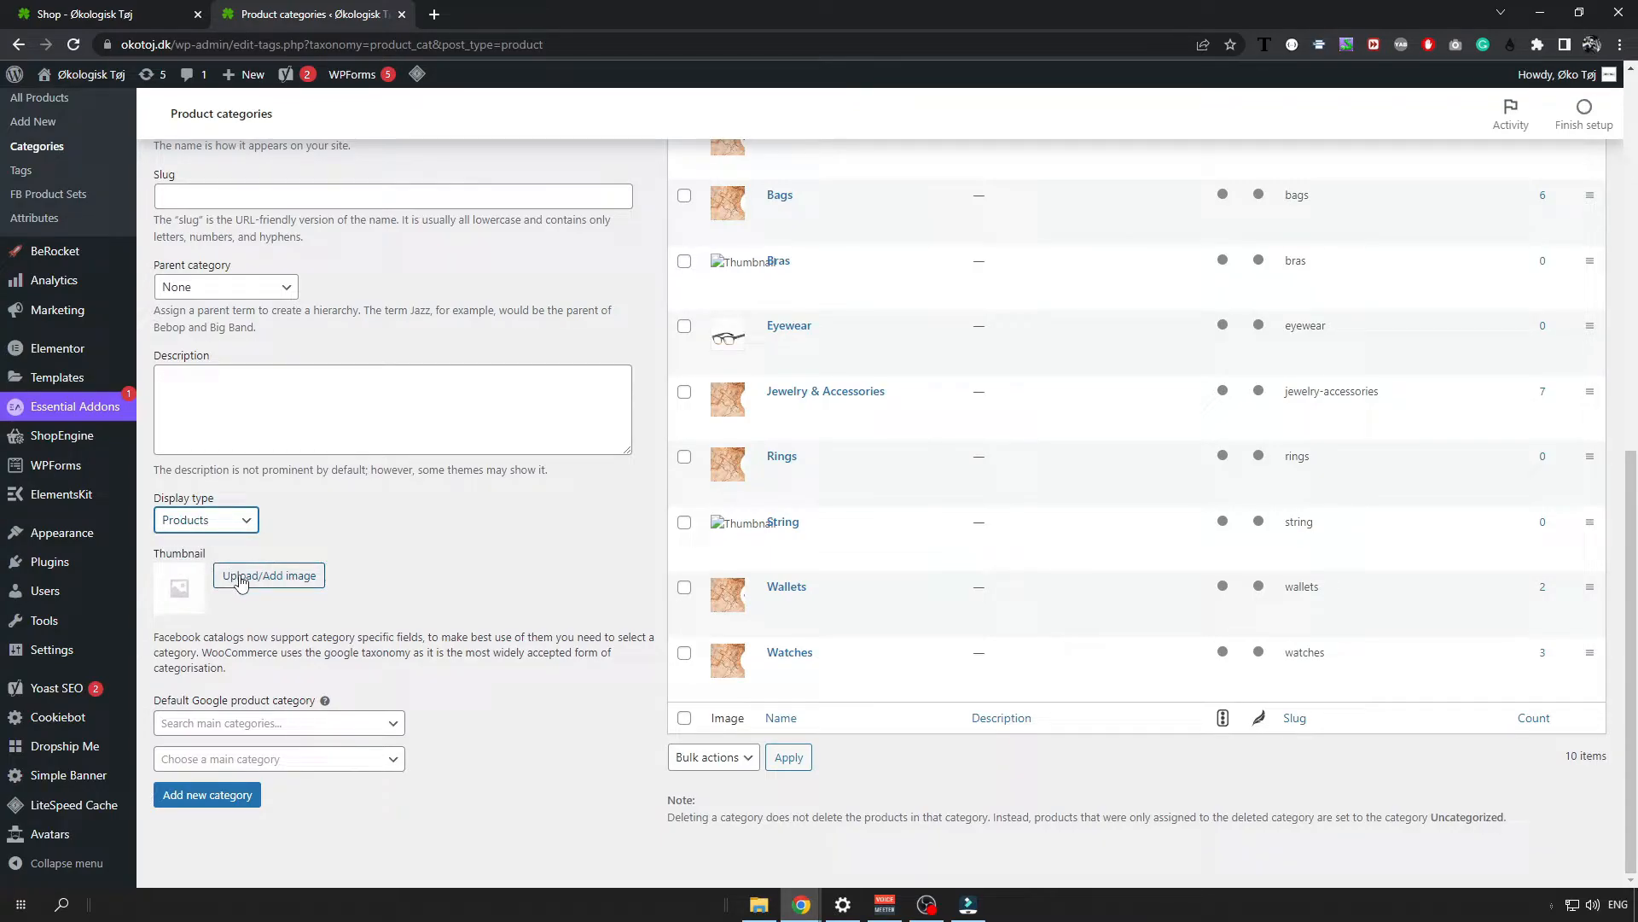
- Pick the patterned cork bag photo from the Media Library as the category thumbnail
left_click(267, 575)
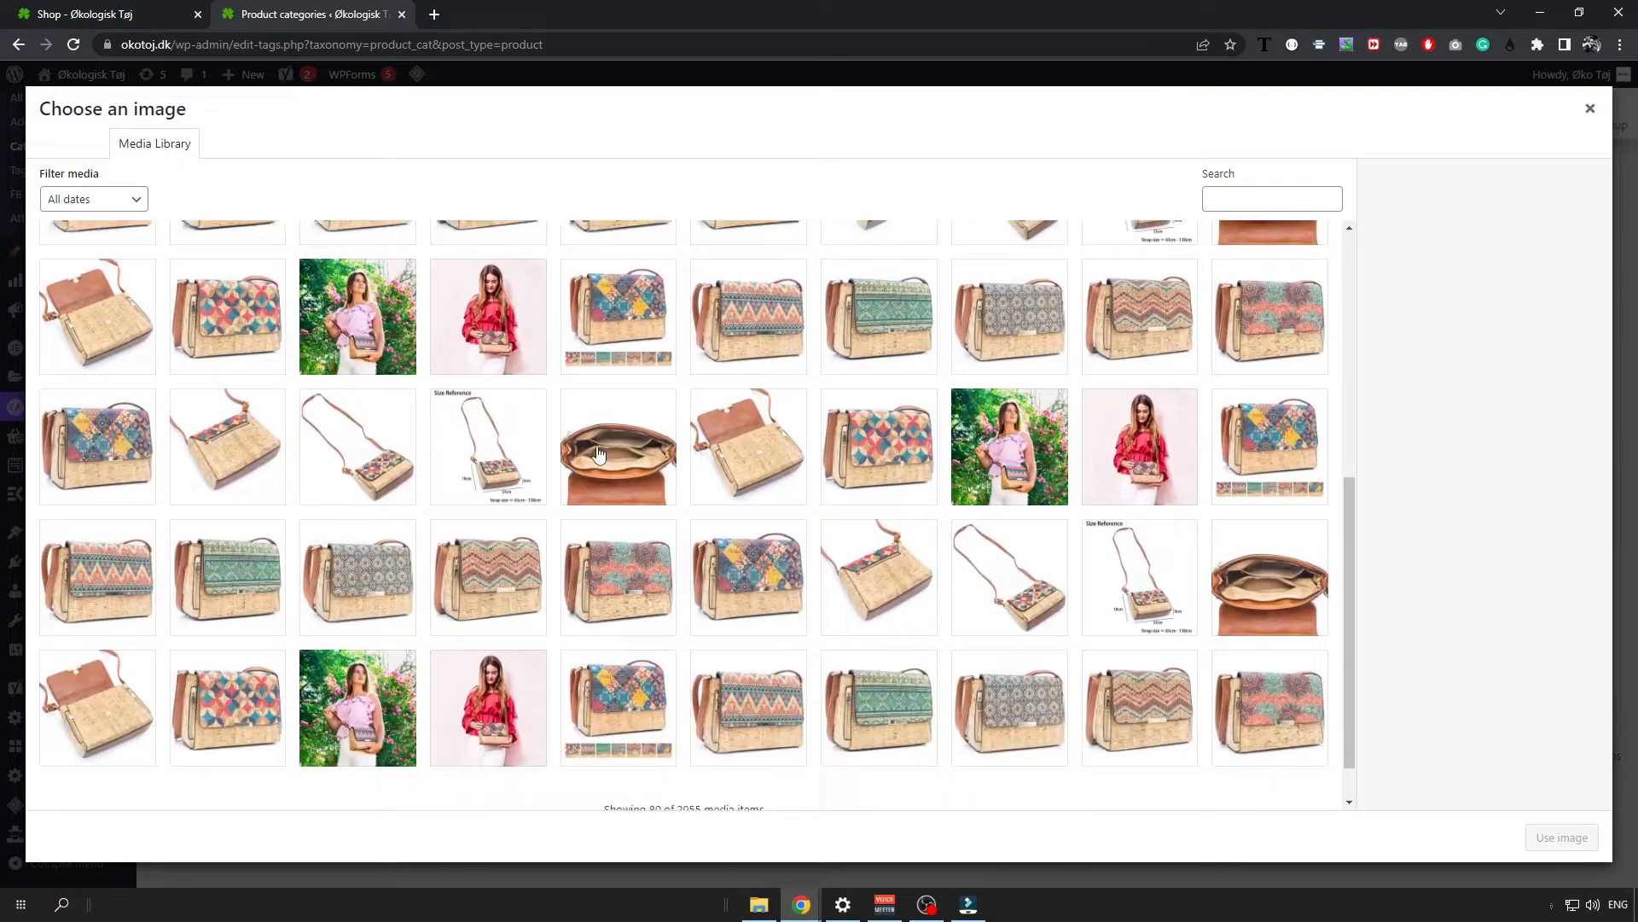
left_click(357, 522)
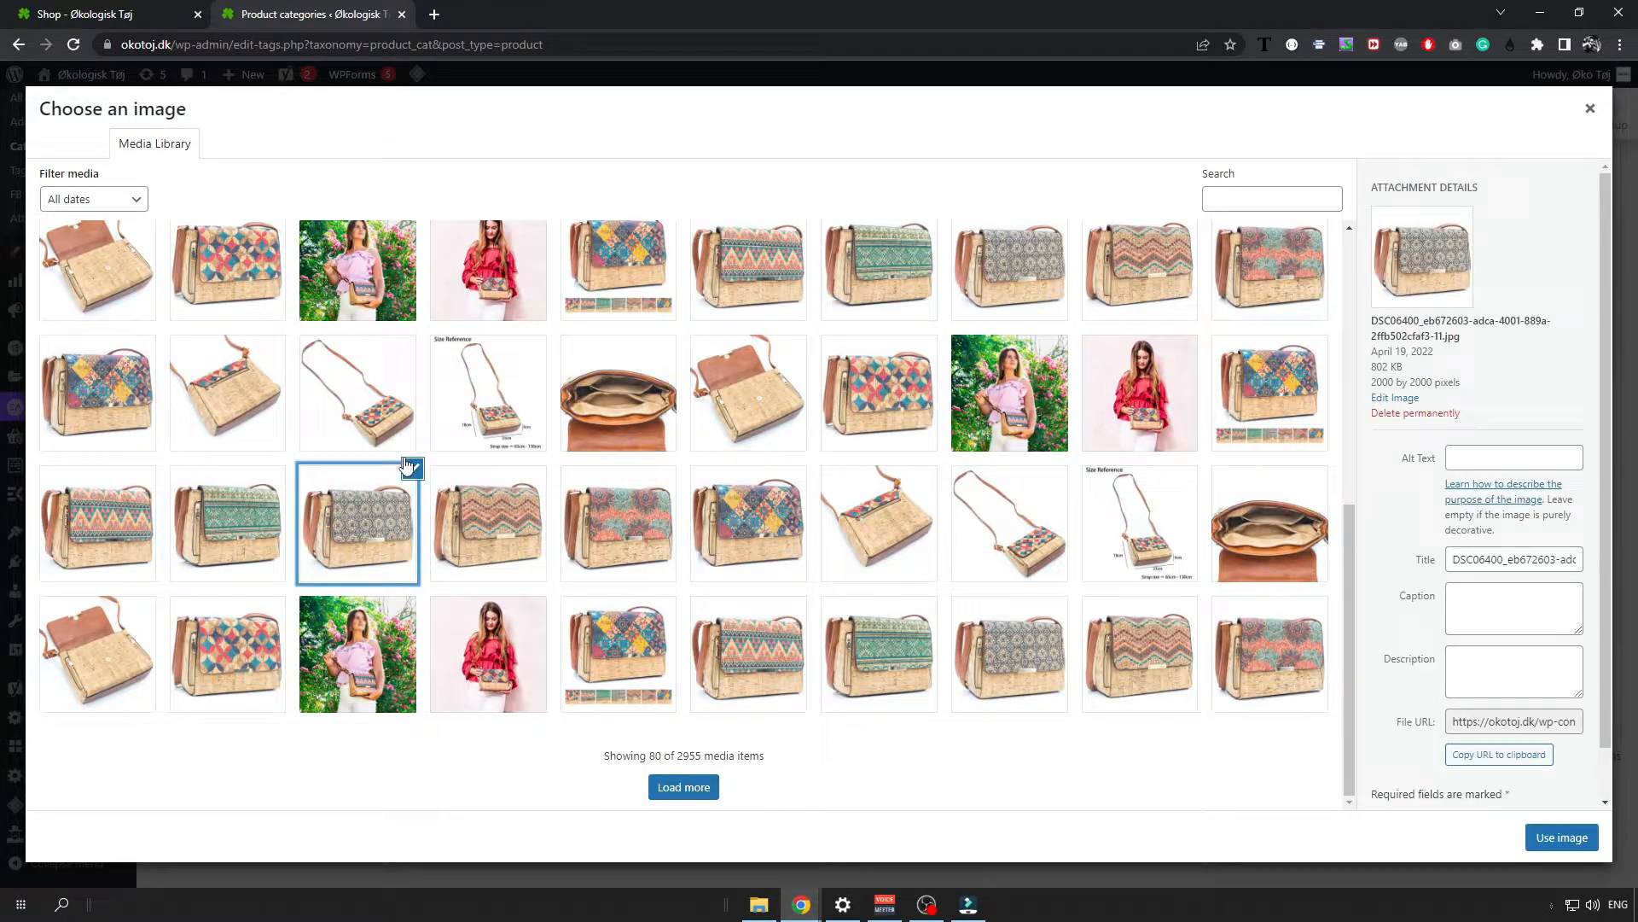
mouse_move(683, 786)
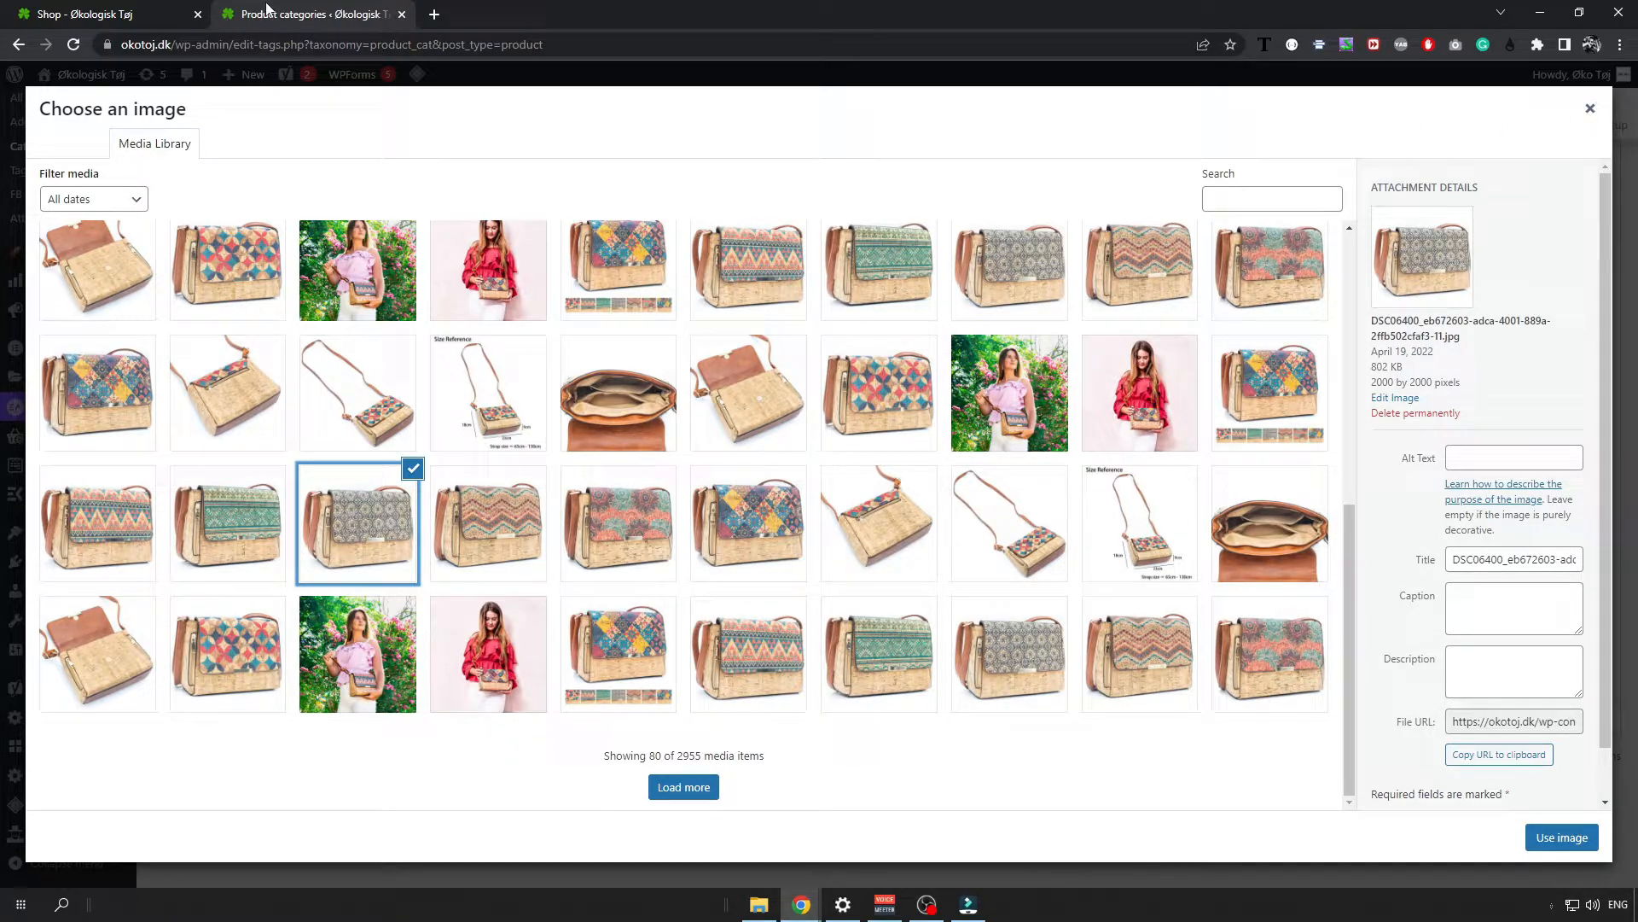
- Switch to the storefront tab and browse the HOME page's featured products
left_click(104, 14)
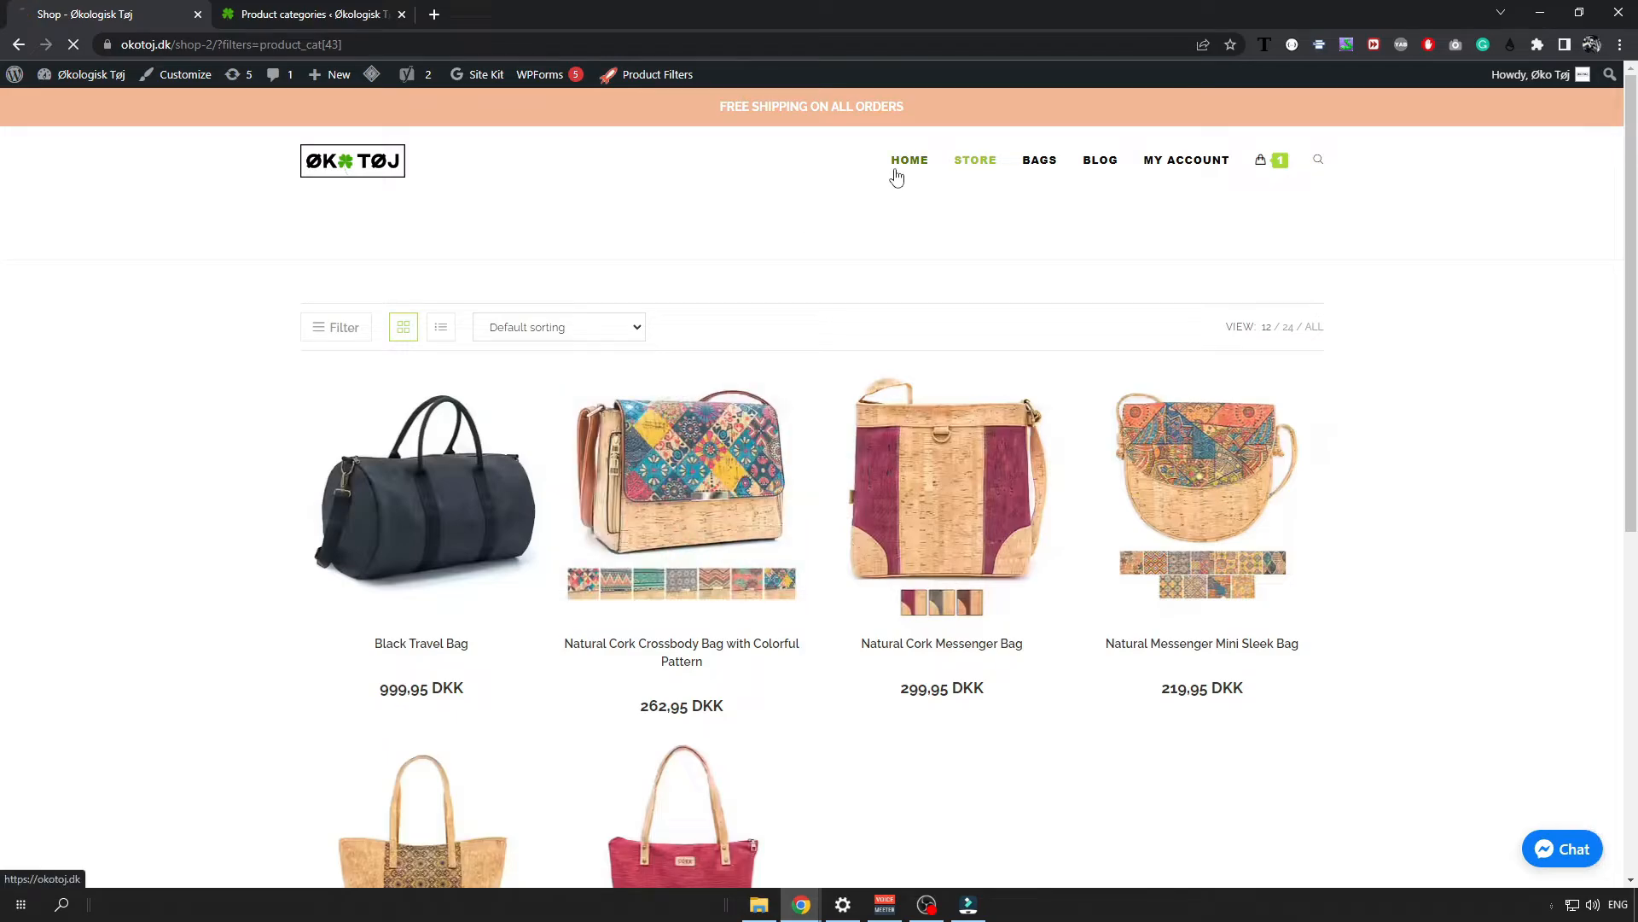
left_click(909, 160)
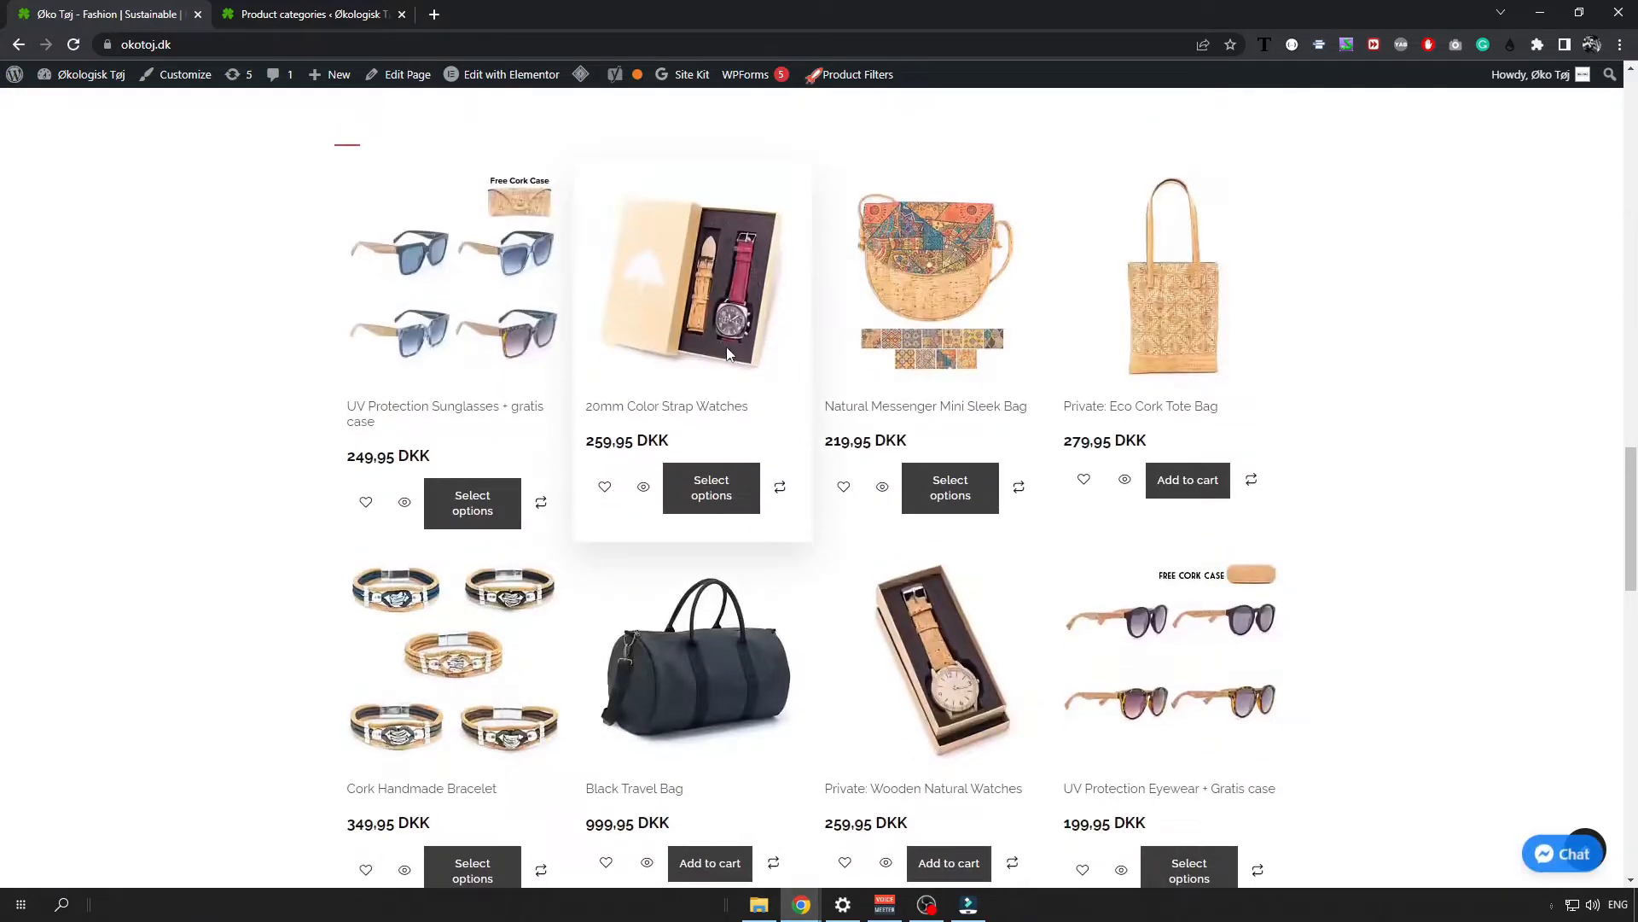
scroll("up", 3)
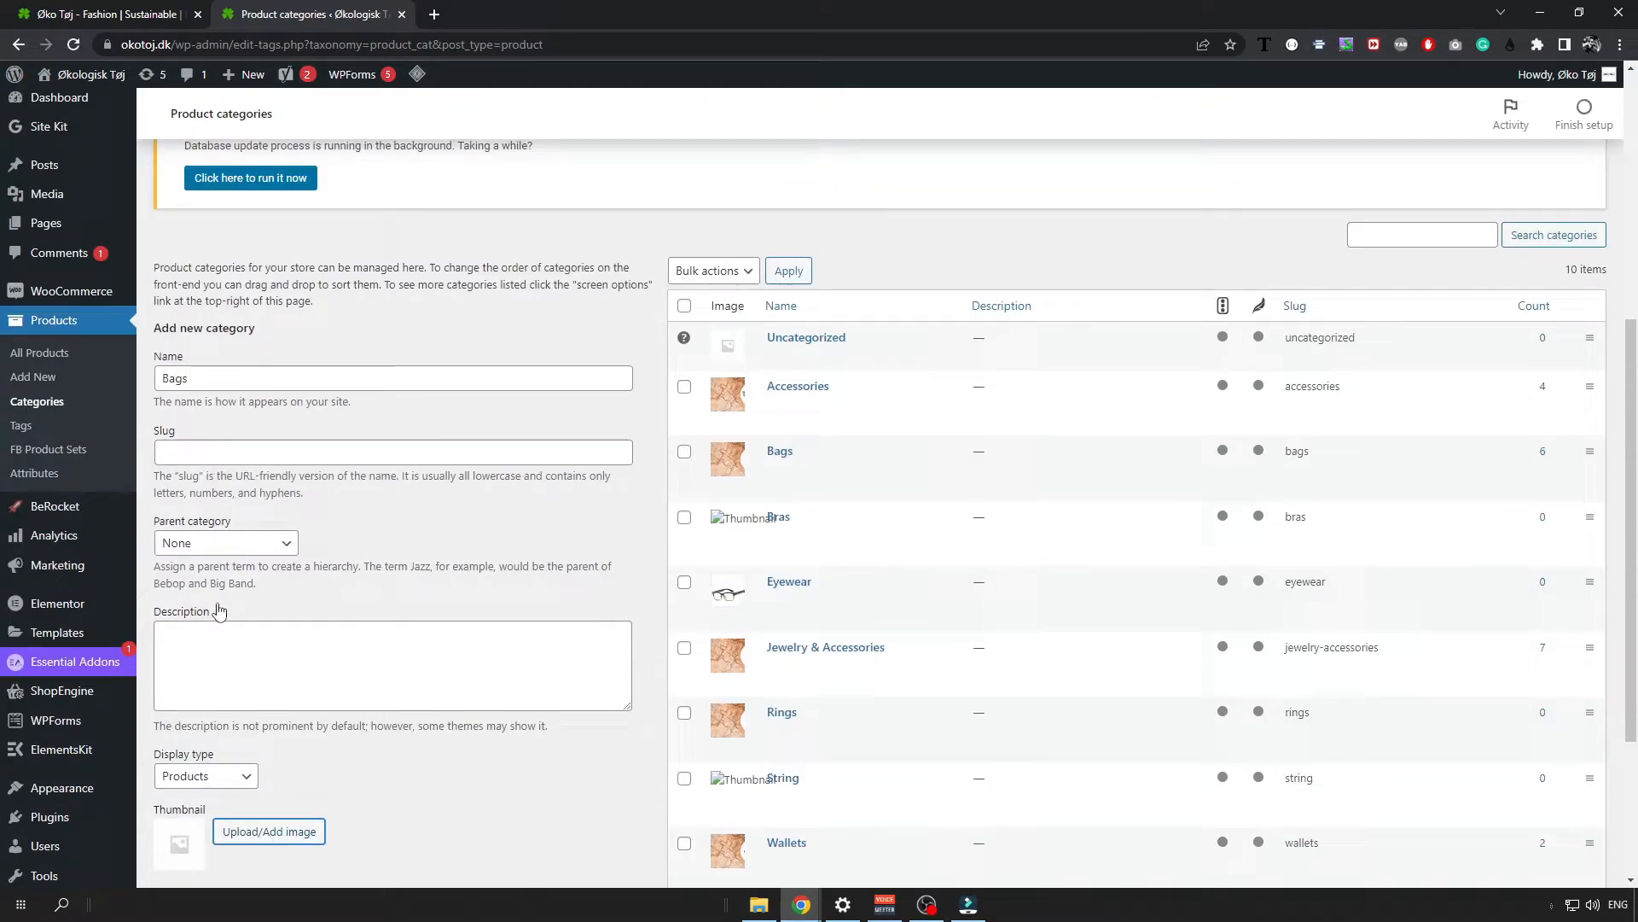
mouse_move(779, 450)
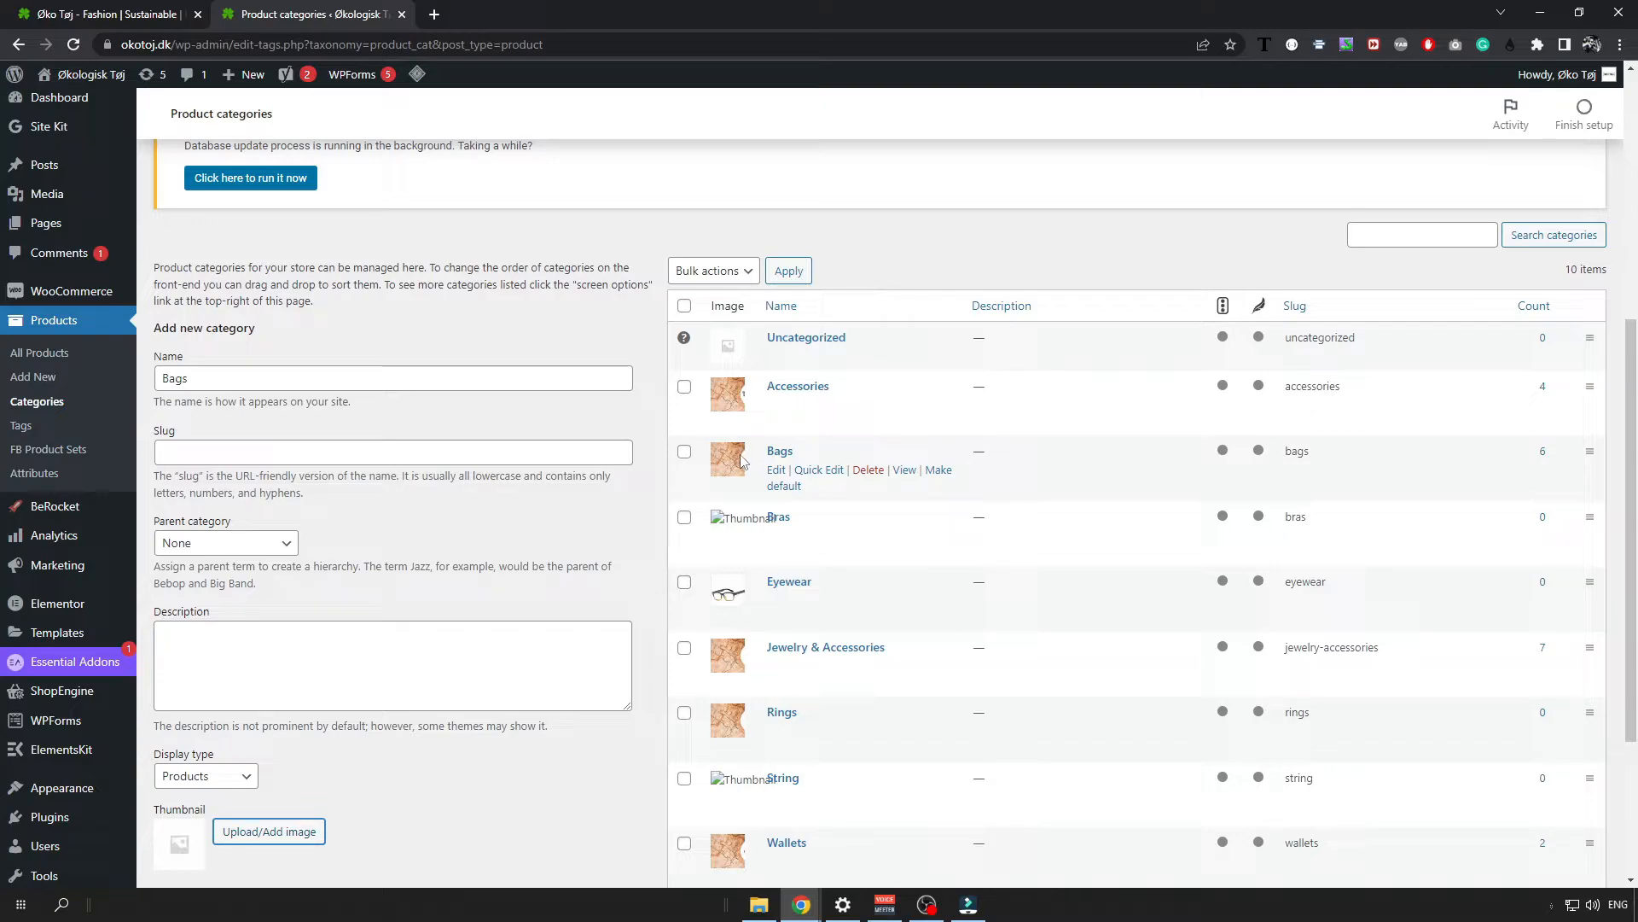
mouse_move(110, 352)
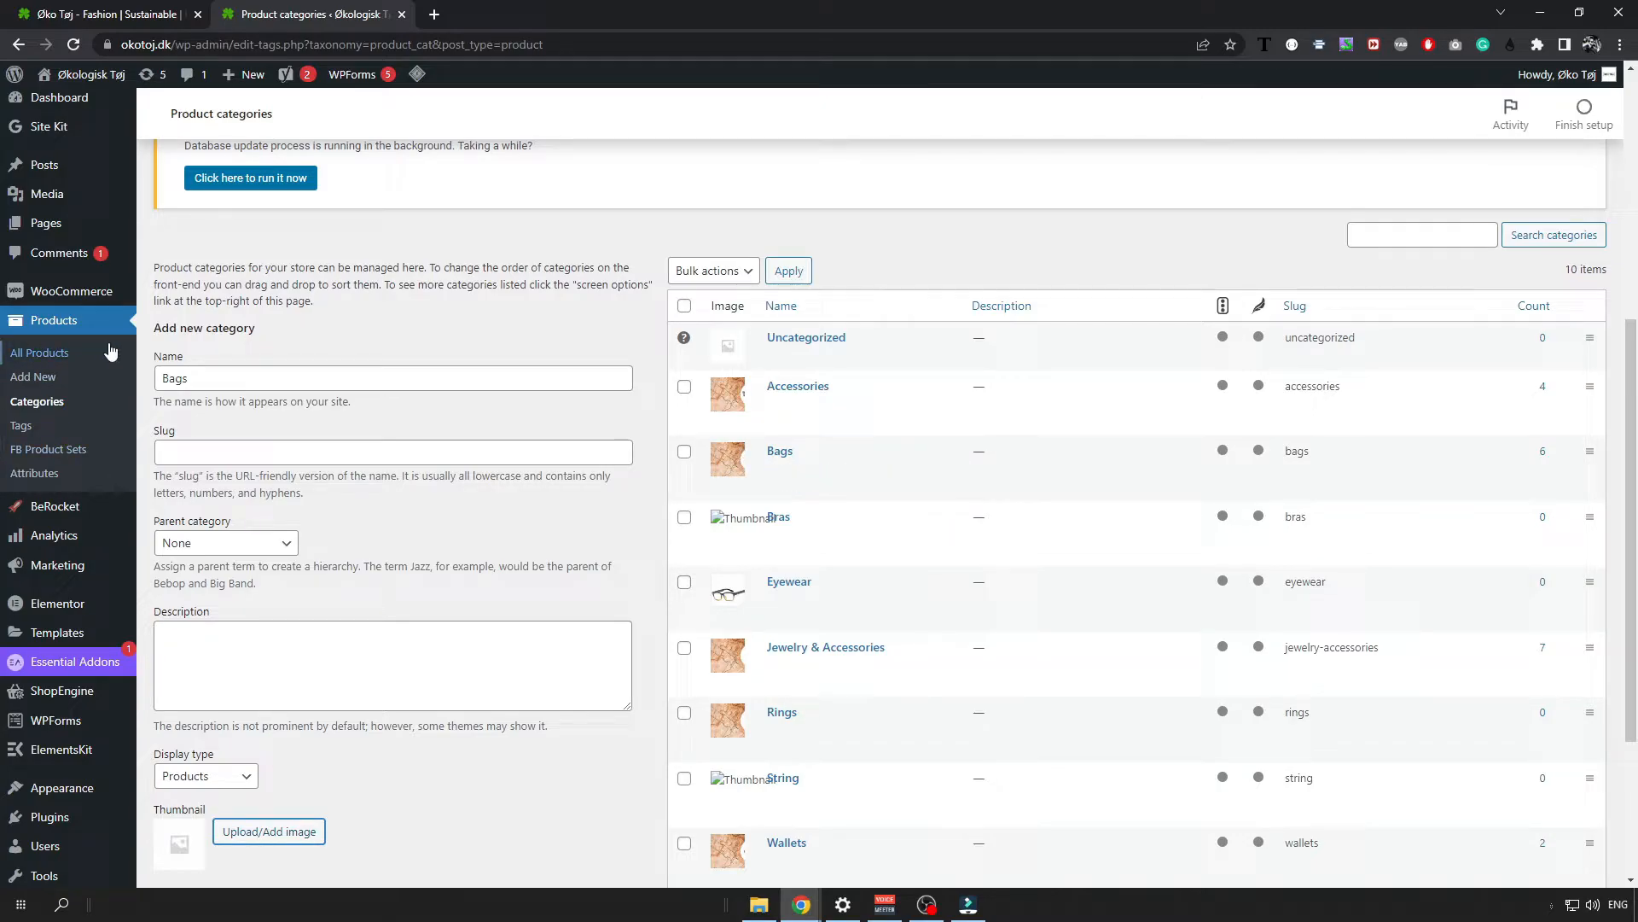
mouse_move(33, 376)
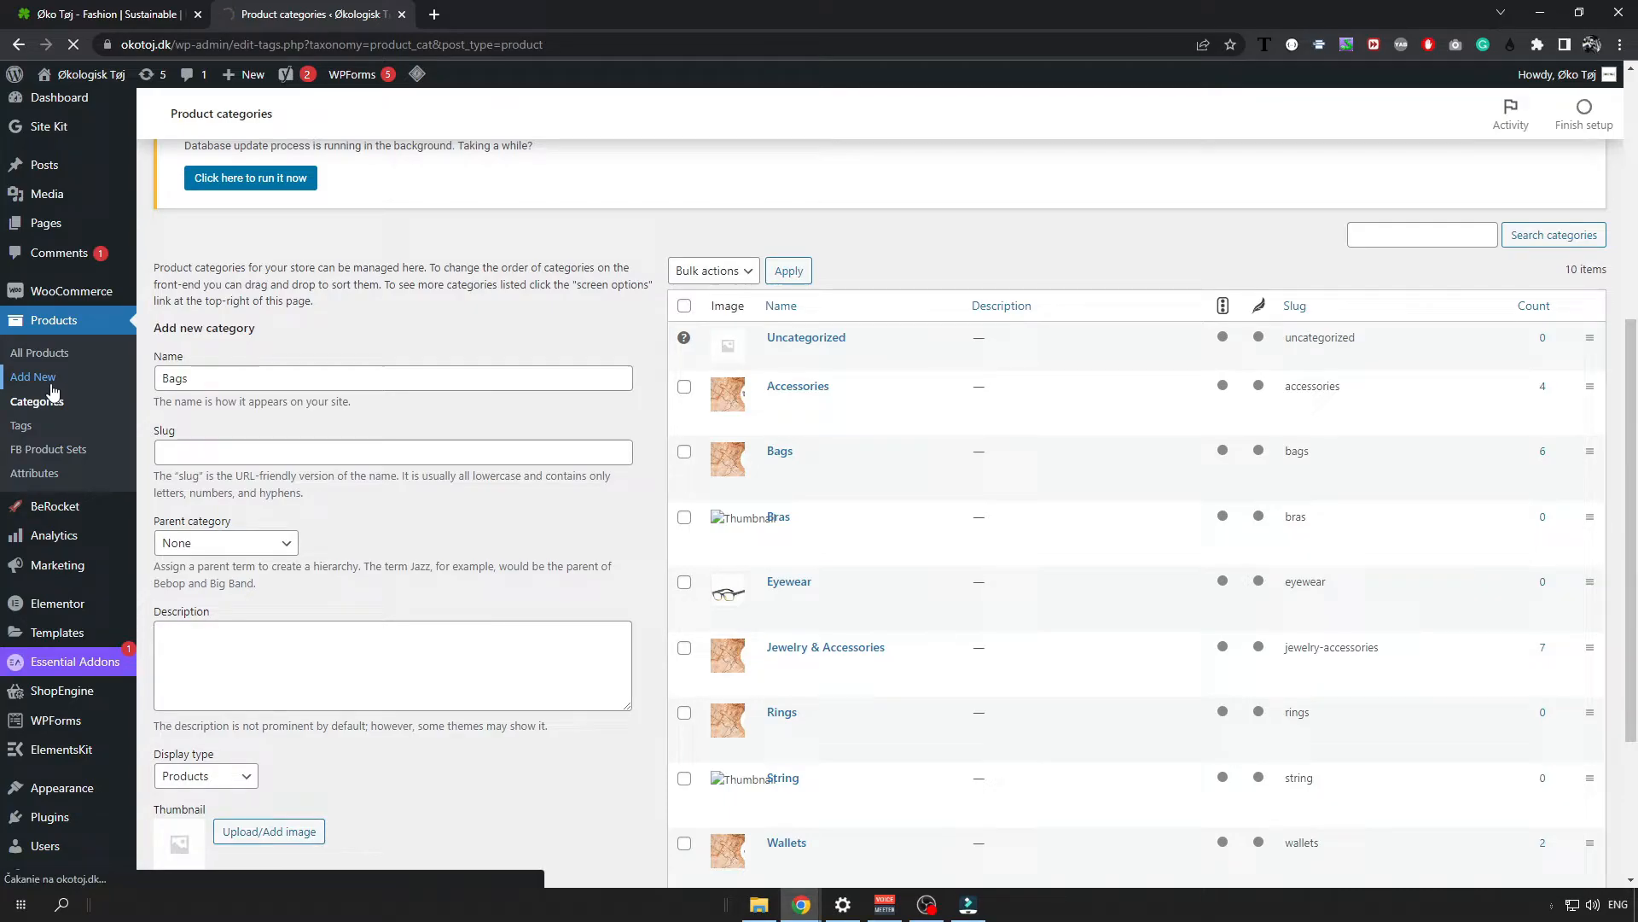
- Start a new product and title it 'Big Bag'
left_click(33, 376)
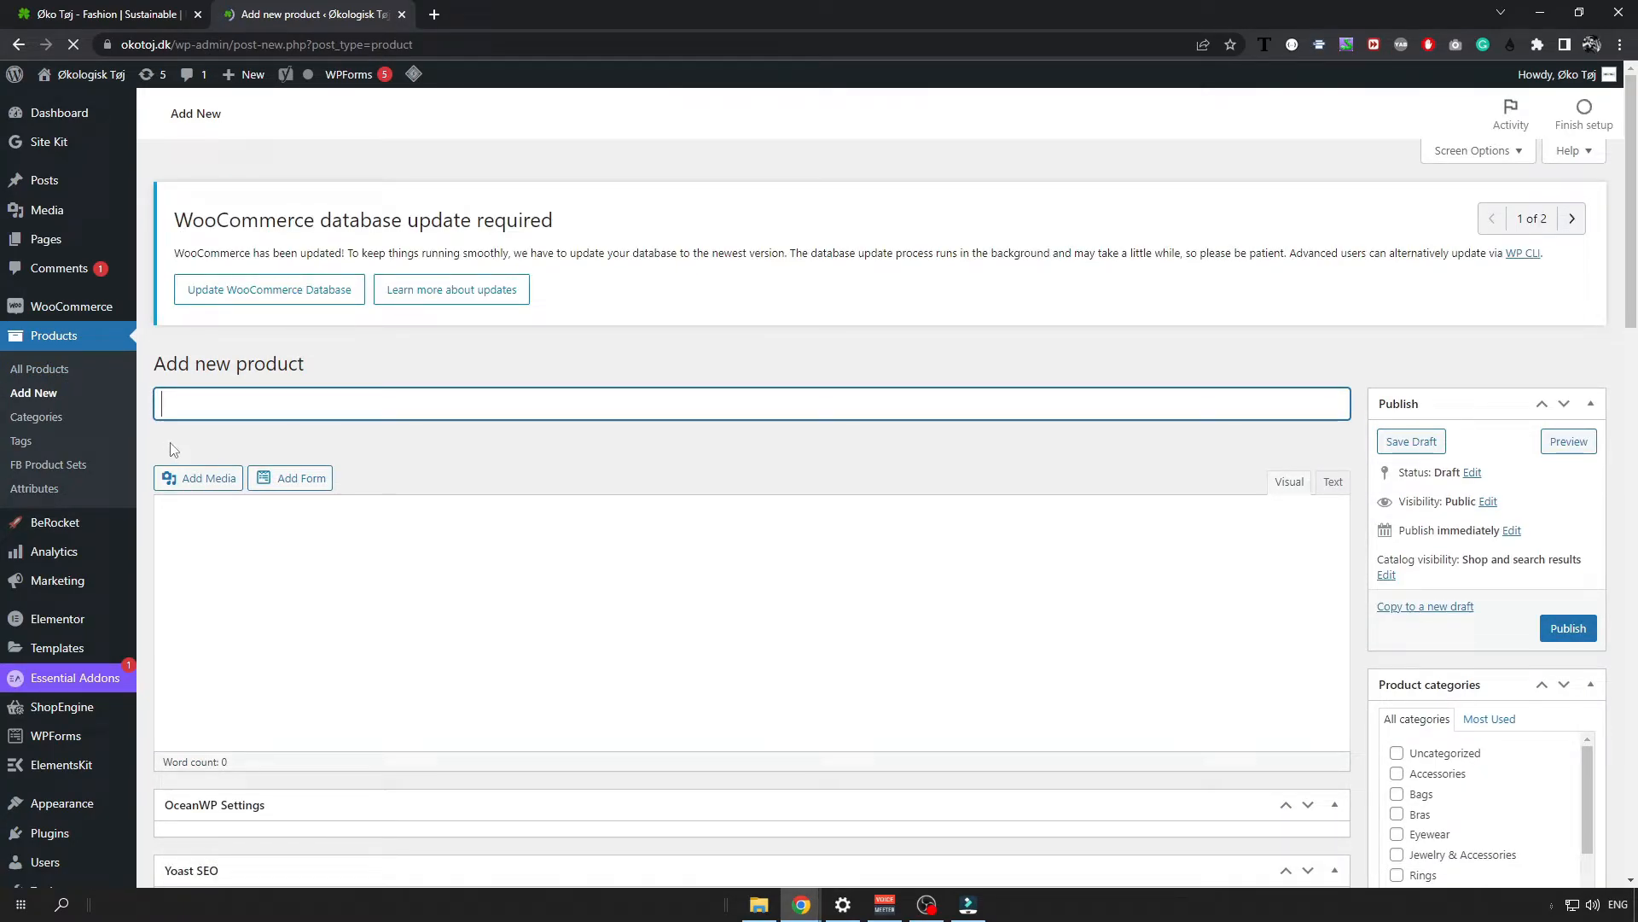
type("Big B")
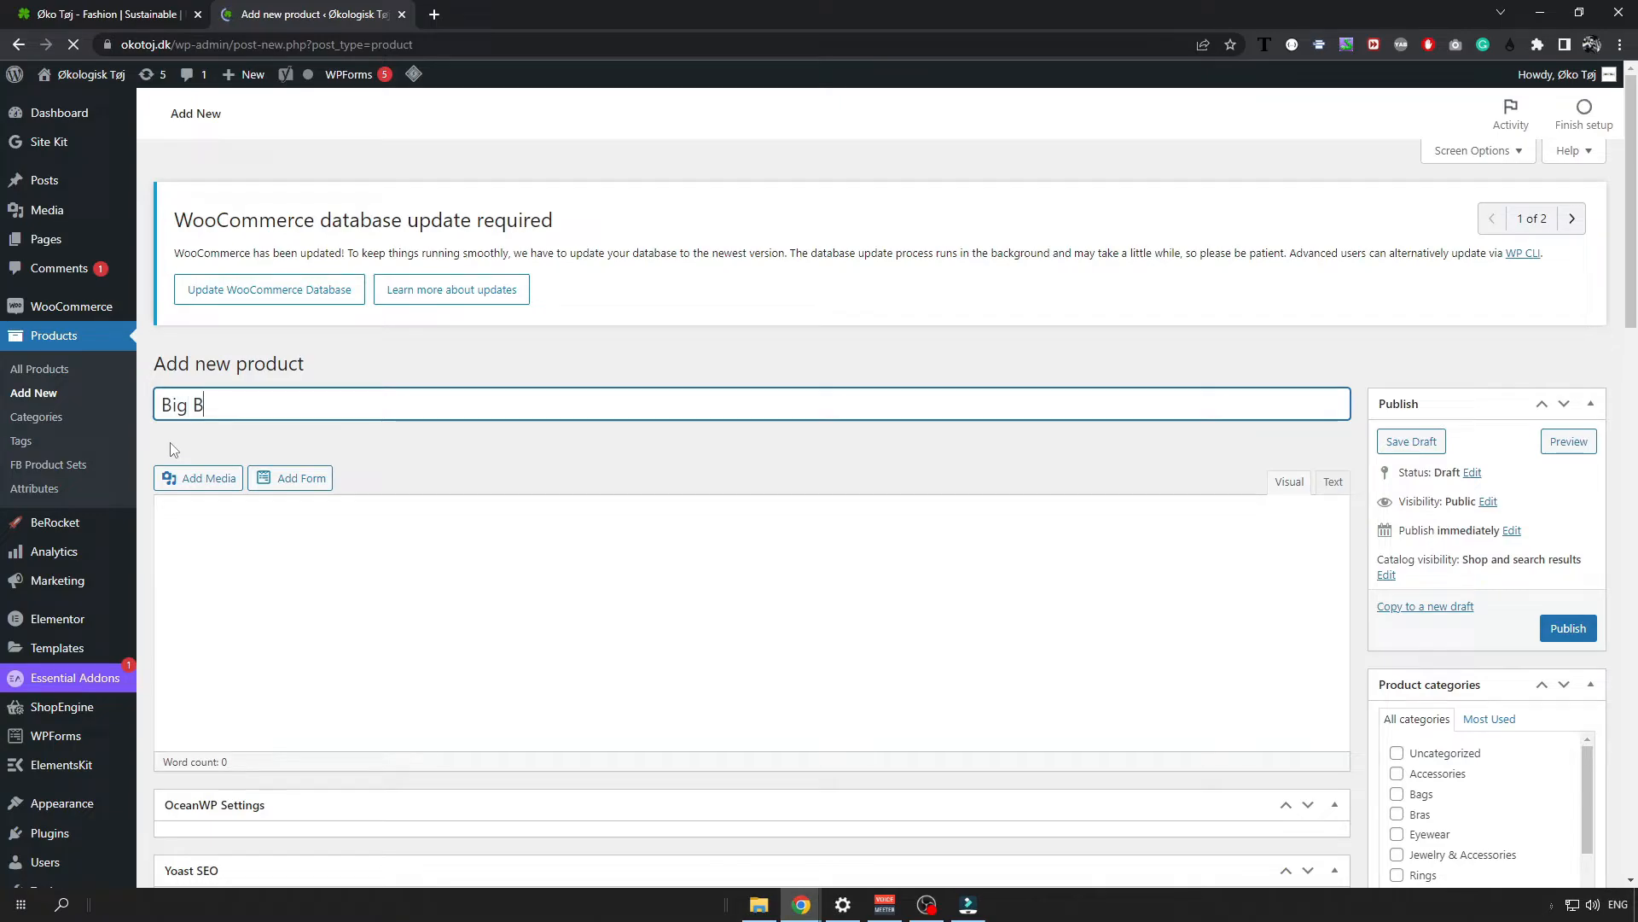
type("ag")
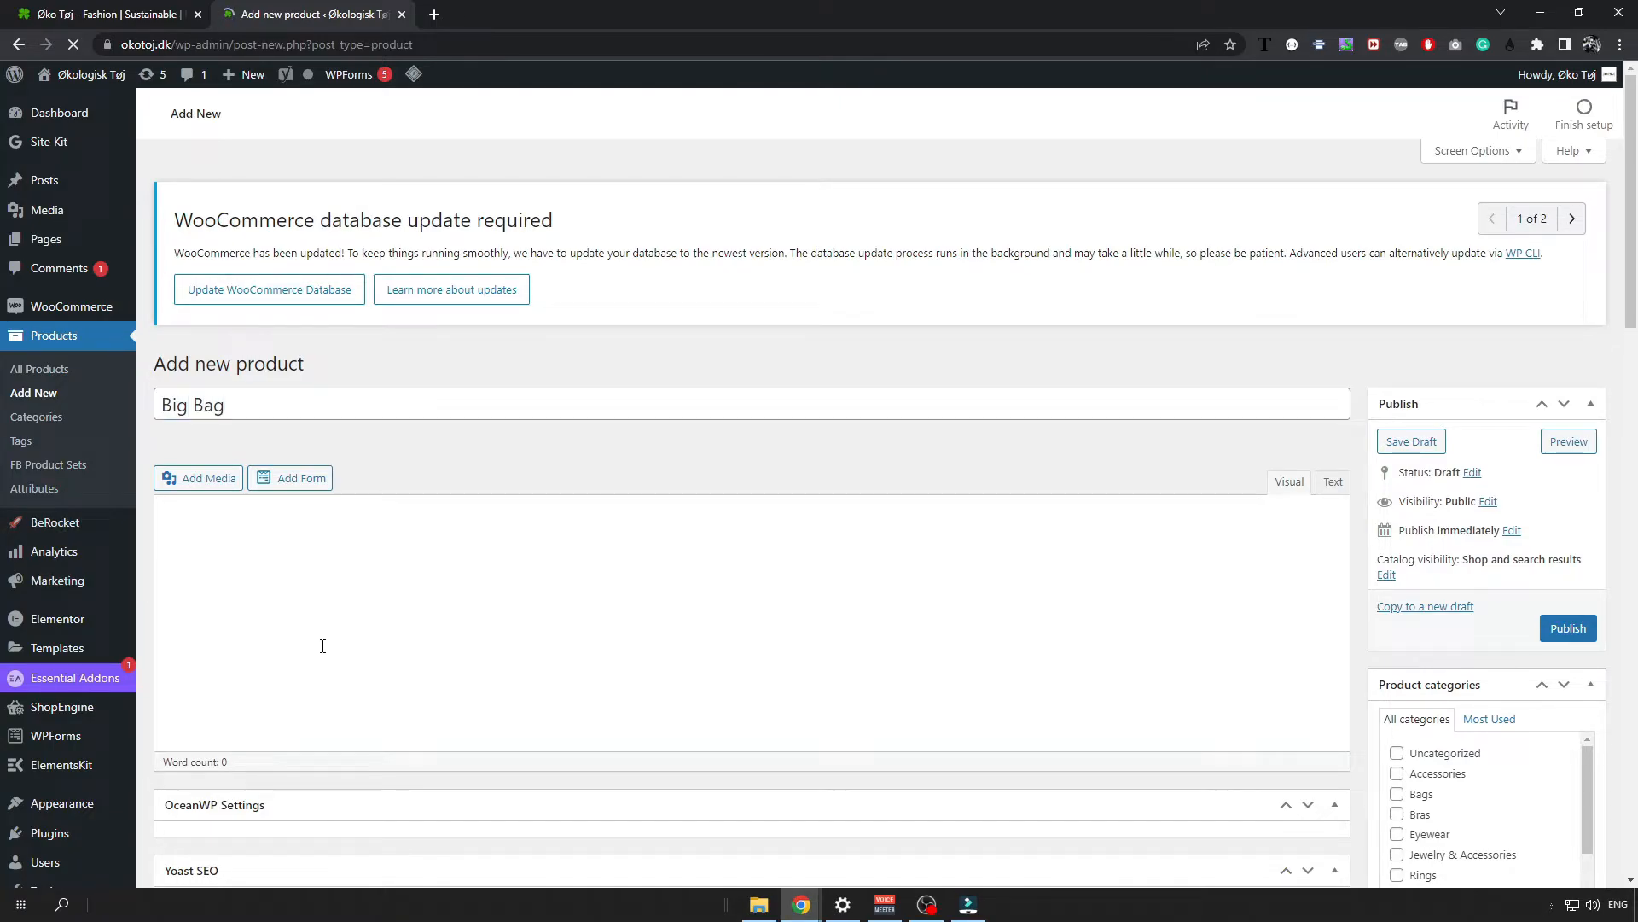
mouse_move(245, 523)
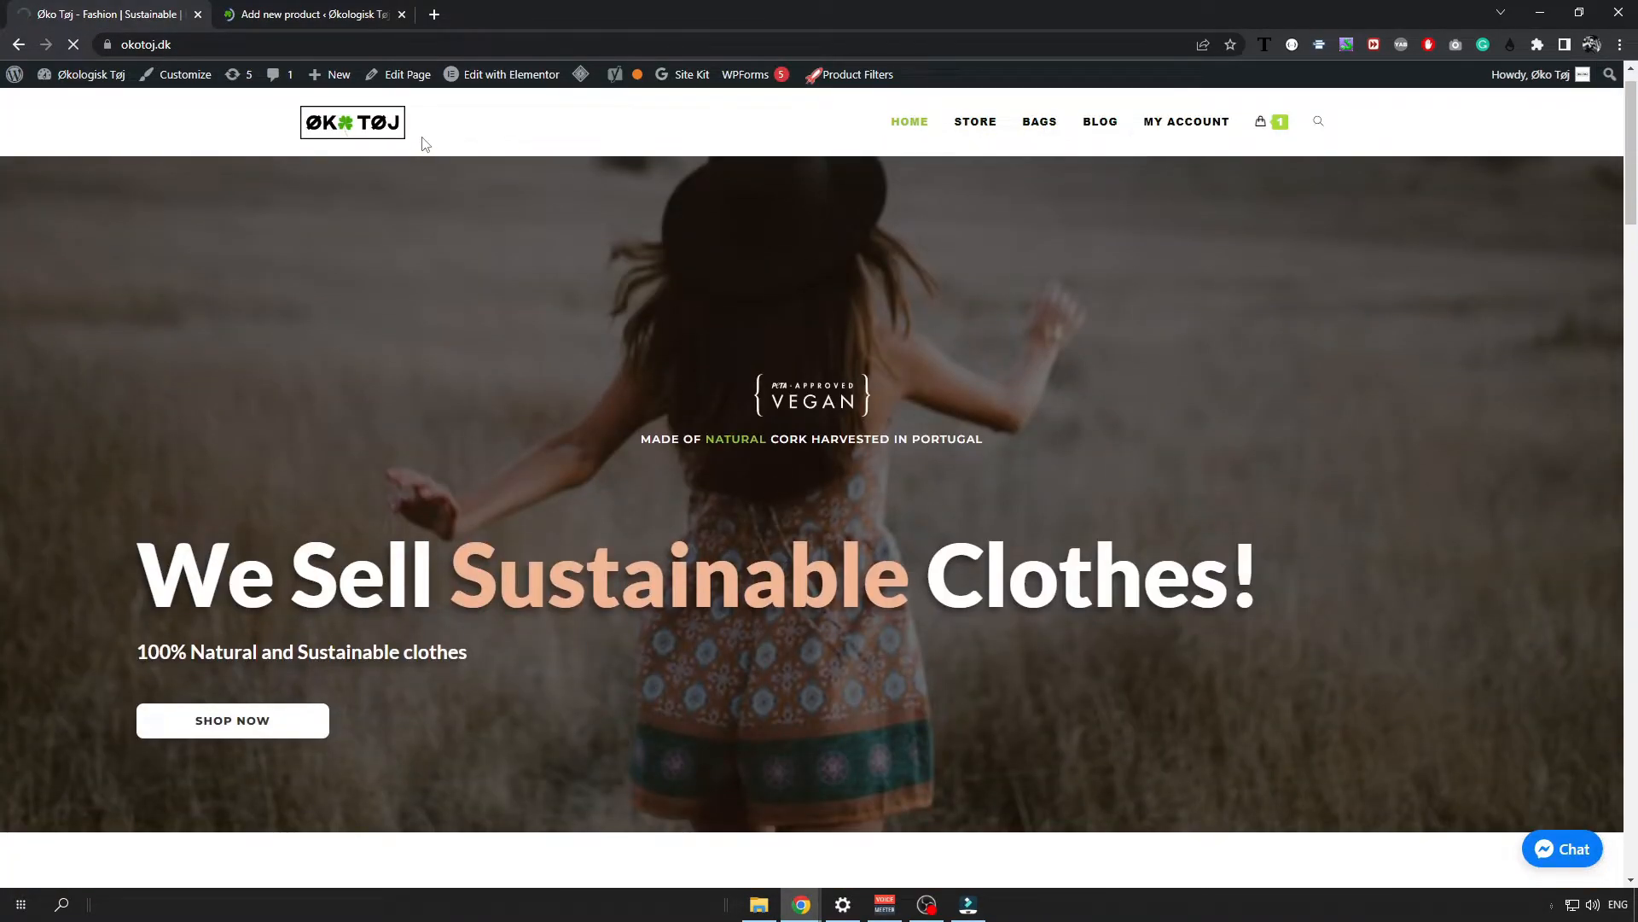
- Copy the Black Travel Bag's description from the storefront and return to the Big Bag editor
left_click(1039, 121)
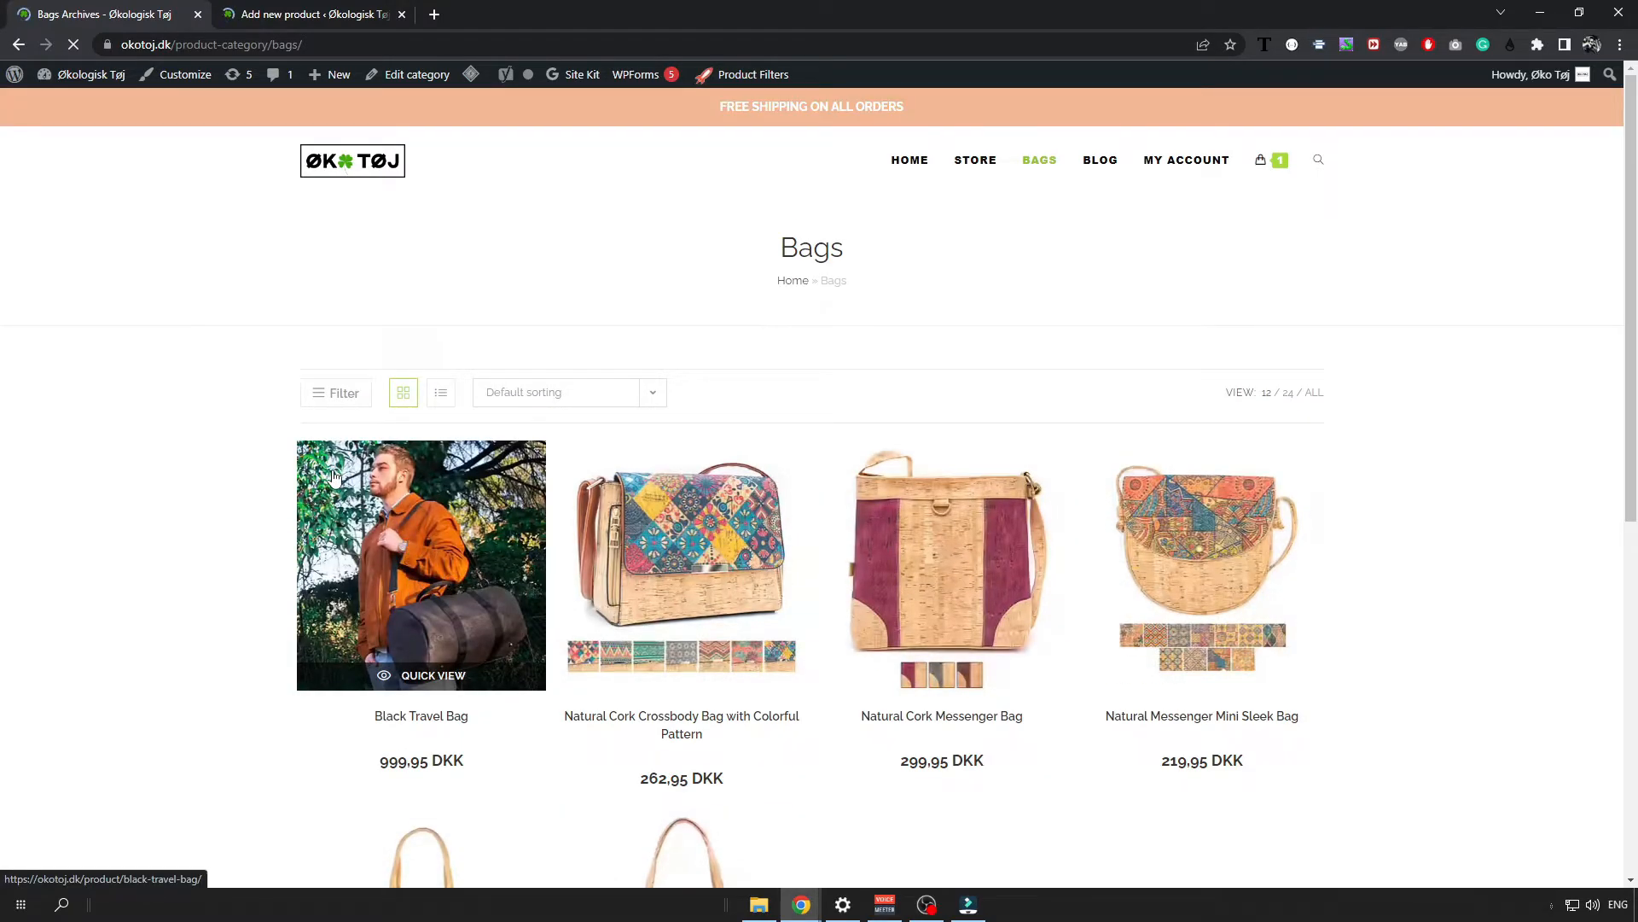
left_click(420, 564)
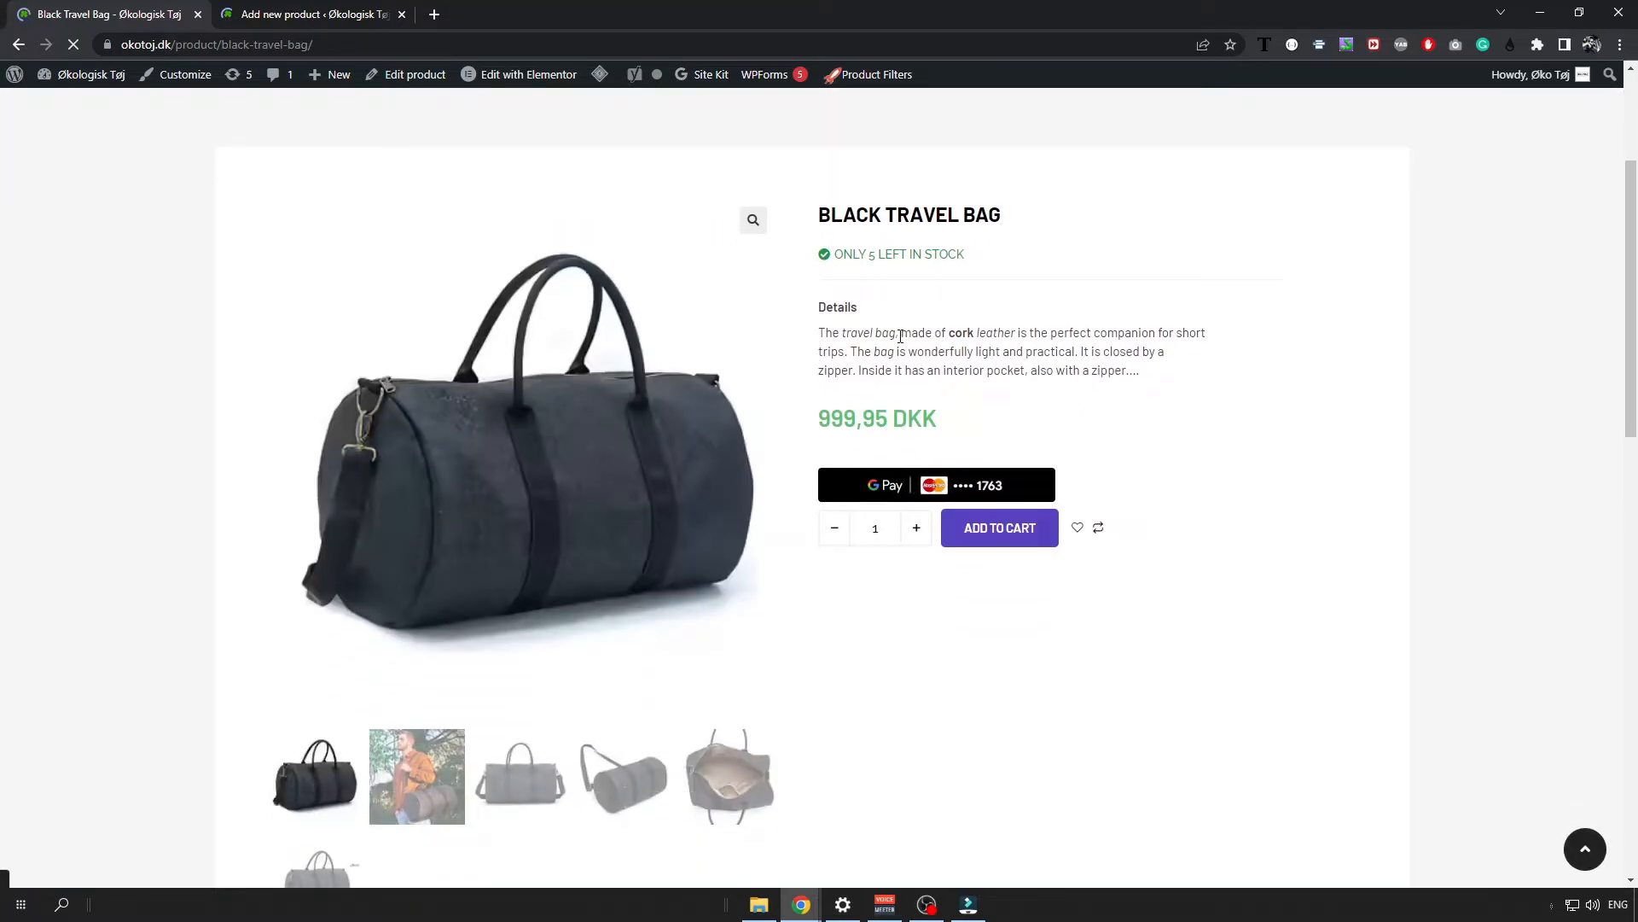
scroll("down", 3)
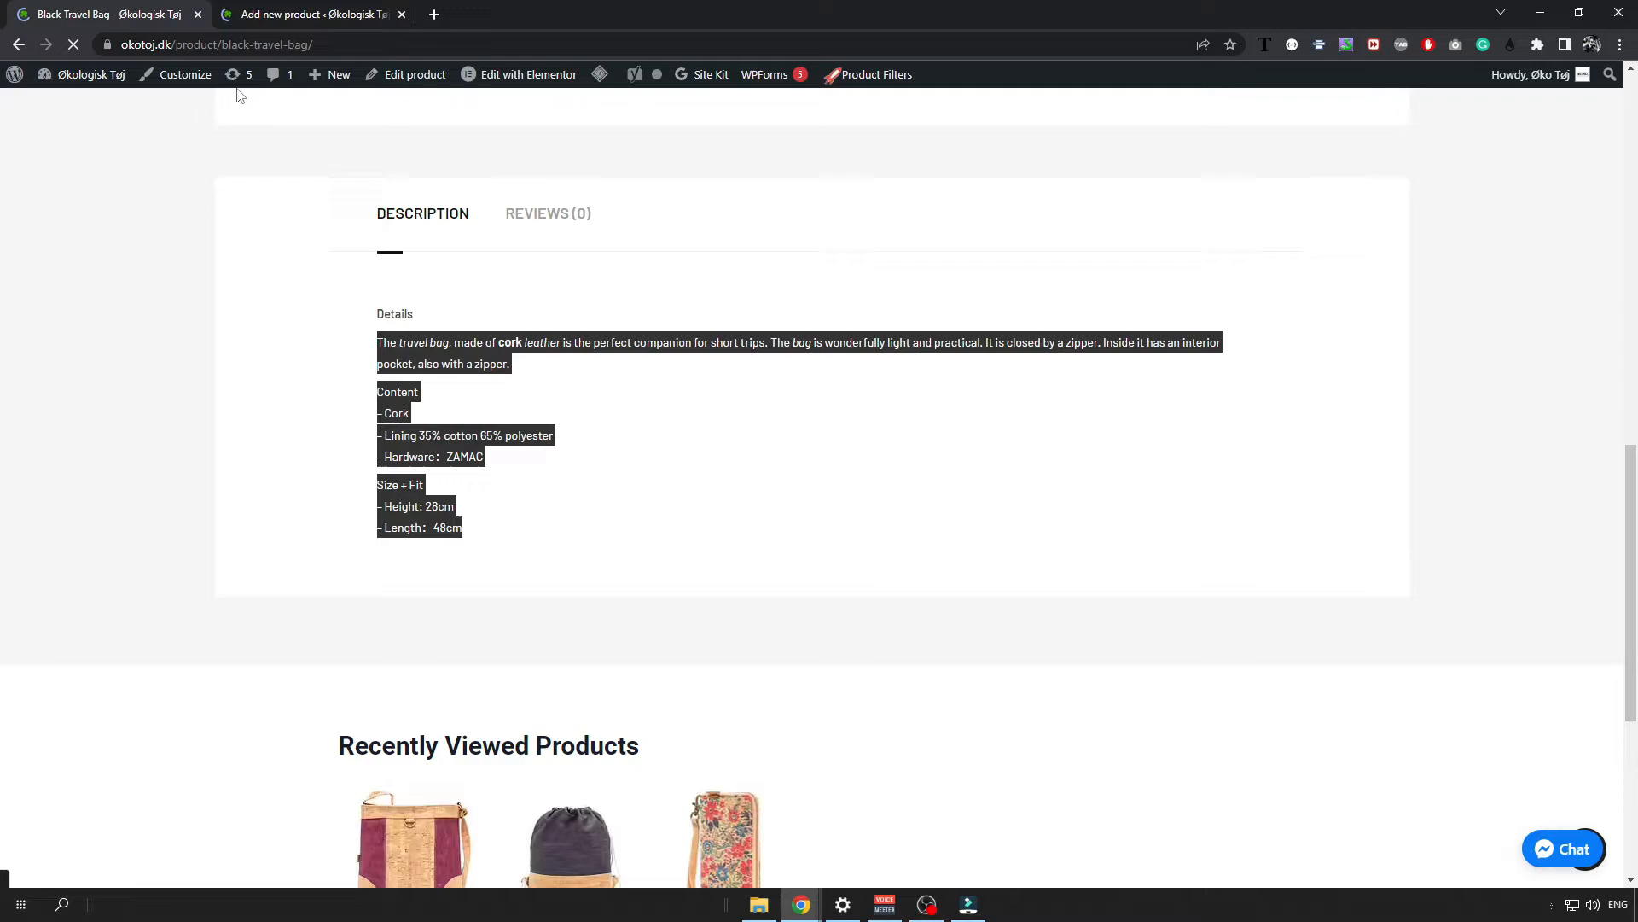
left_click(314, 14)
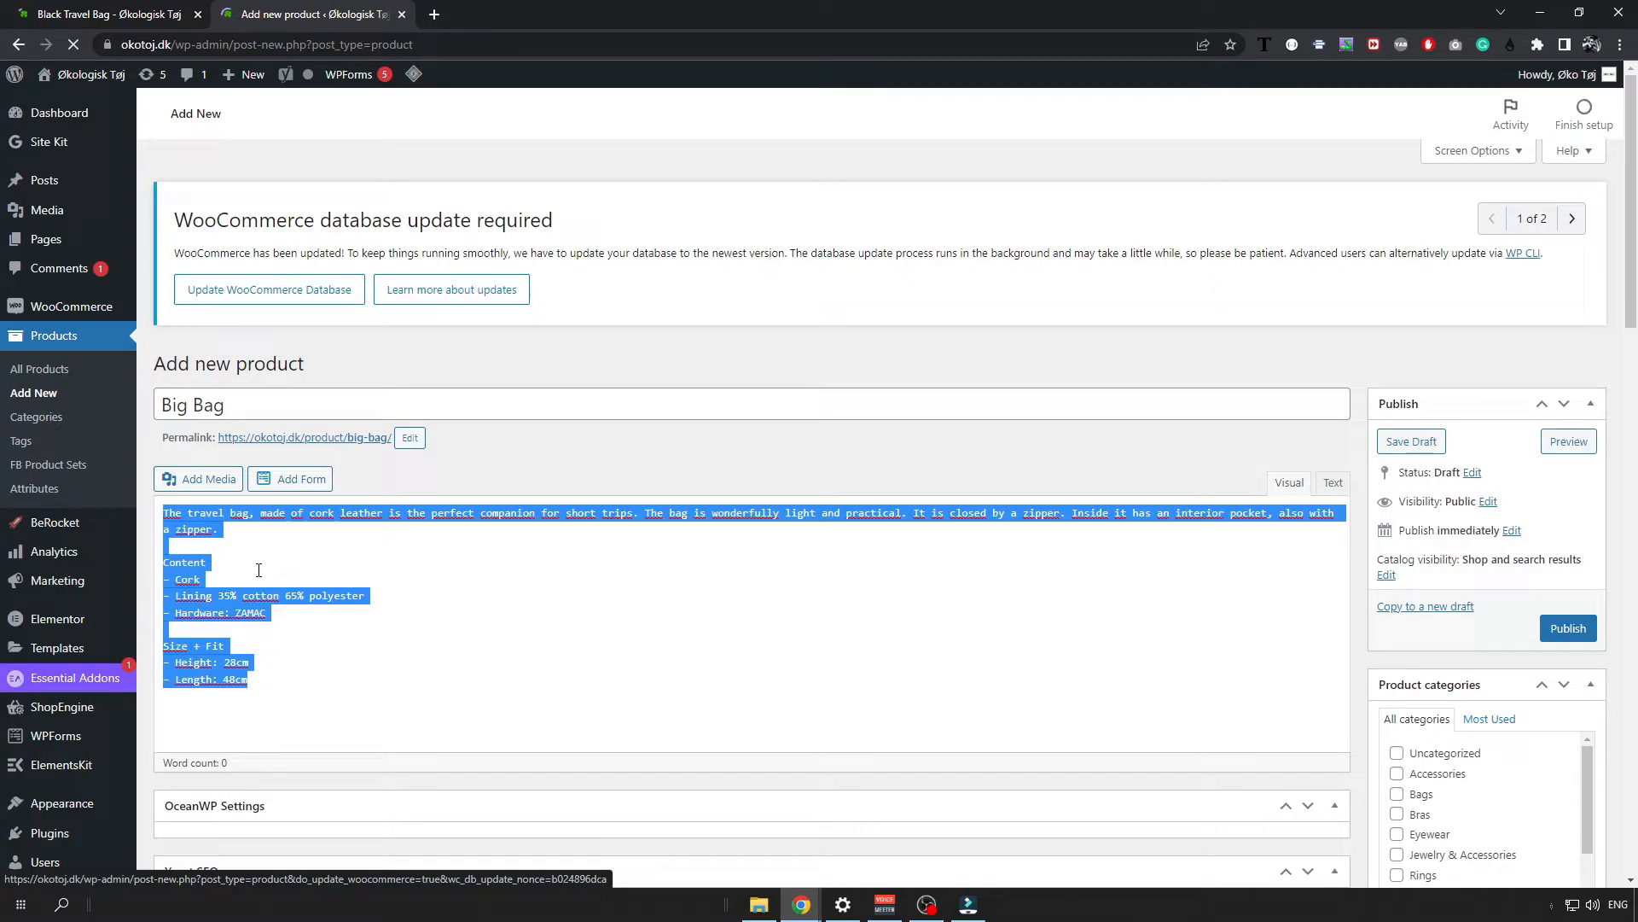
- Paste the description into Big Bag and tick Bags in the Product categories box
key("Delete")
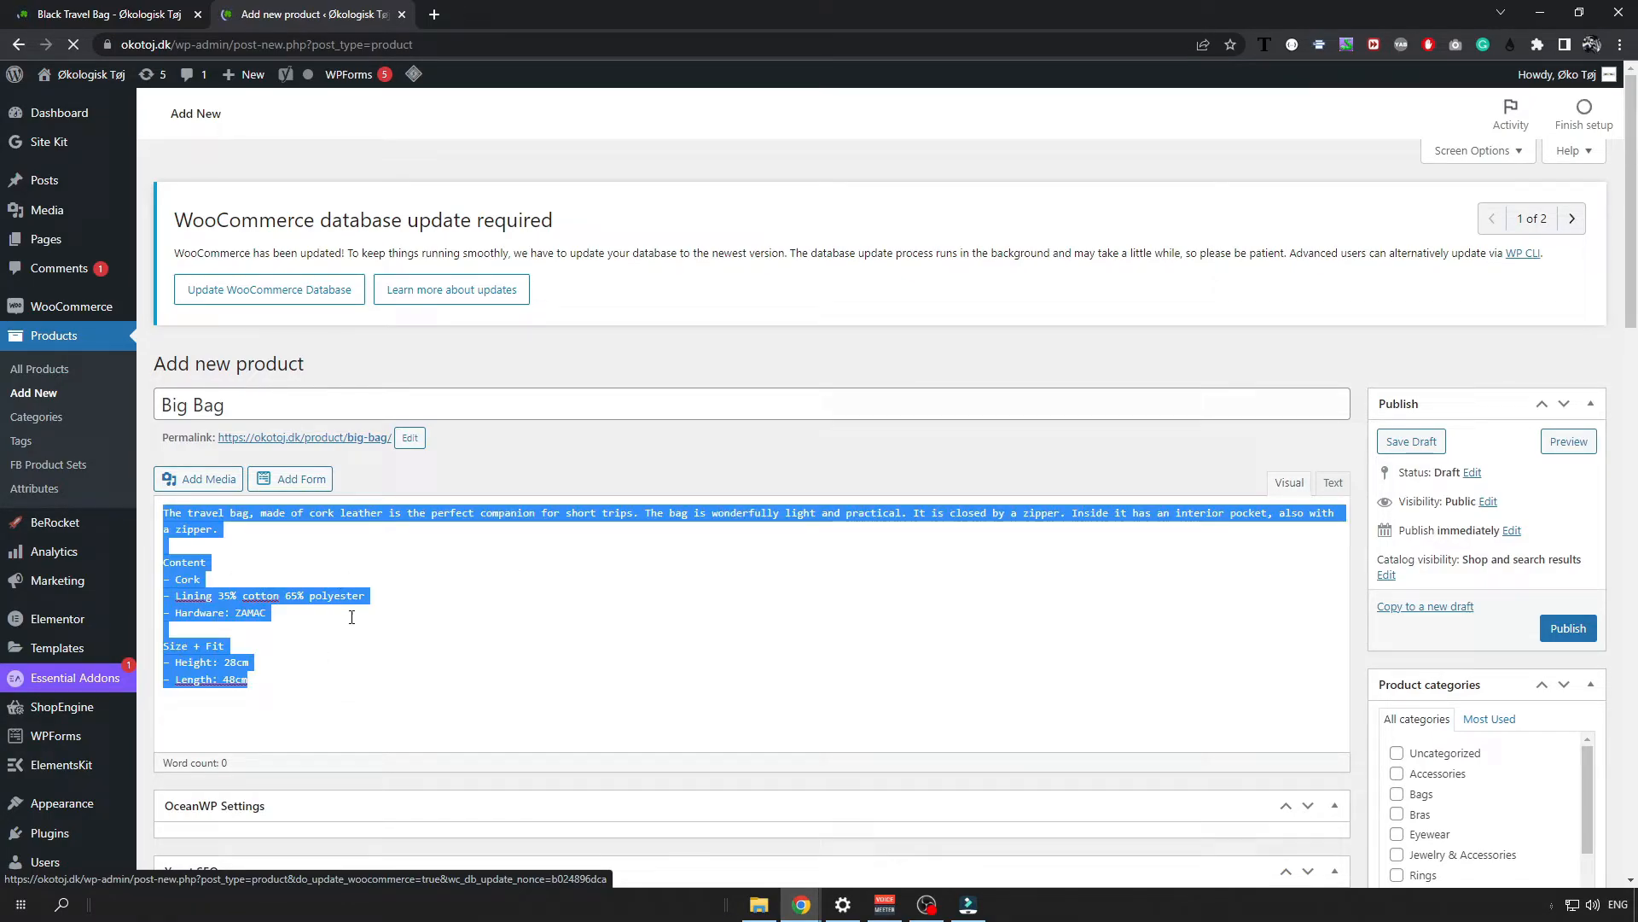
scroll("down", 3)
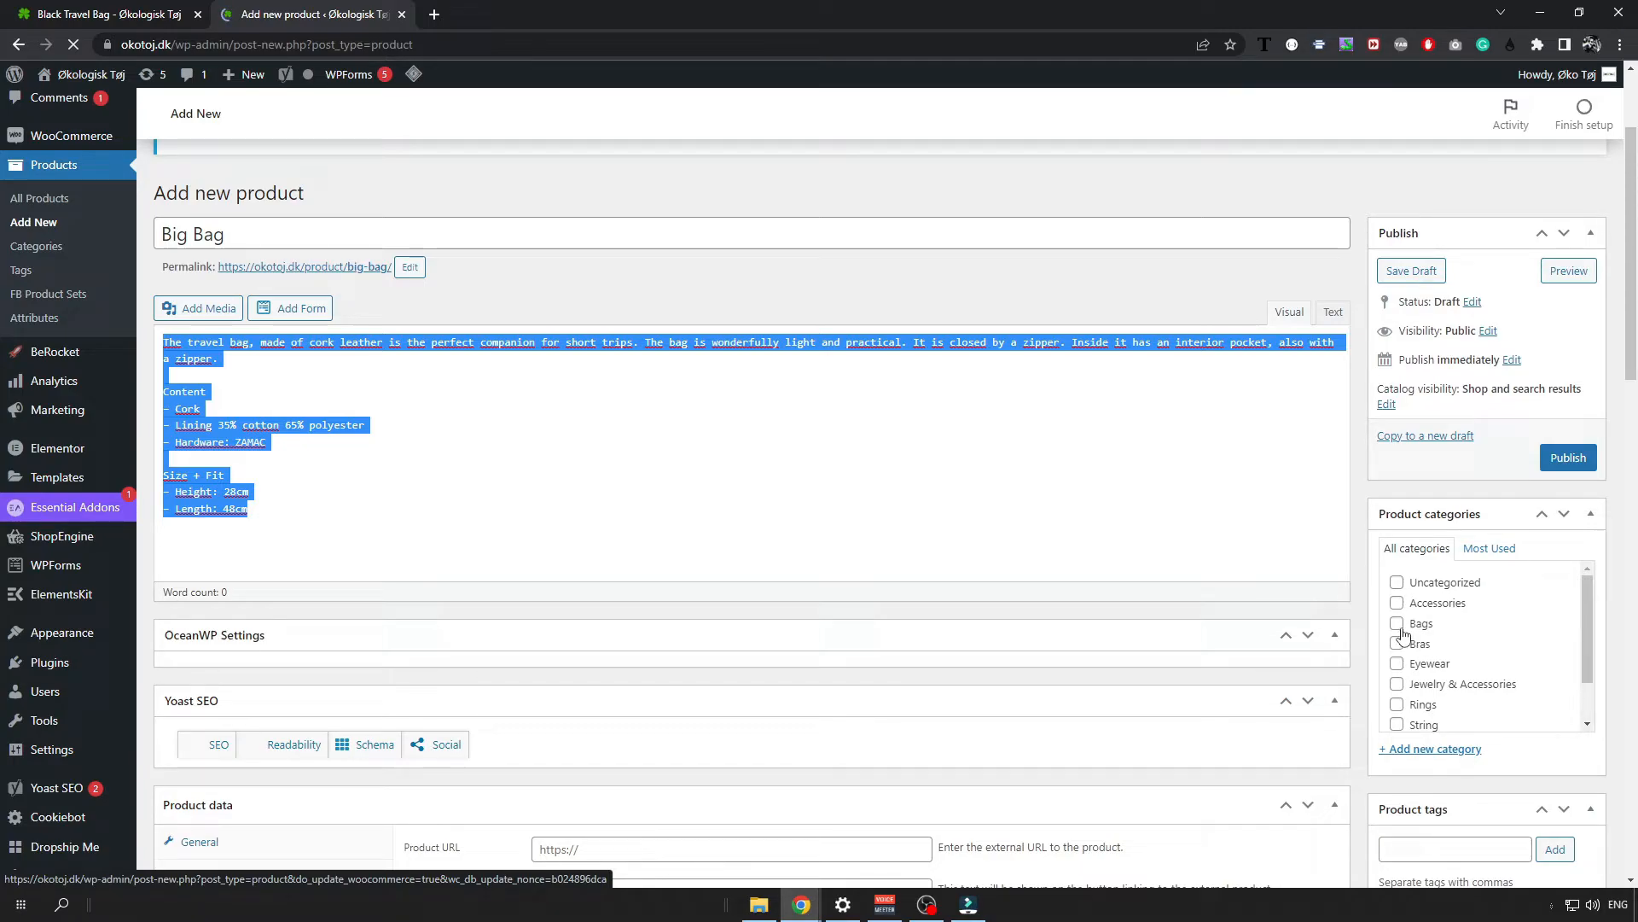
left_click(1397, 623)
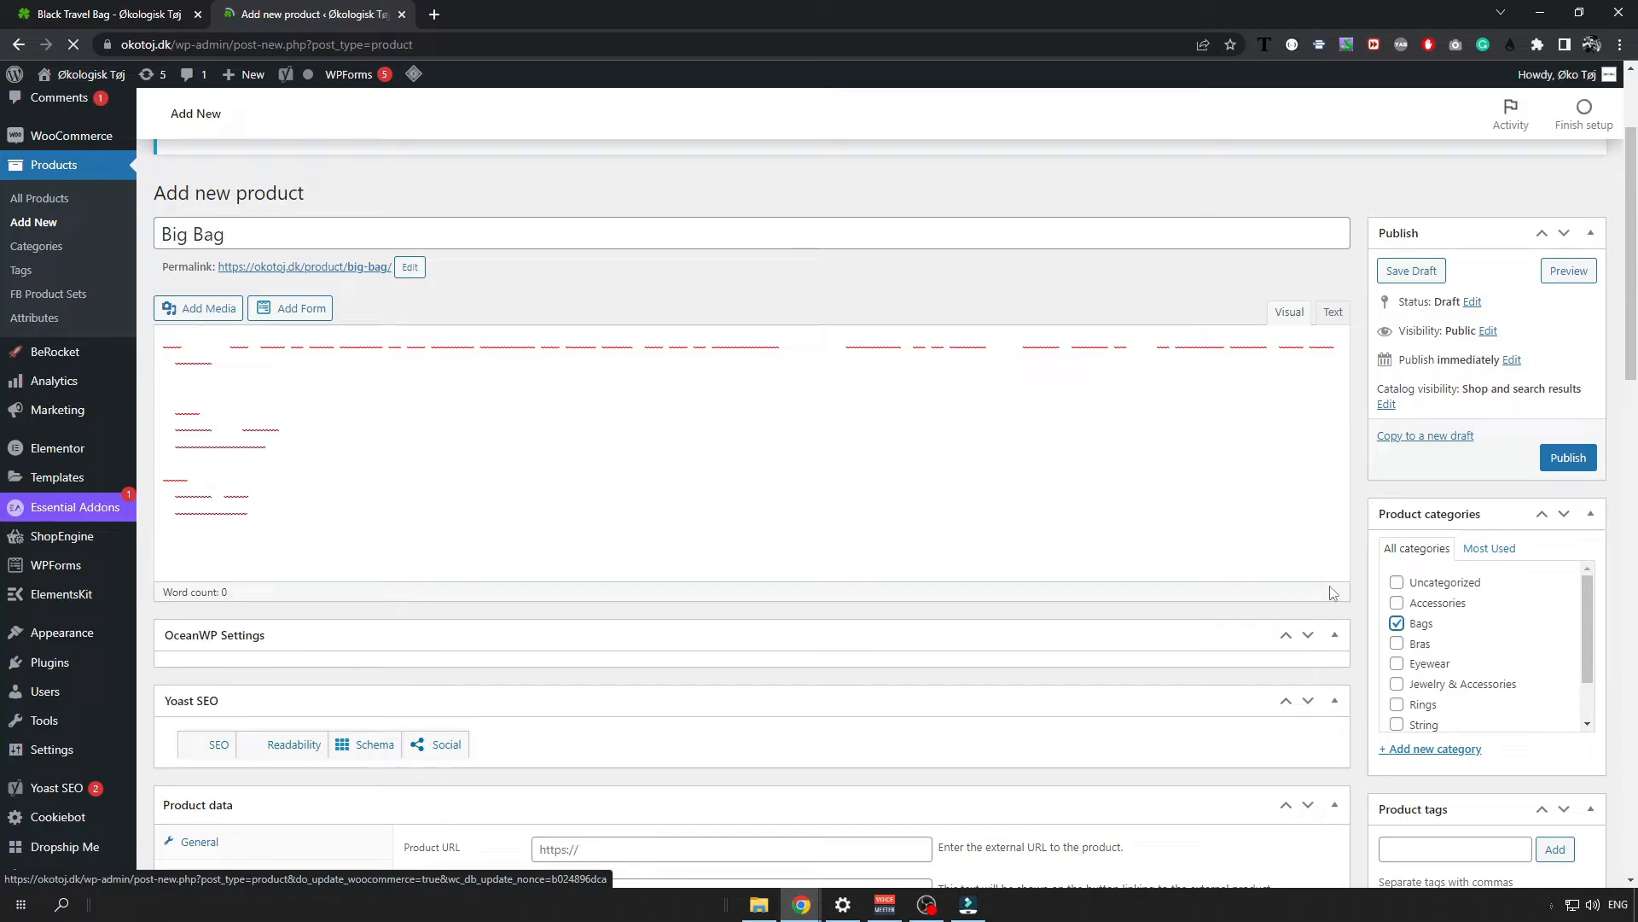
mouse_move(1456, 703)
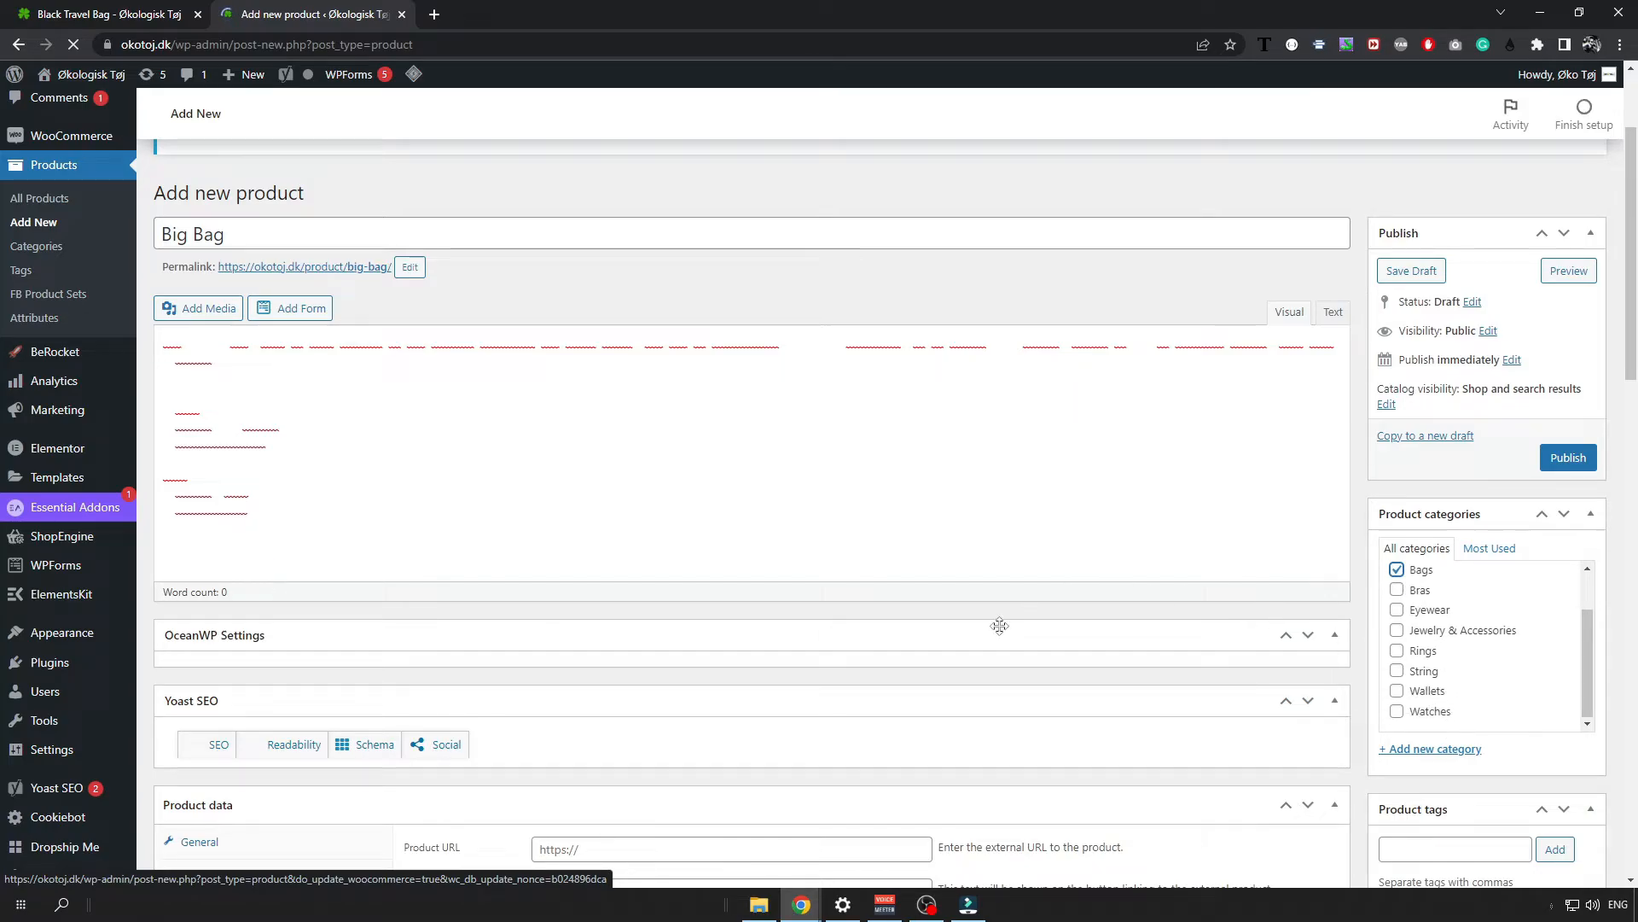
scroll("down", 3)
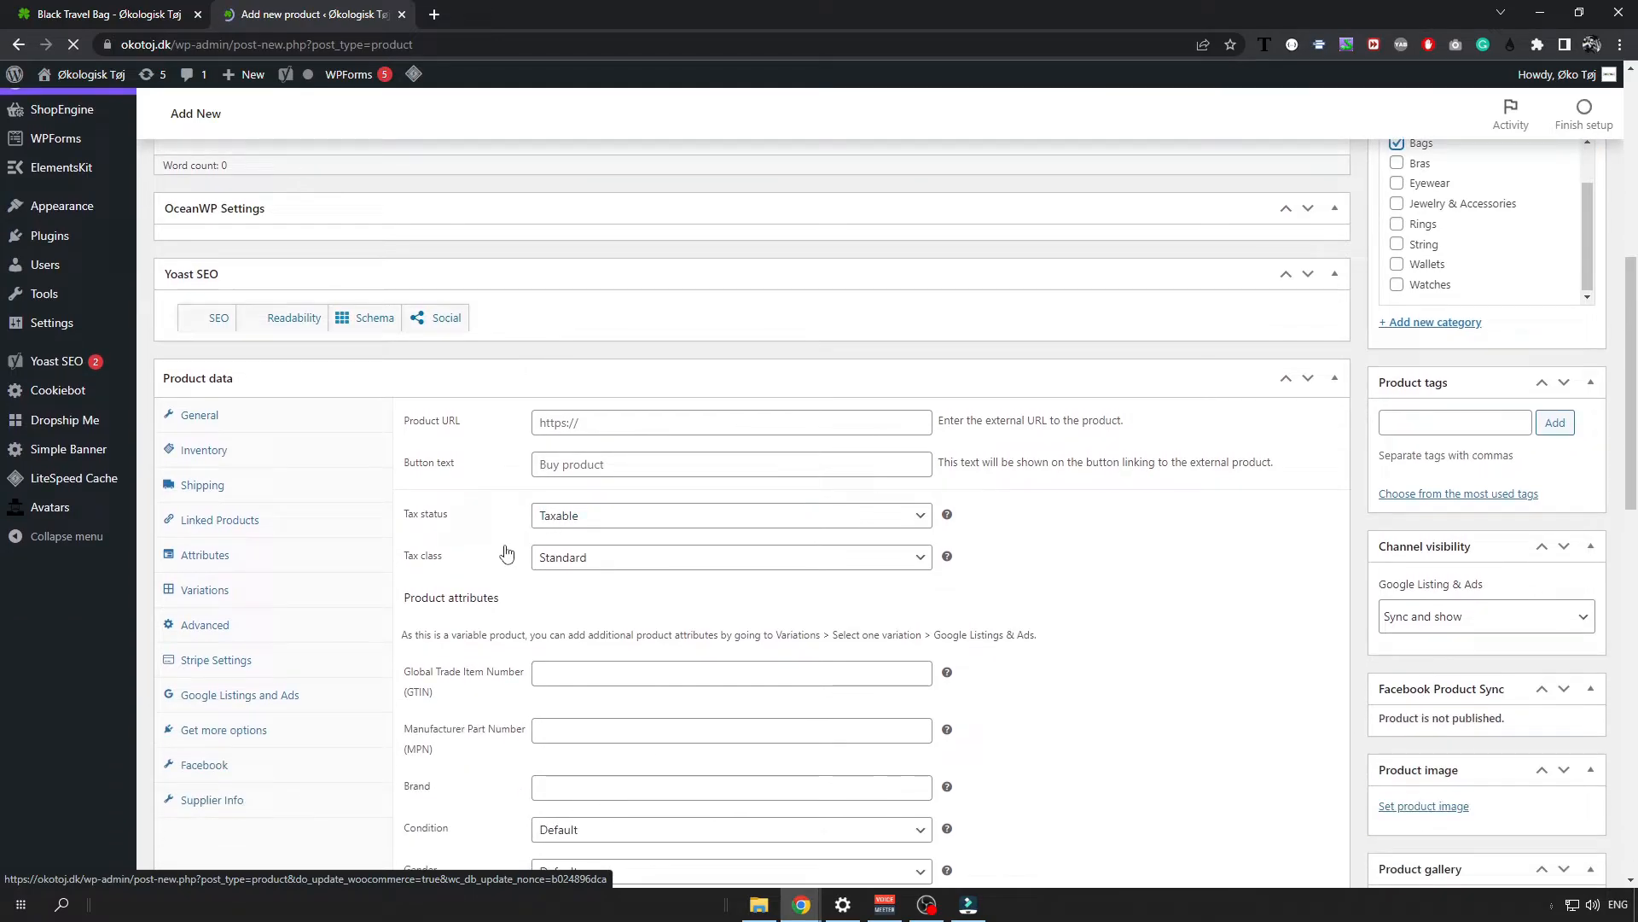
- Enter 150 as the Big Bag's regular price (DKK) in the General product data
scroll("down", 3)
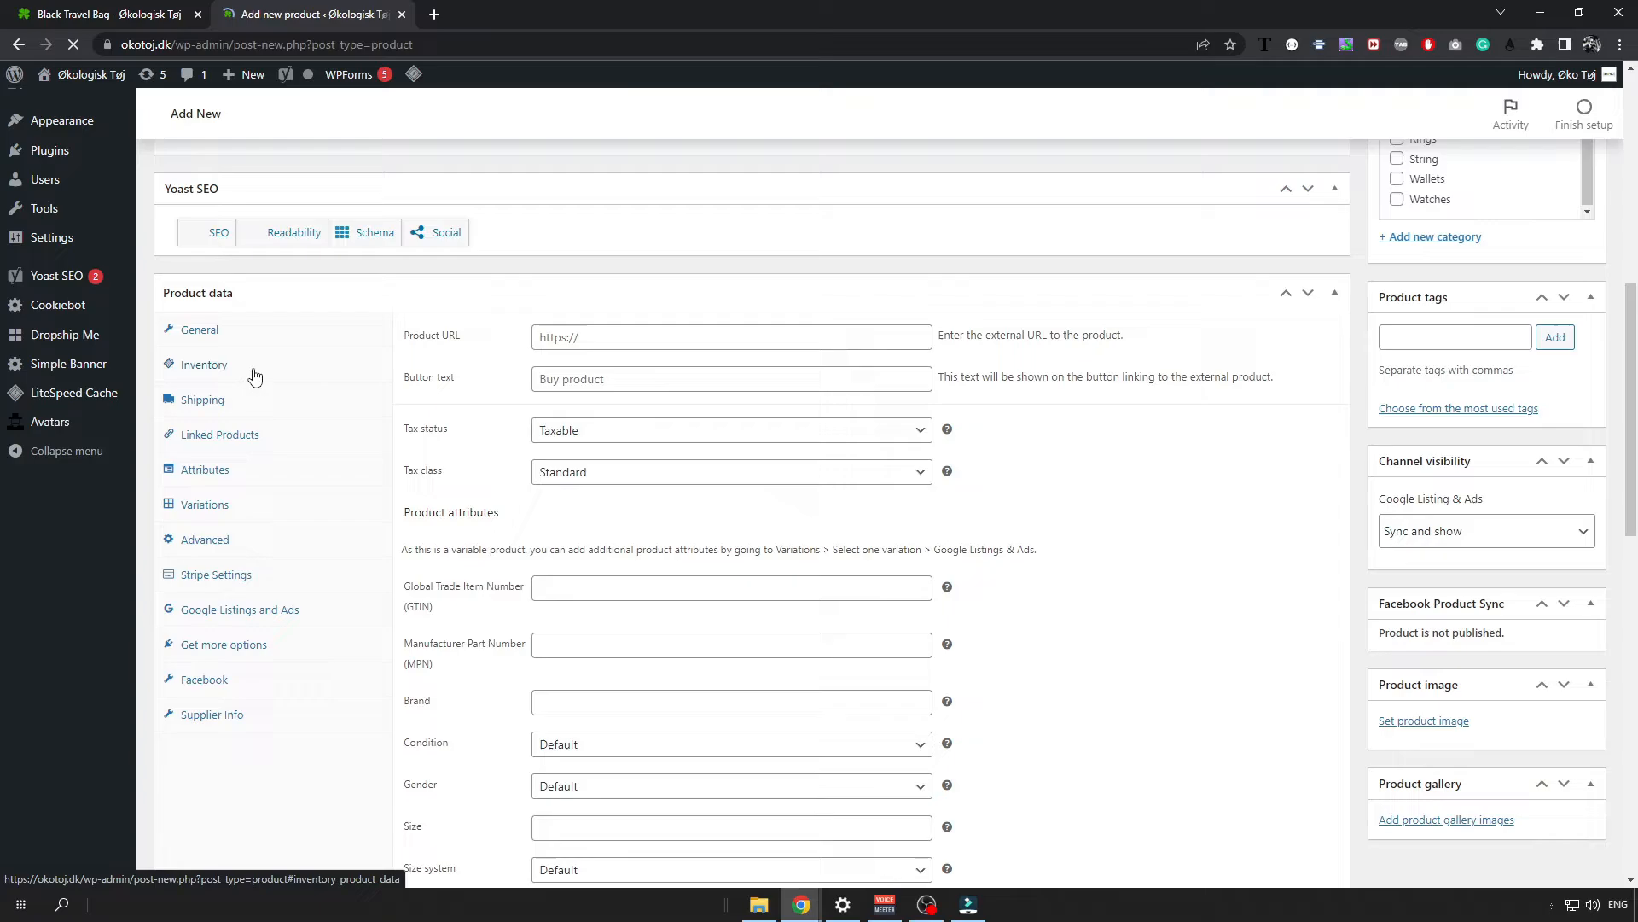
scroll("up", 3)
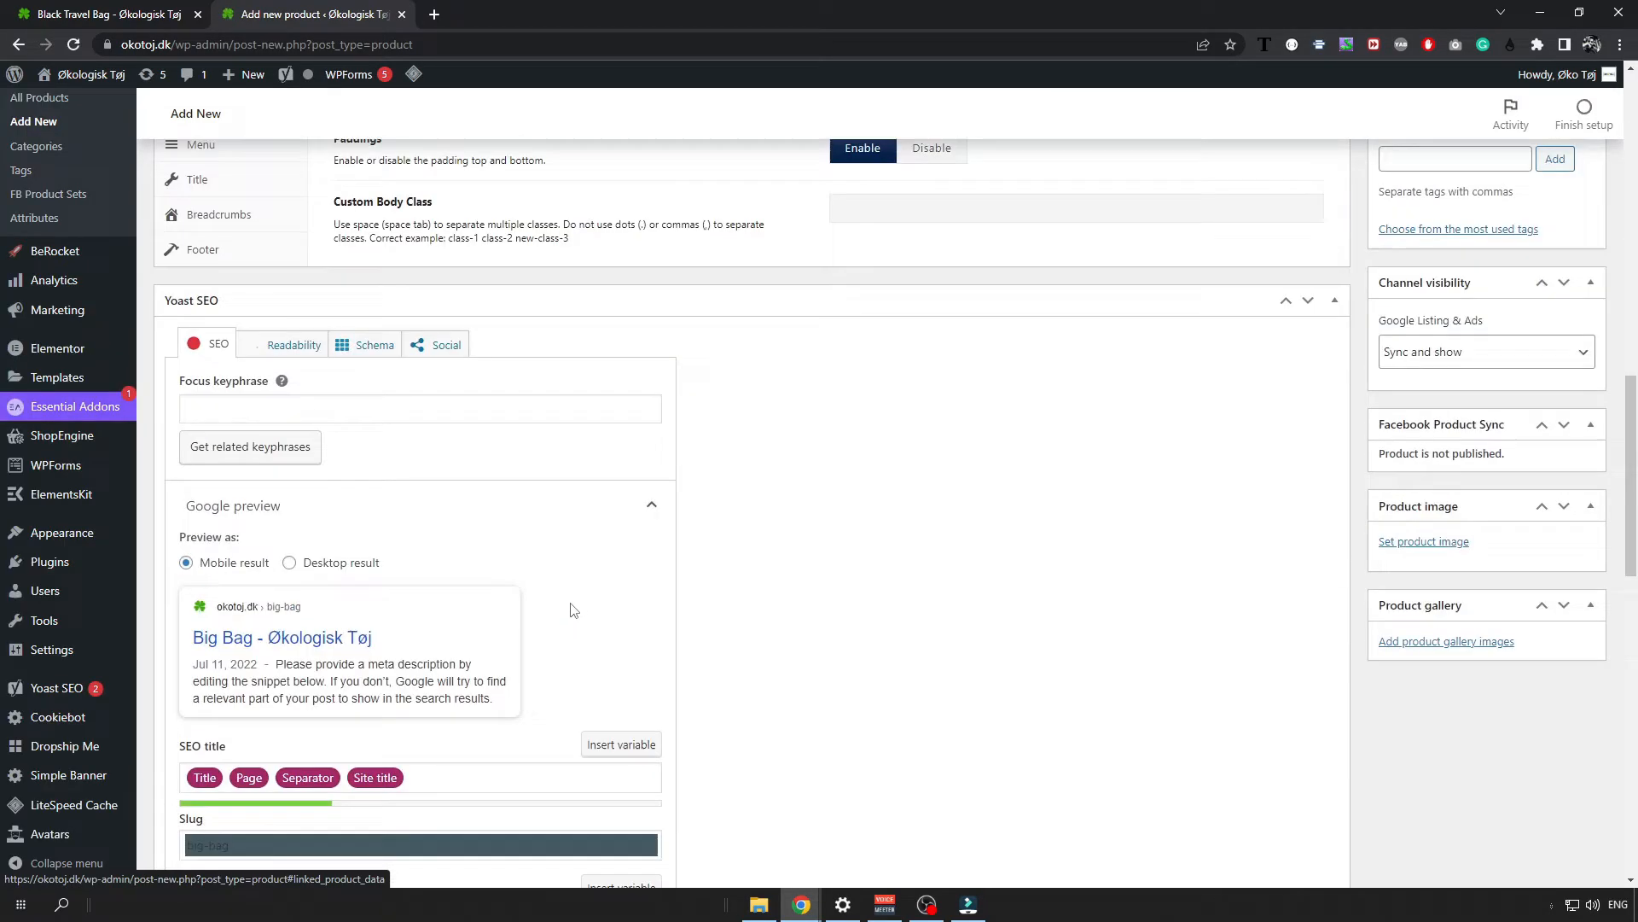
scroll("down", 3)
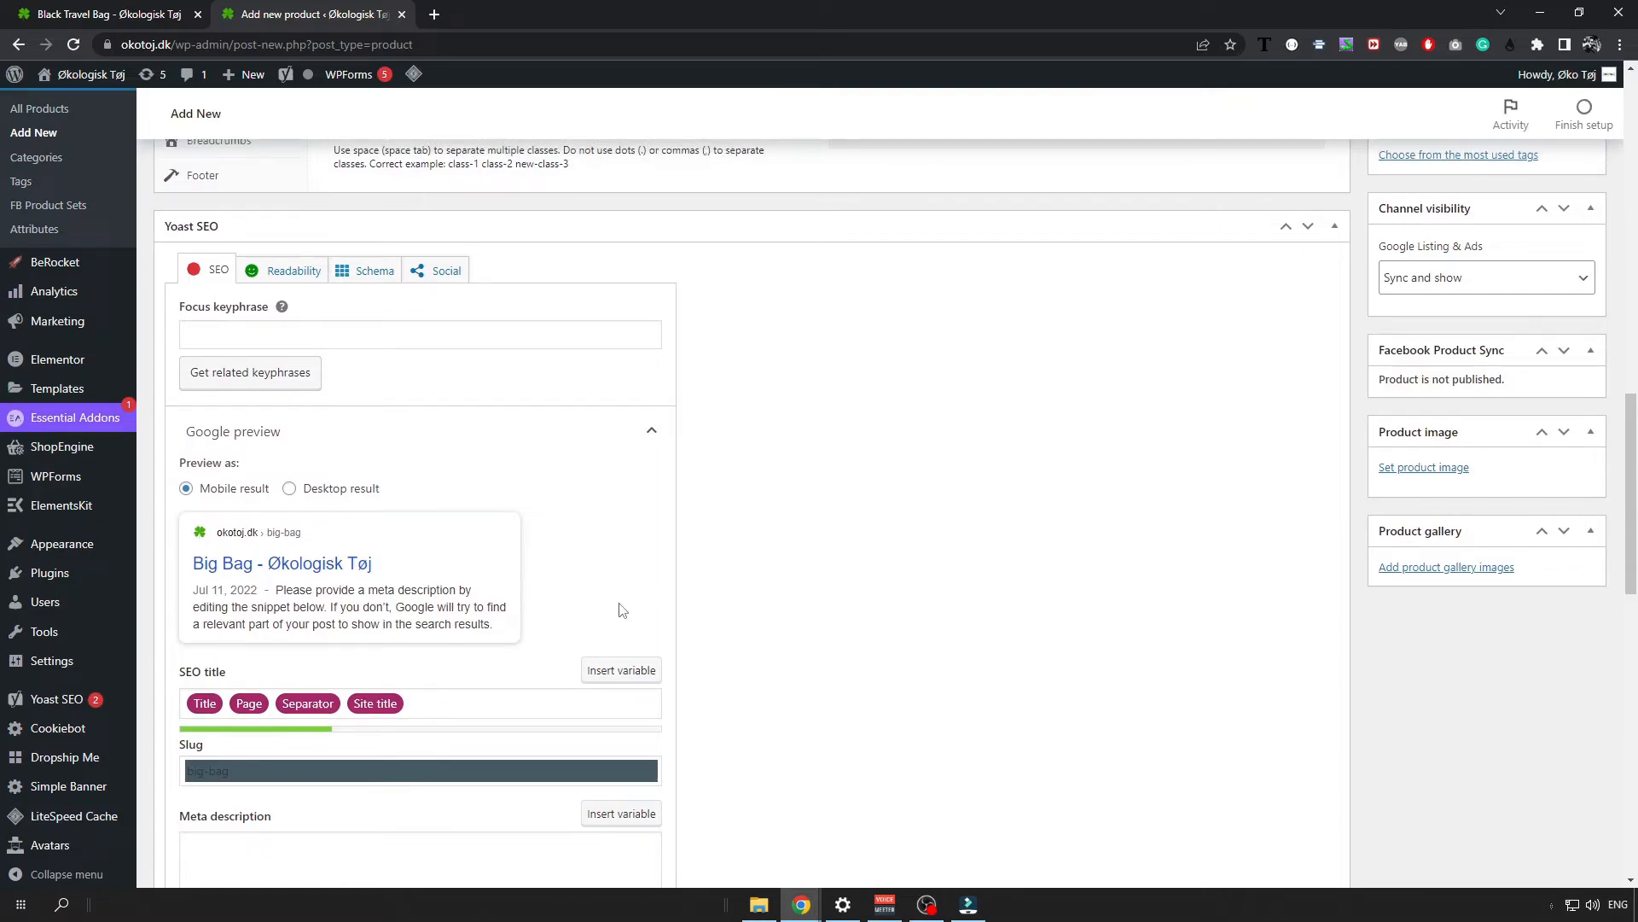
scroll("up", 3)
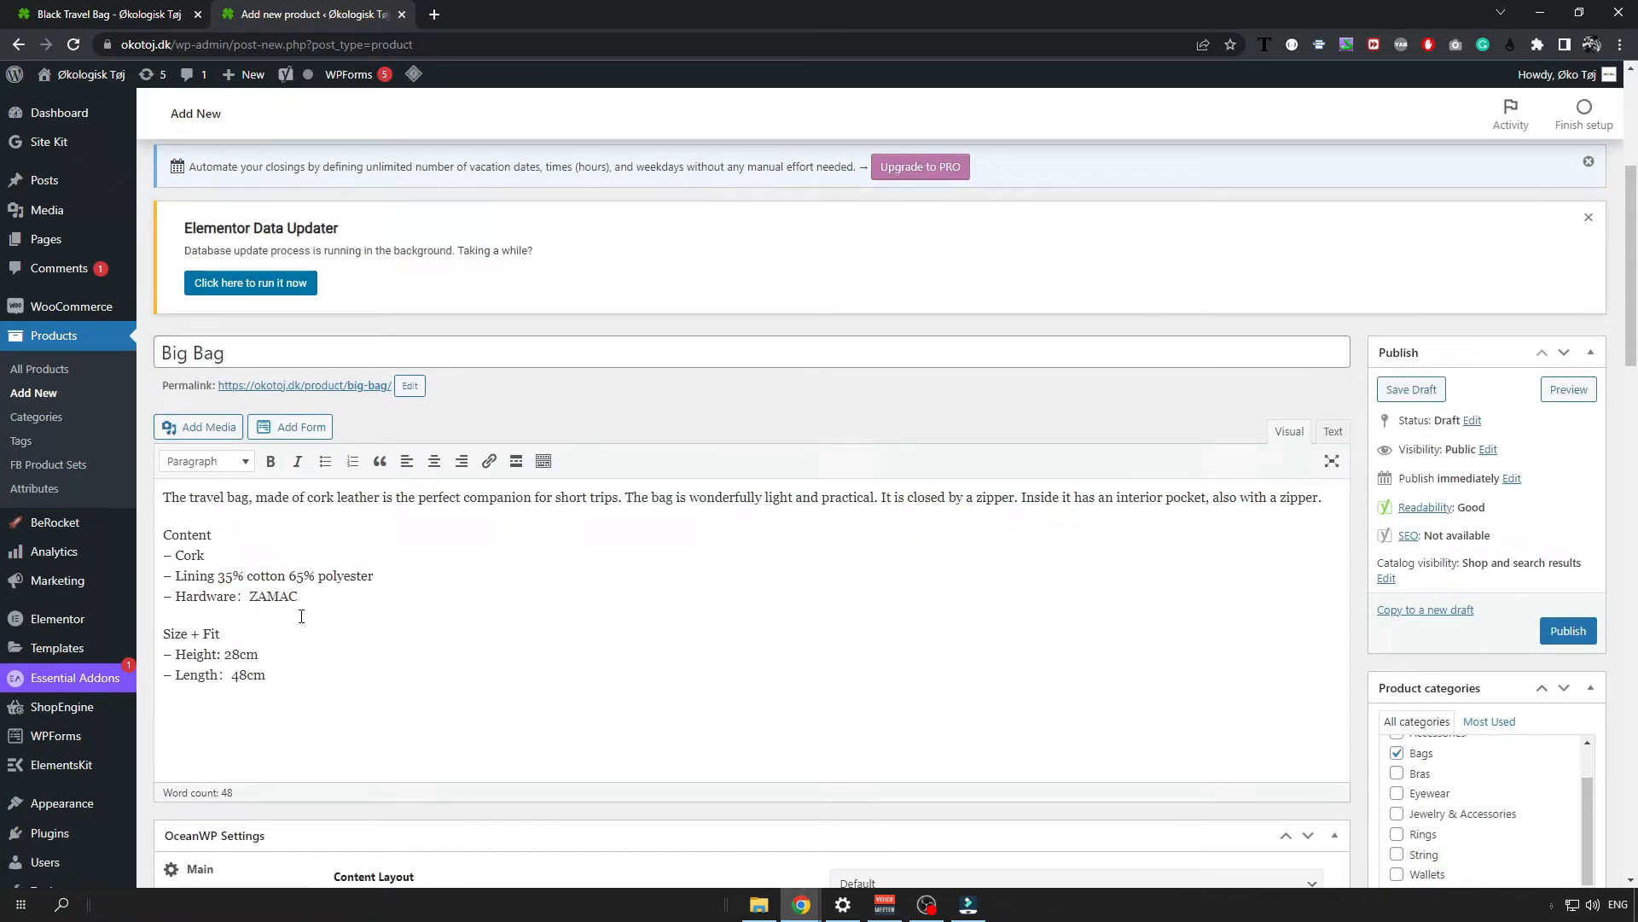
scroll("down", 3)
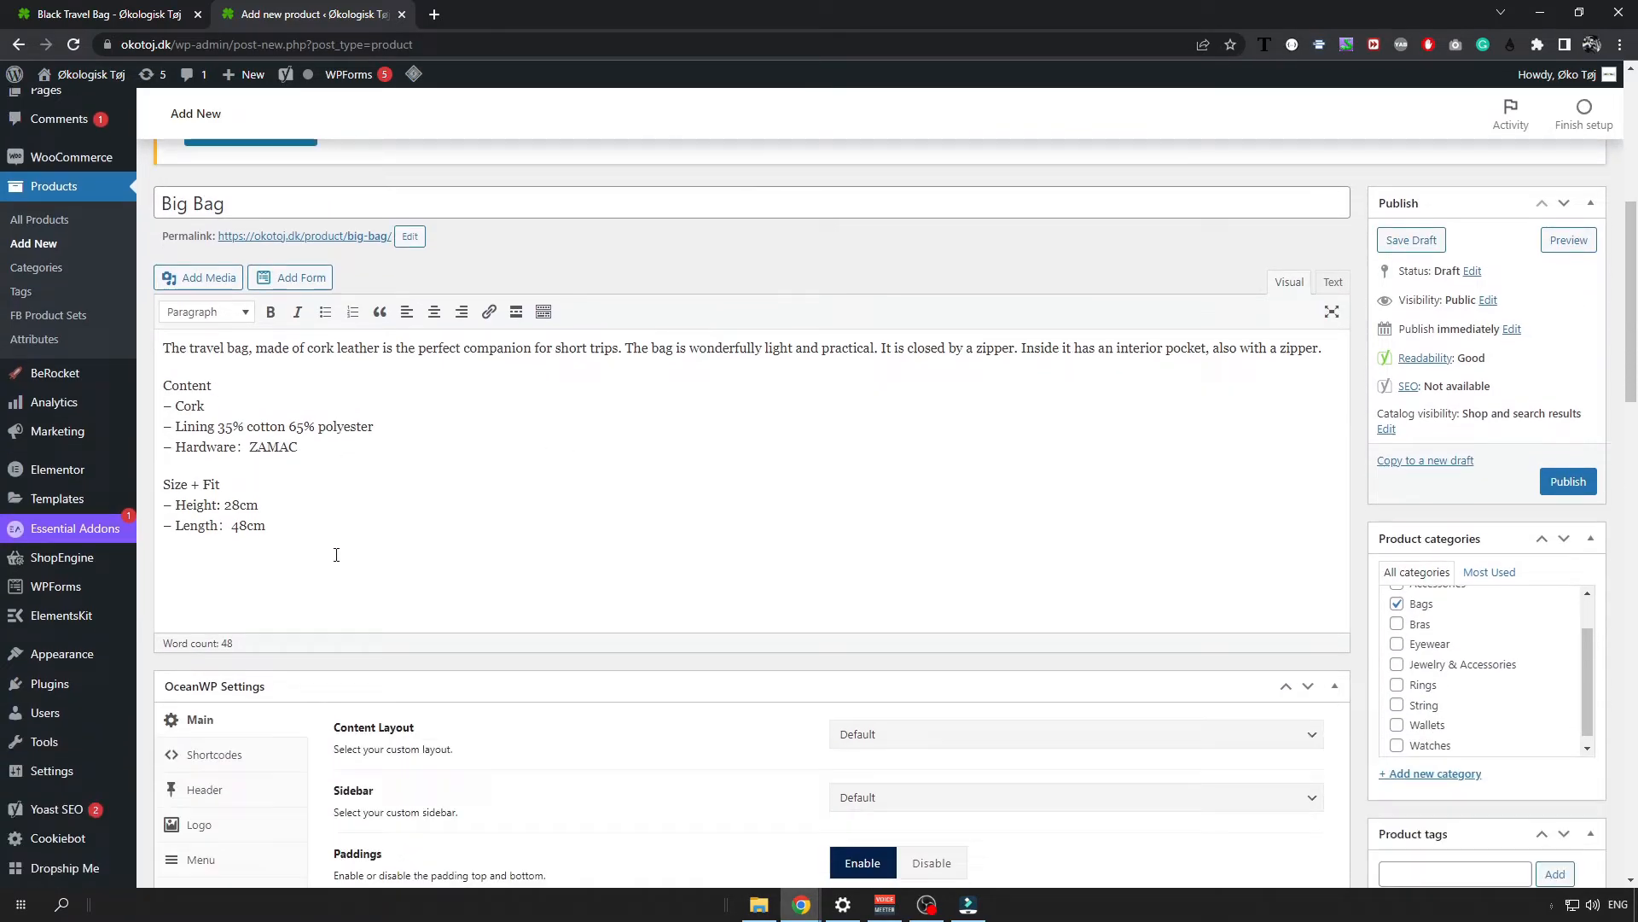
scroll("down", 3)
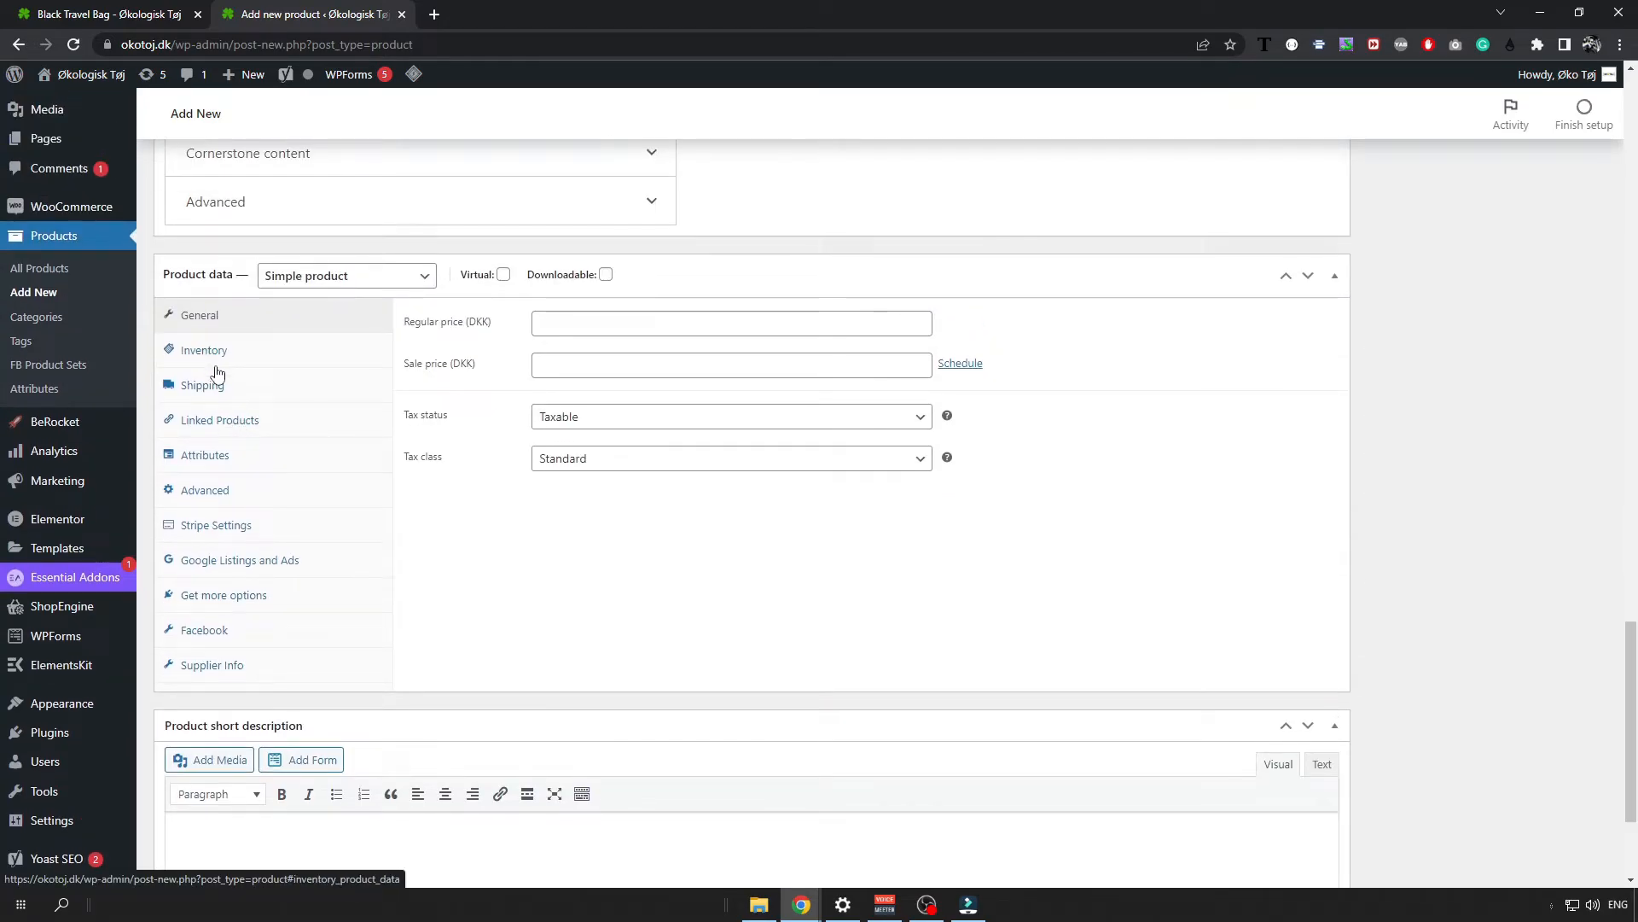
left_click(731, 322)
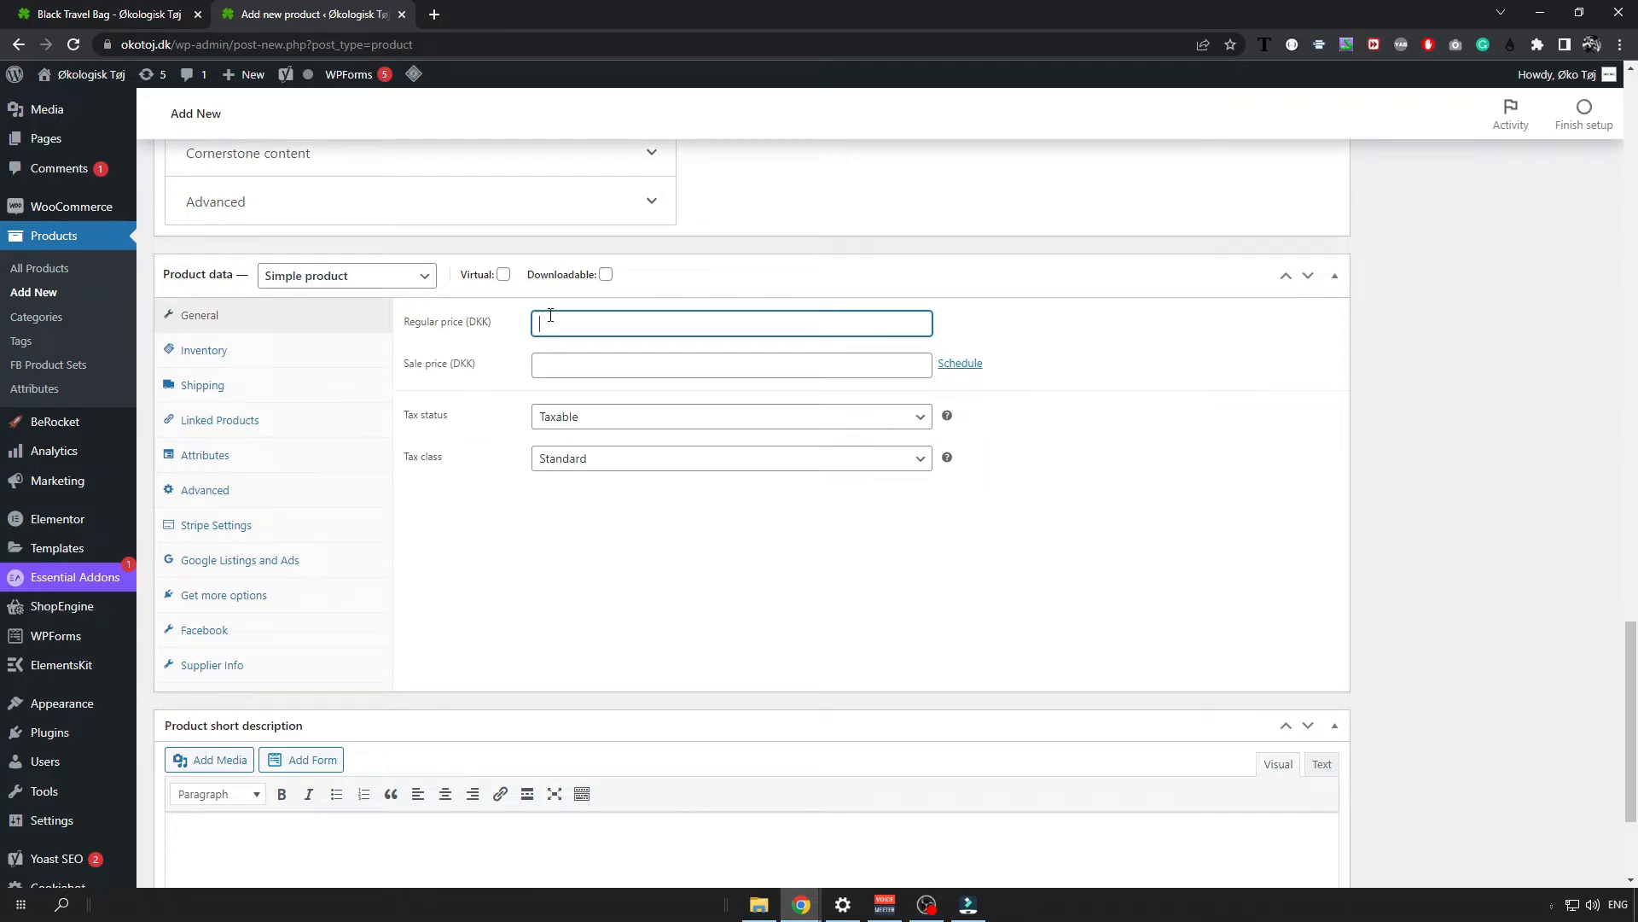
type("150")
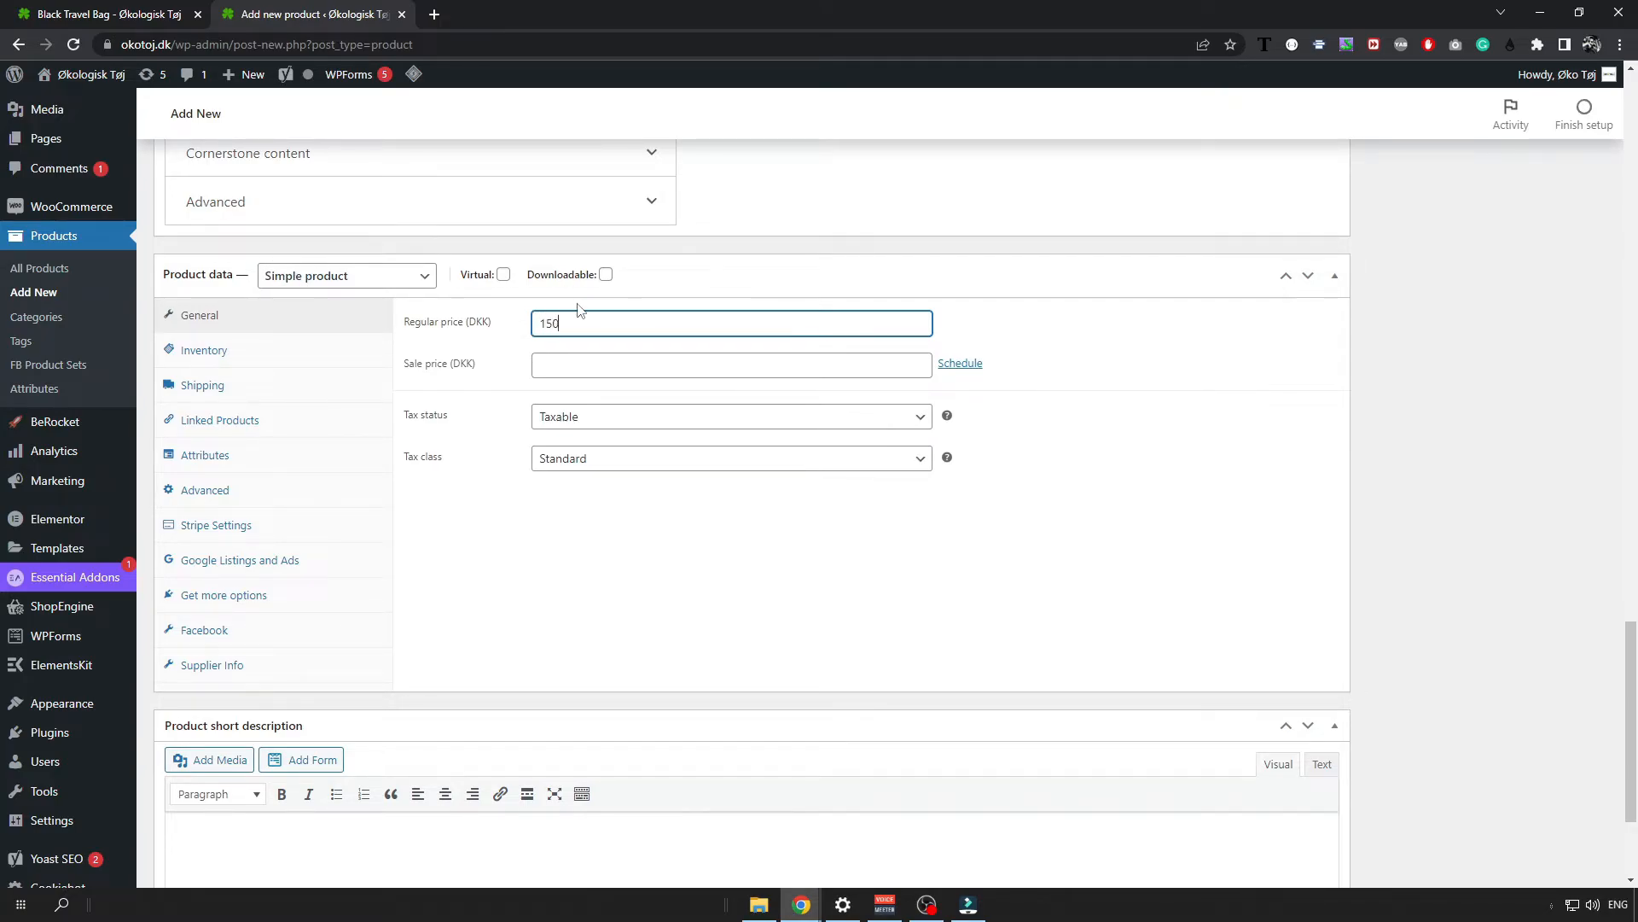
mouse_move(512, 438)
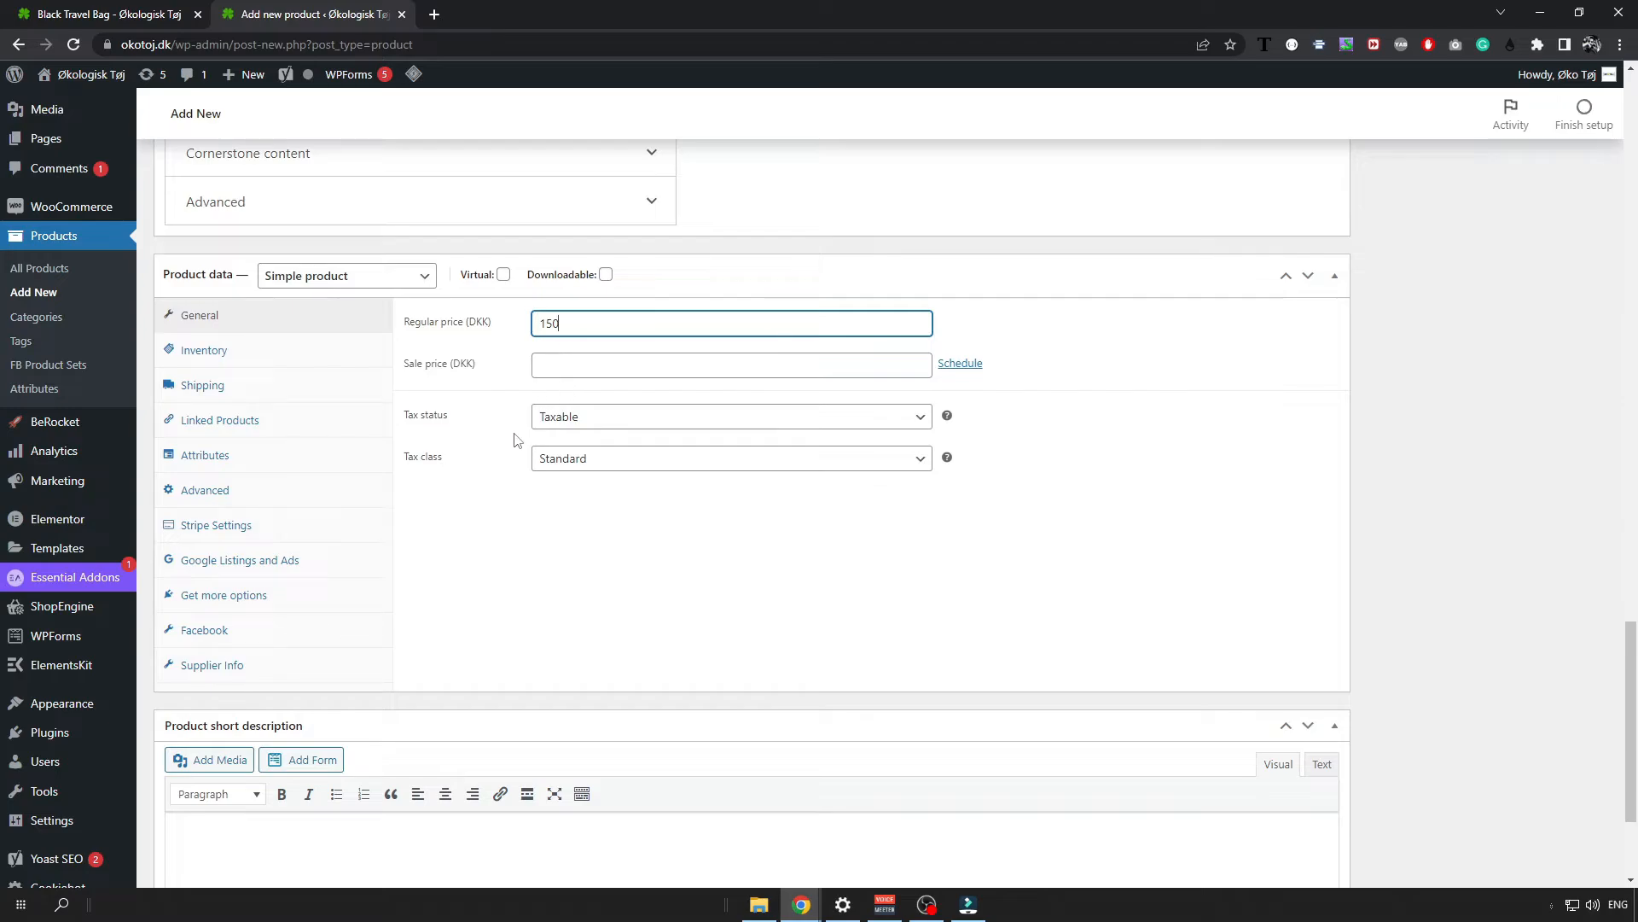
mouse_move(478, 348)
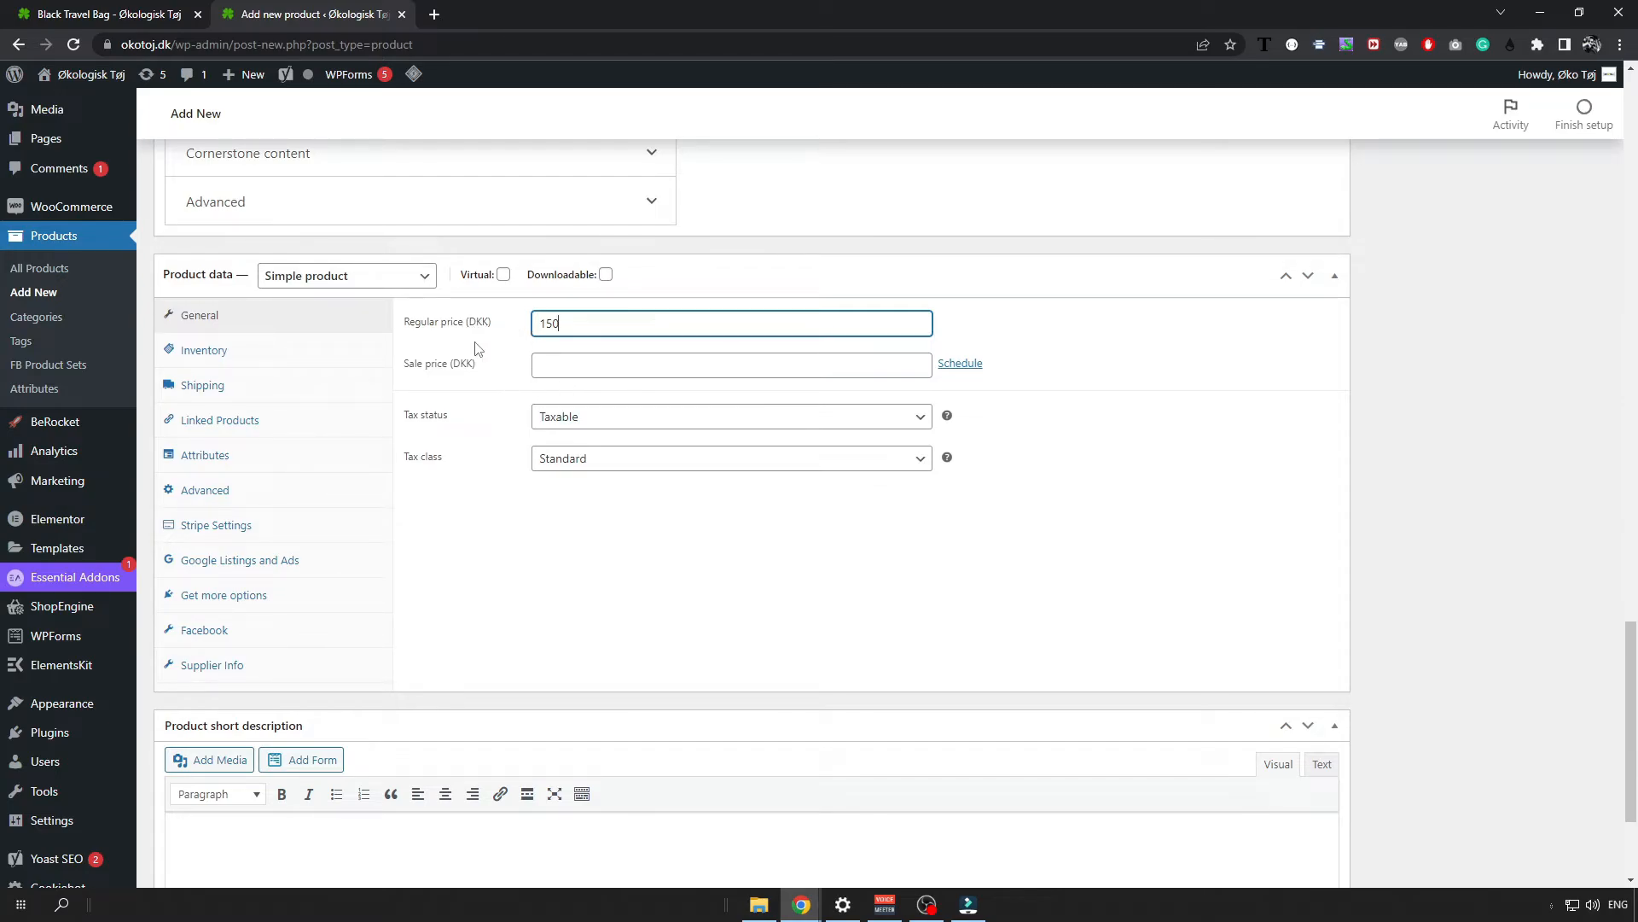
mouse_move(441, 355)
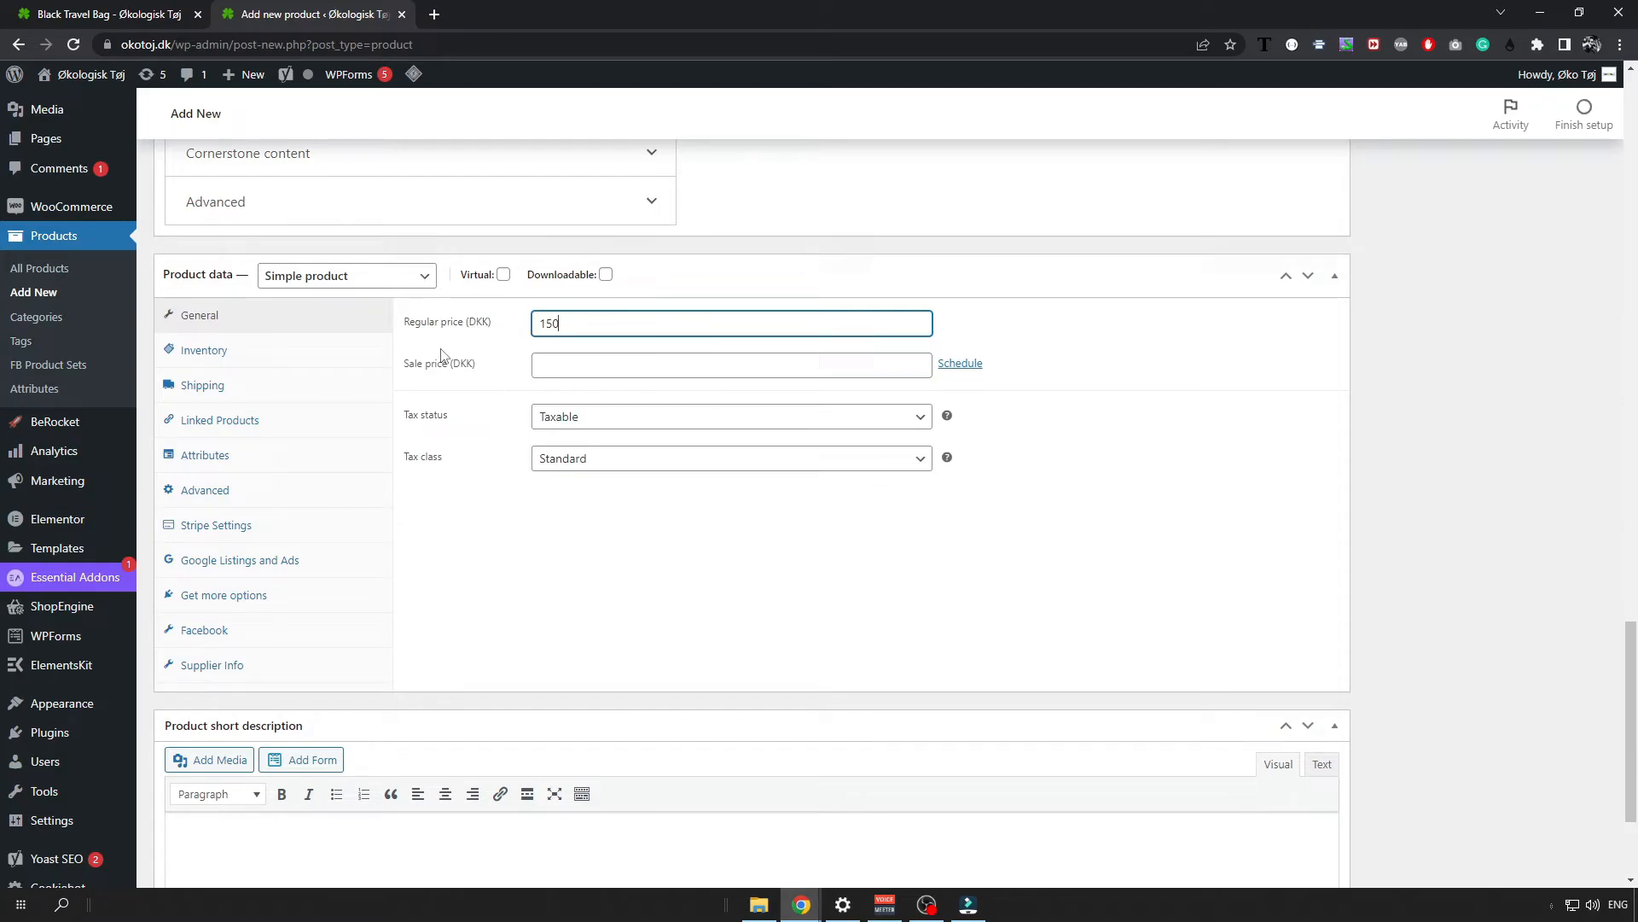
scroll("down", 3)
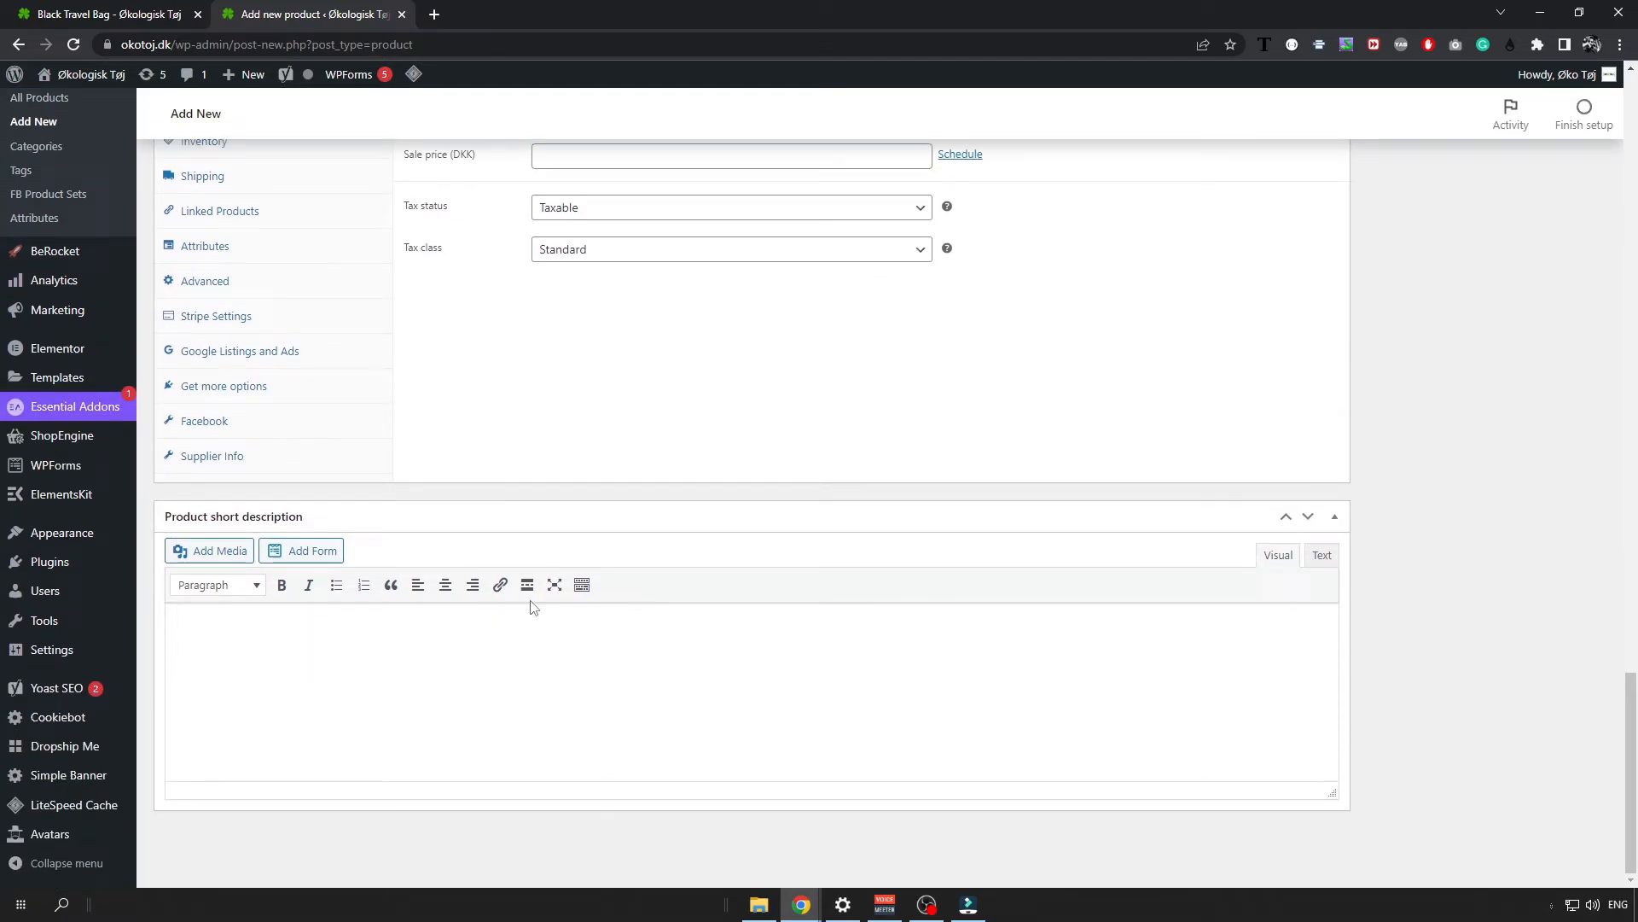
- Set the woman-in-garden photo from the Media Library as the Big Bag product image
scroll("down", 3)
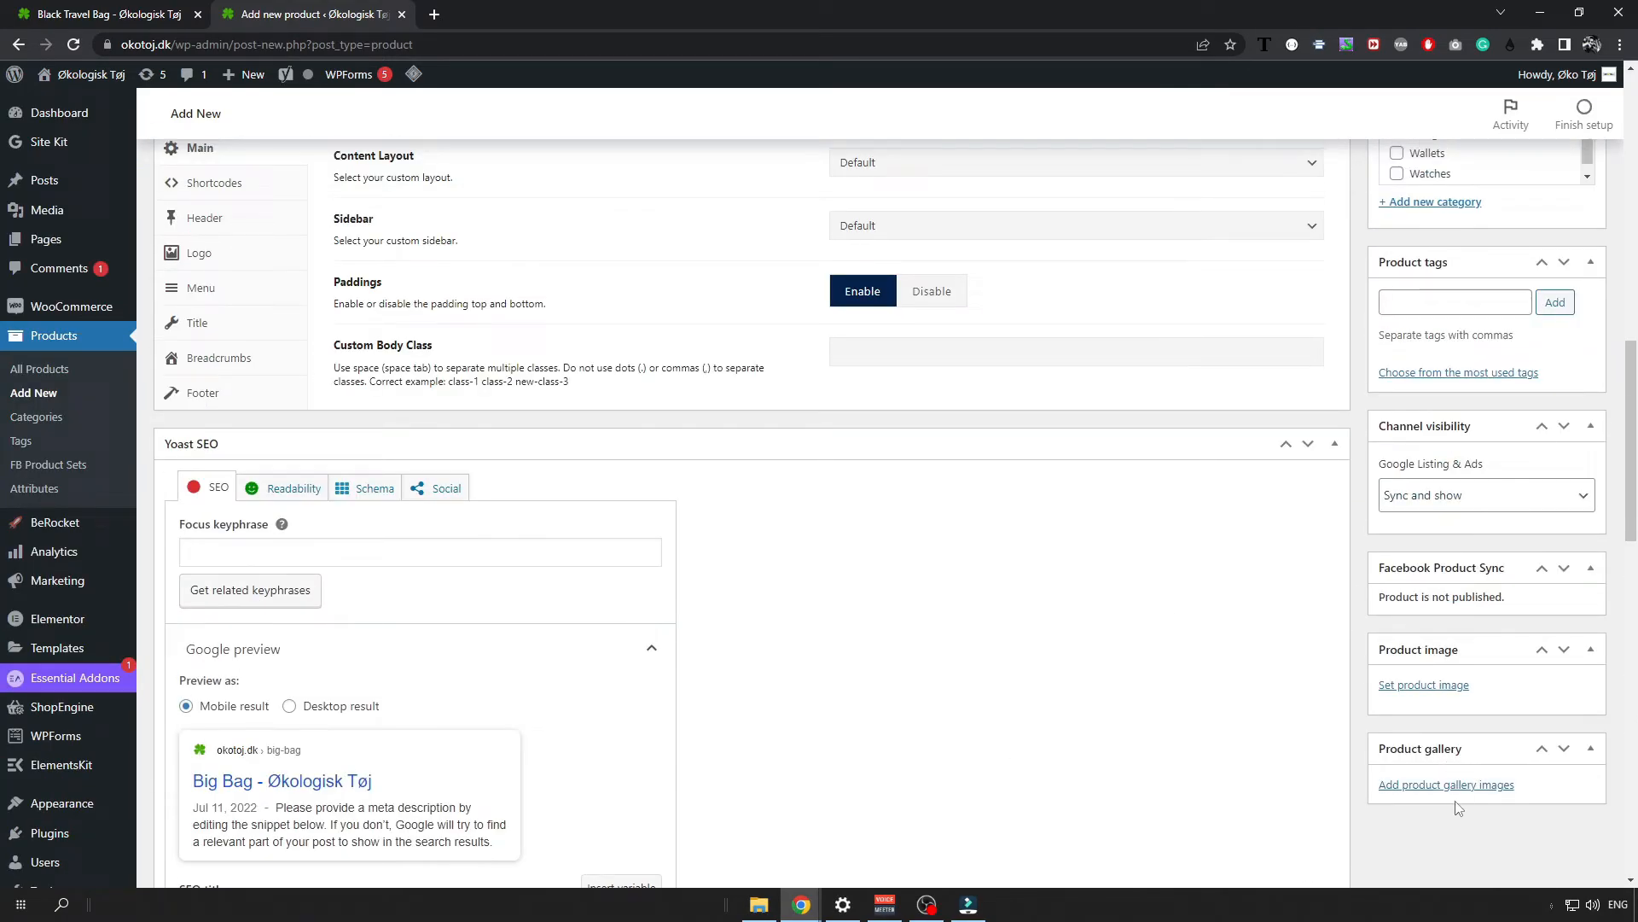
left_click(1423, 684)
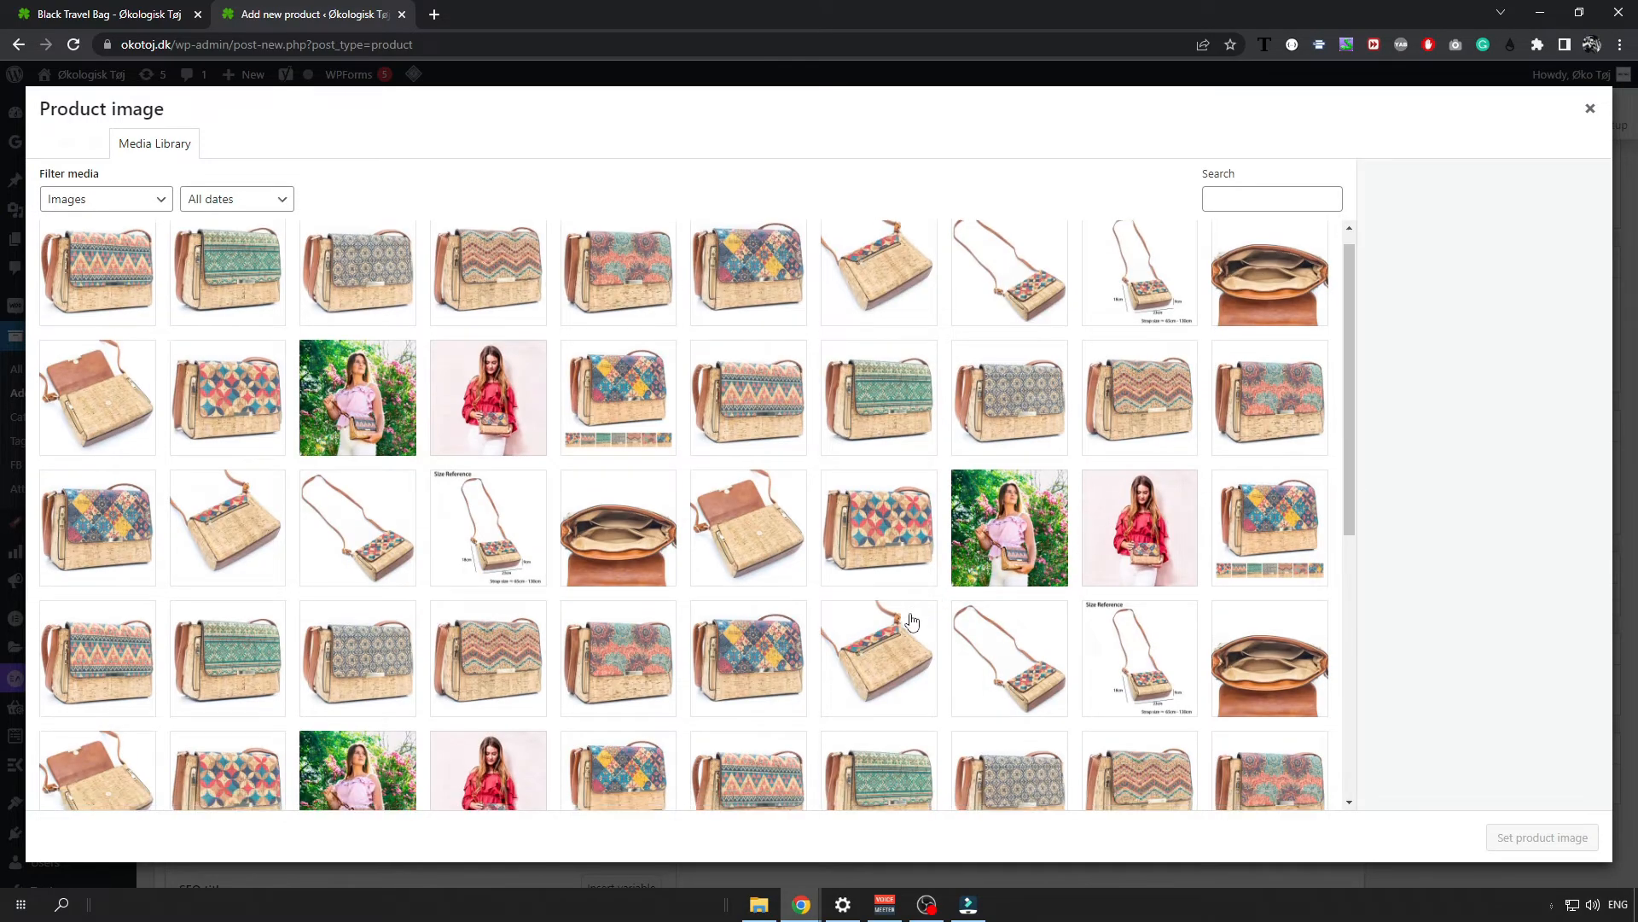
left_click(1009, 506)
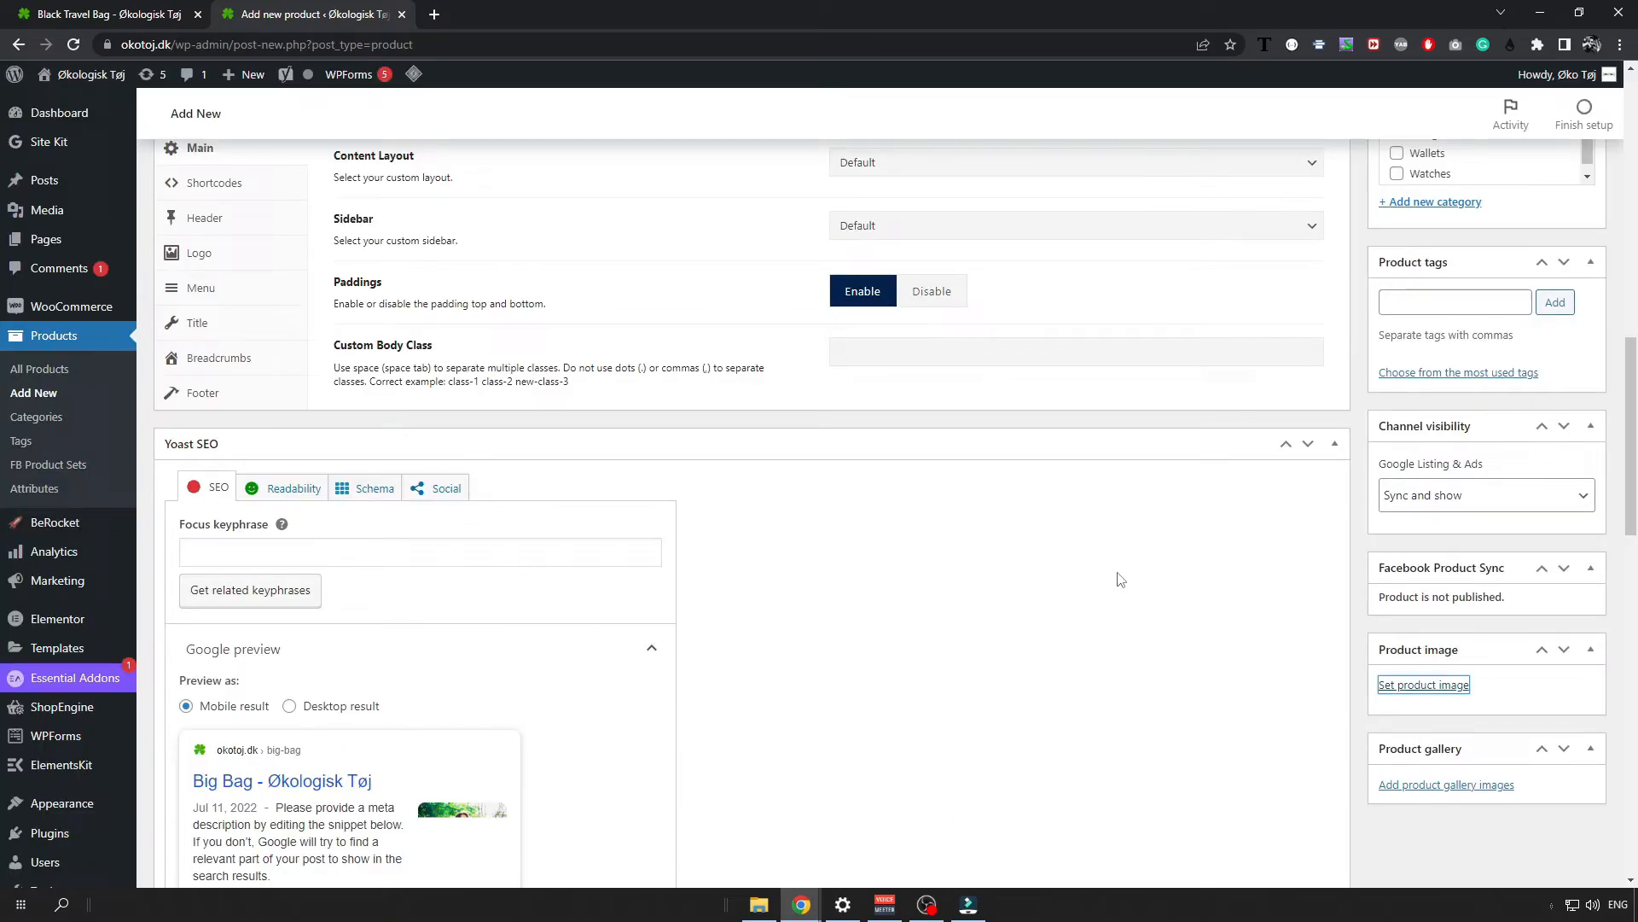
left_click(1423, 685)
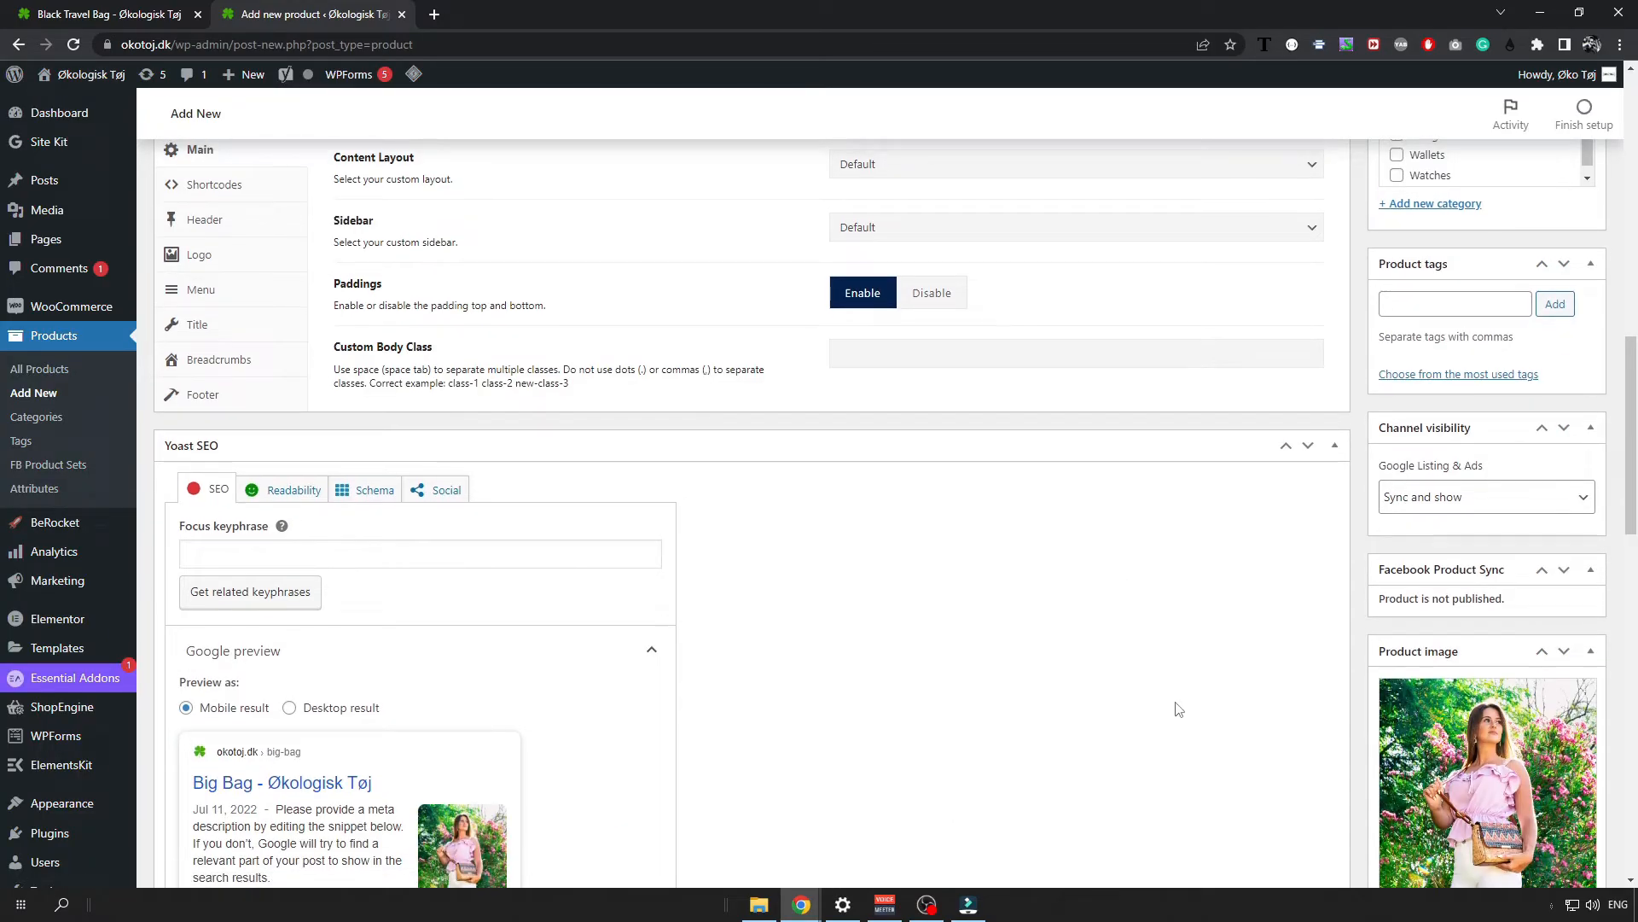
- Publish the Big Bag product and head to the storefront
scroll("up", 3)
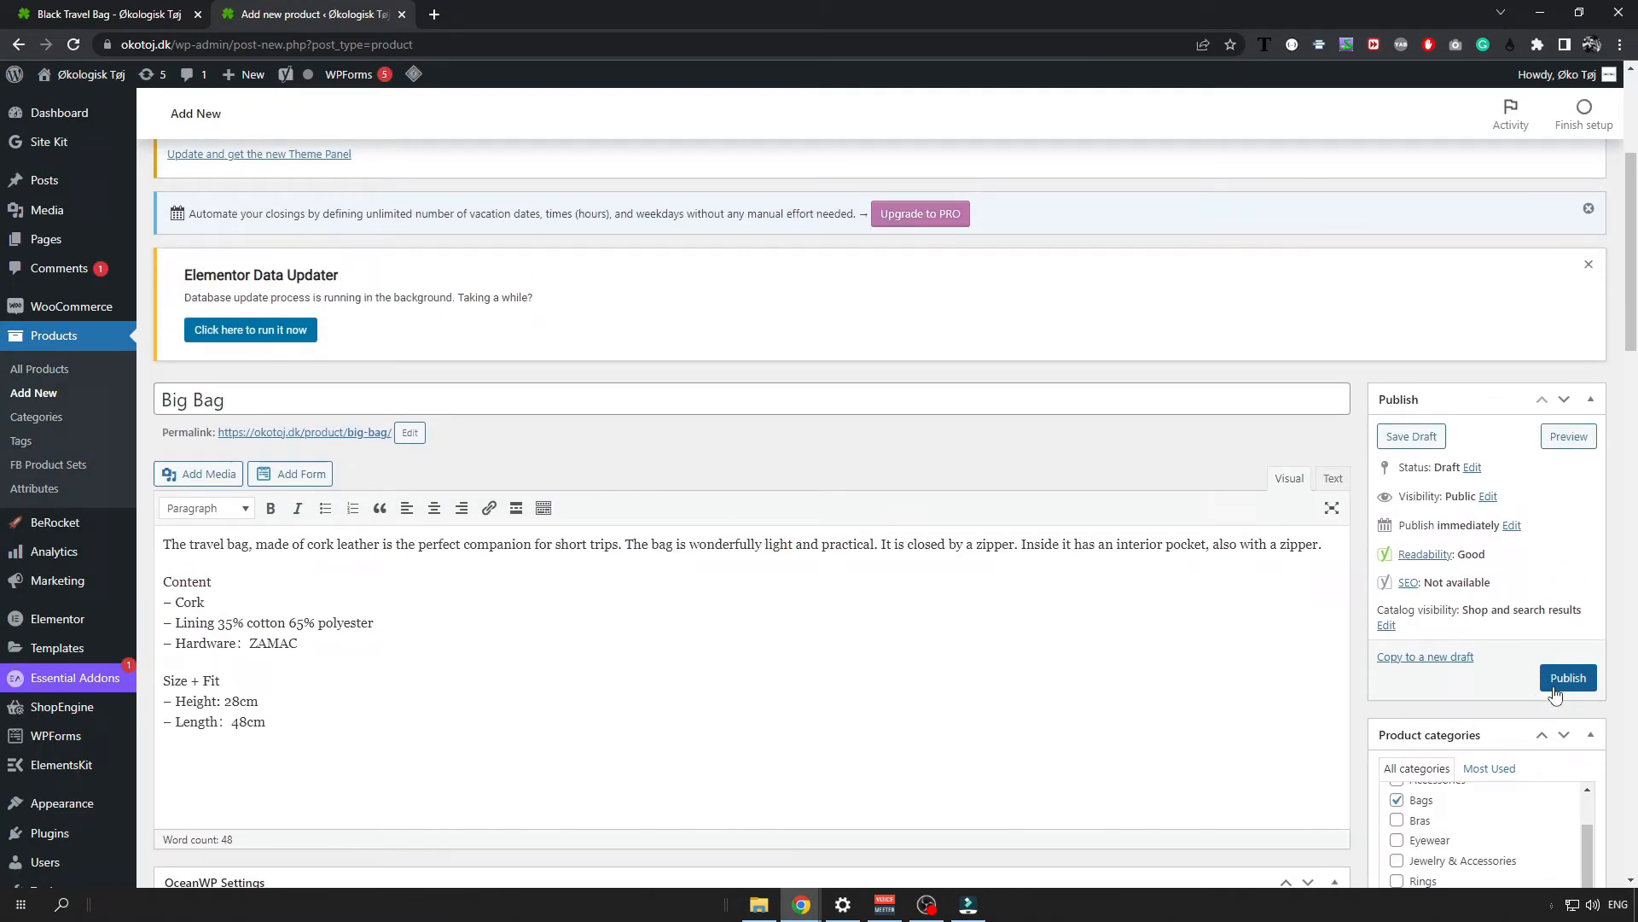
left_click(1568, 676)
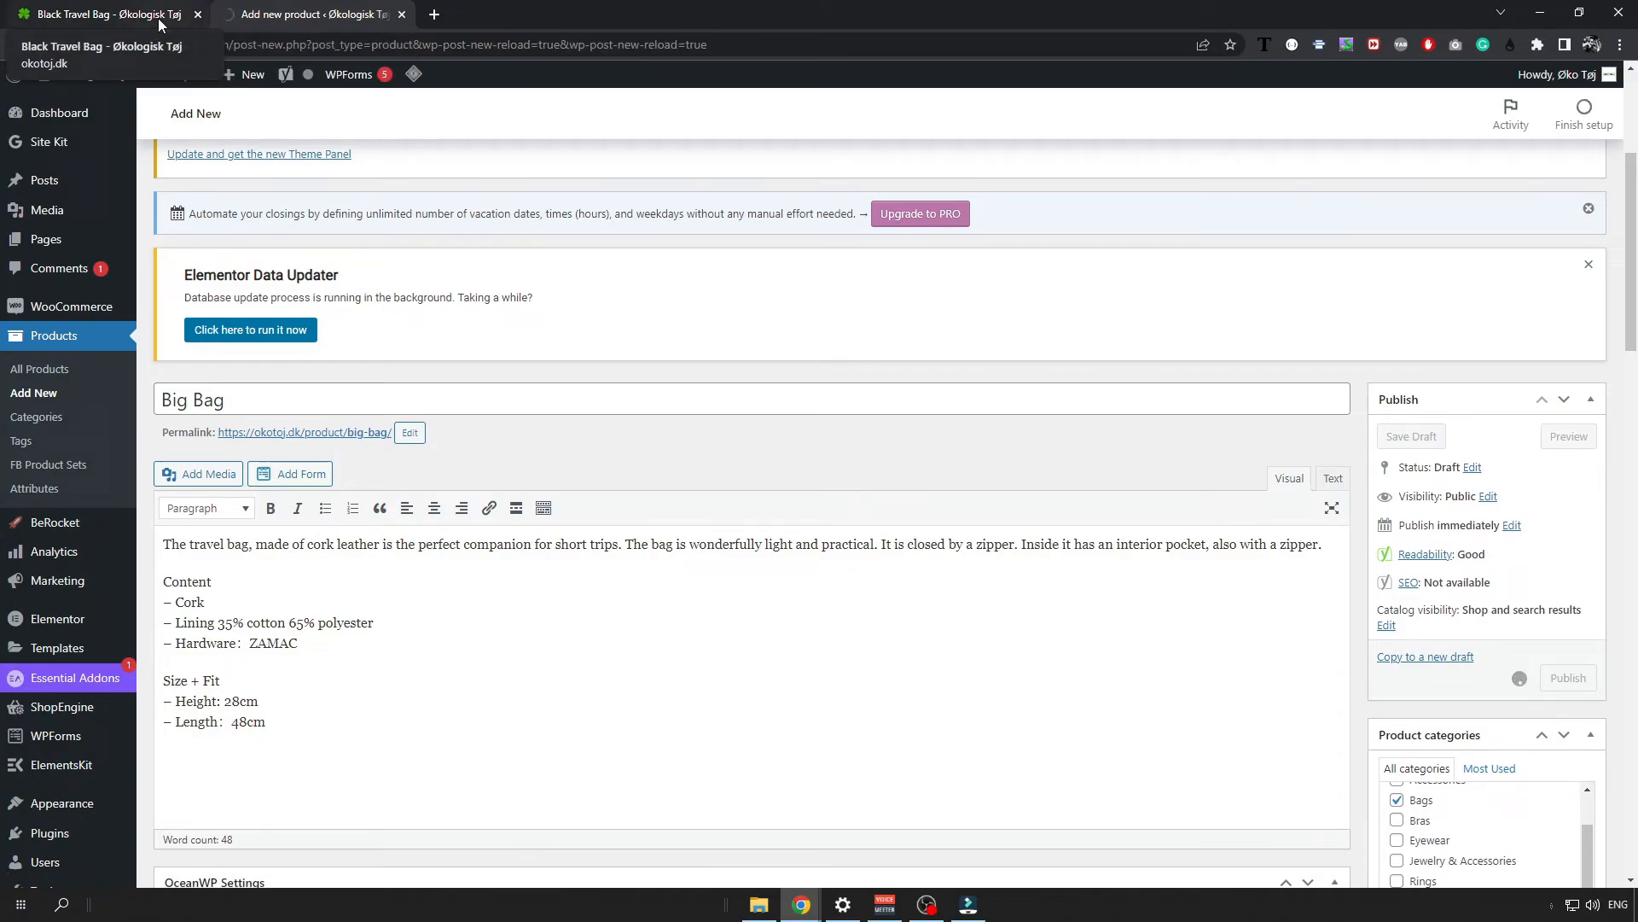
left_click(99, 13)
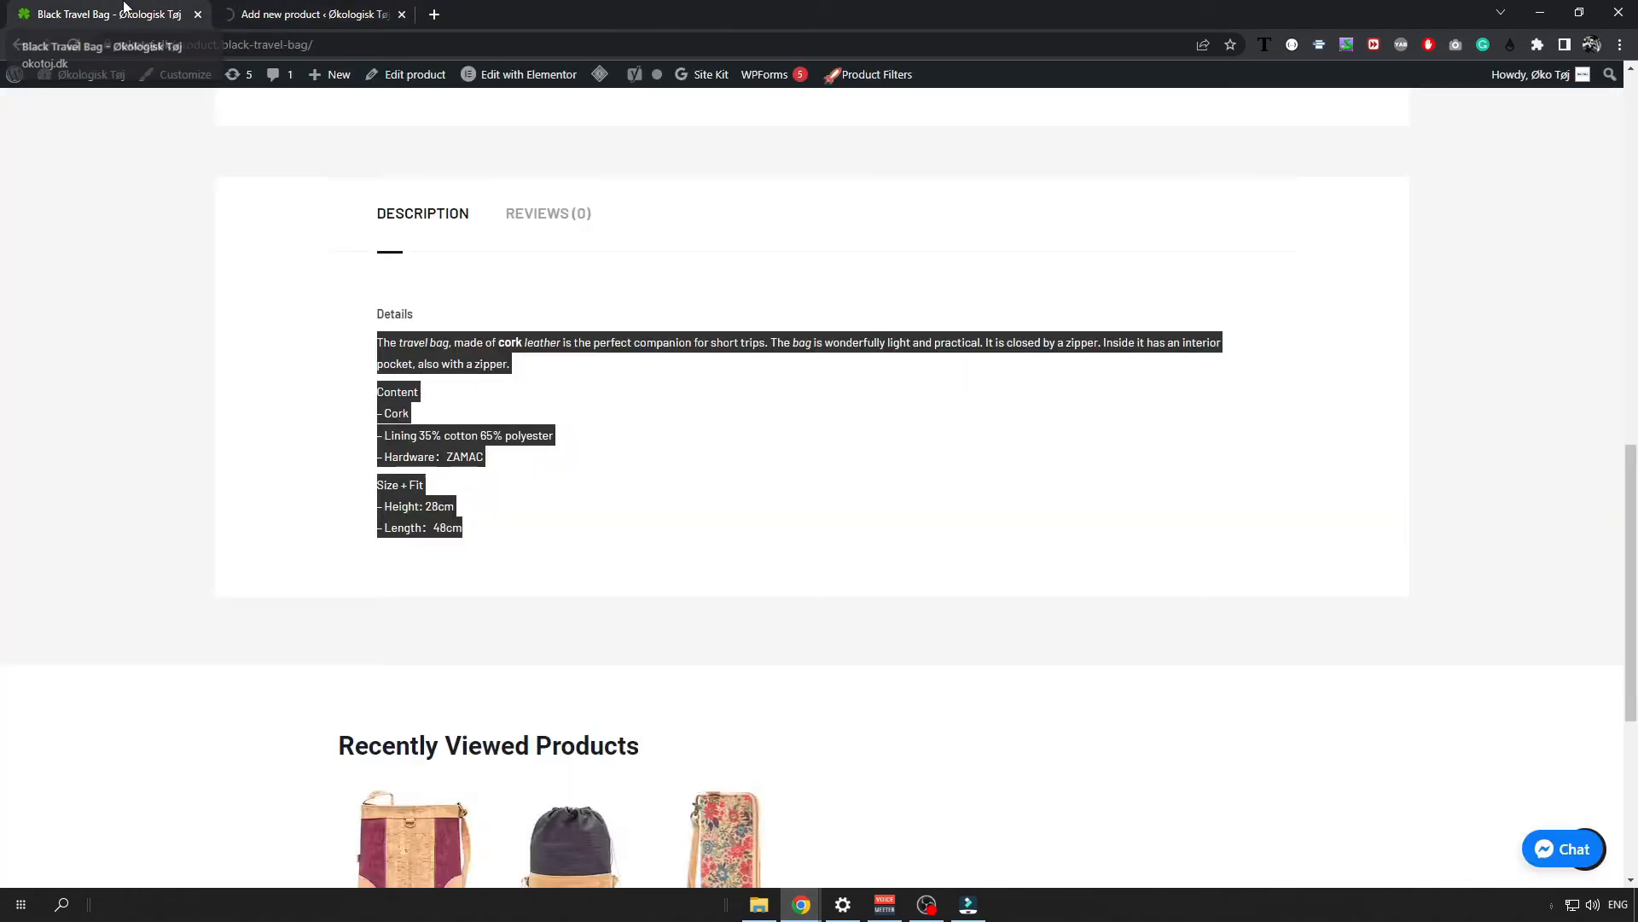
scroll("up", 3)
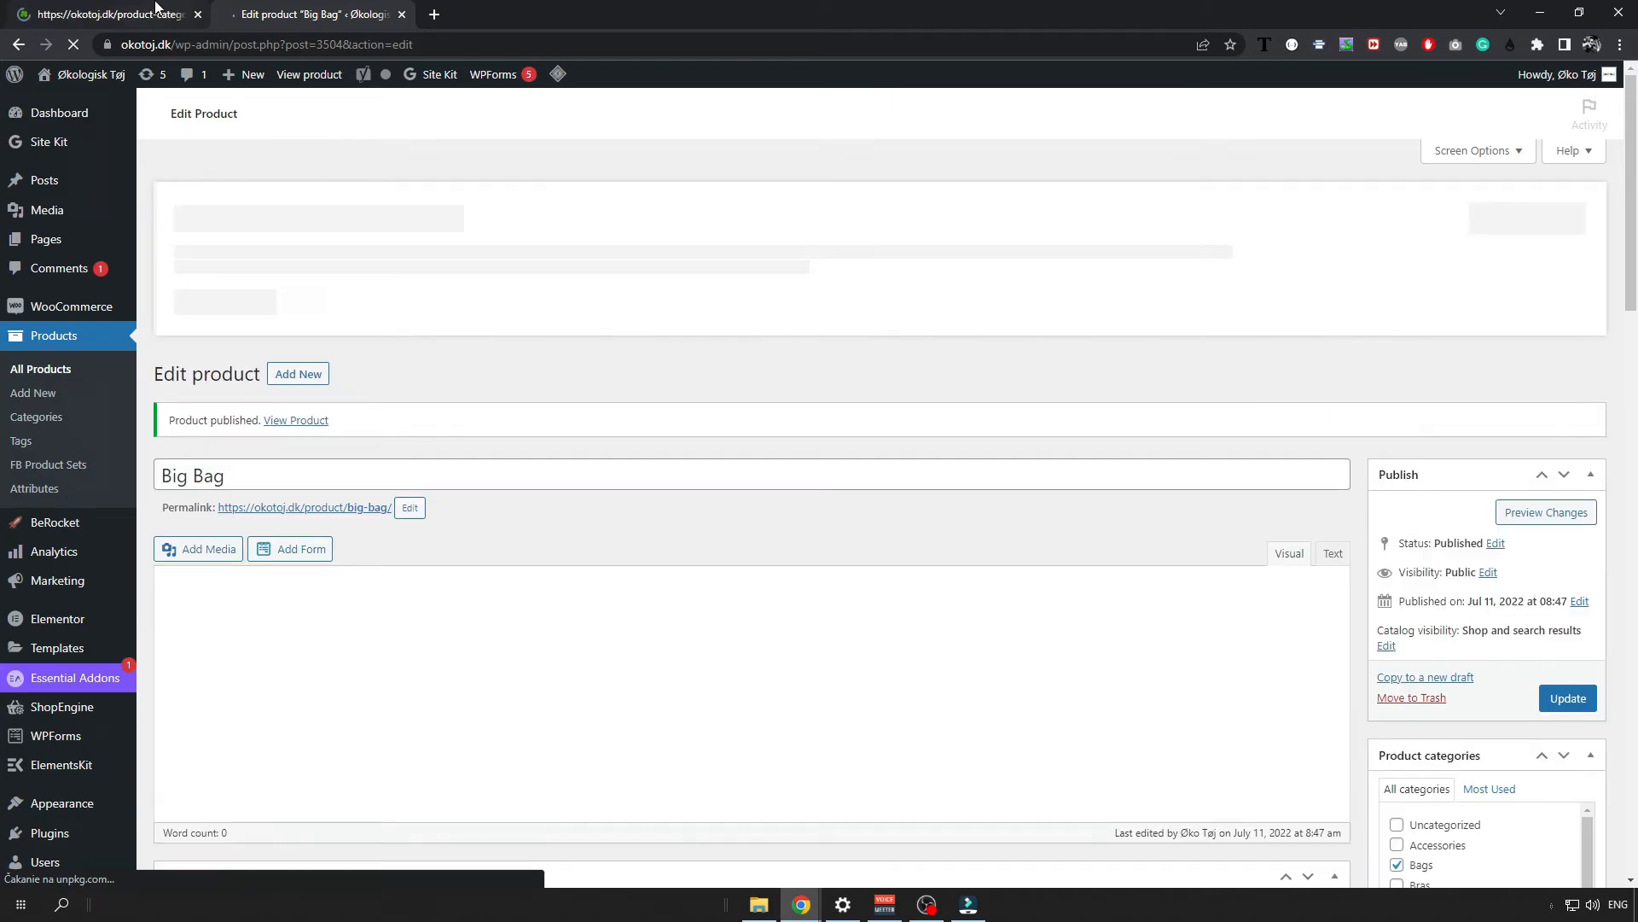
- Browse the Bags category and view the Big Bag product page
left_click(104, 14)
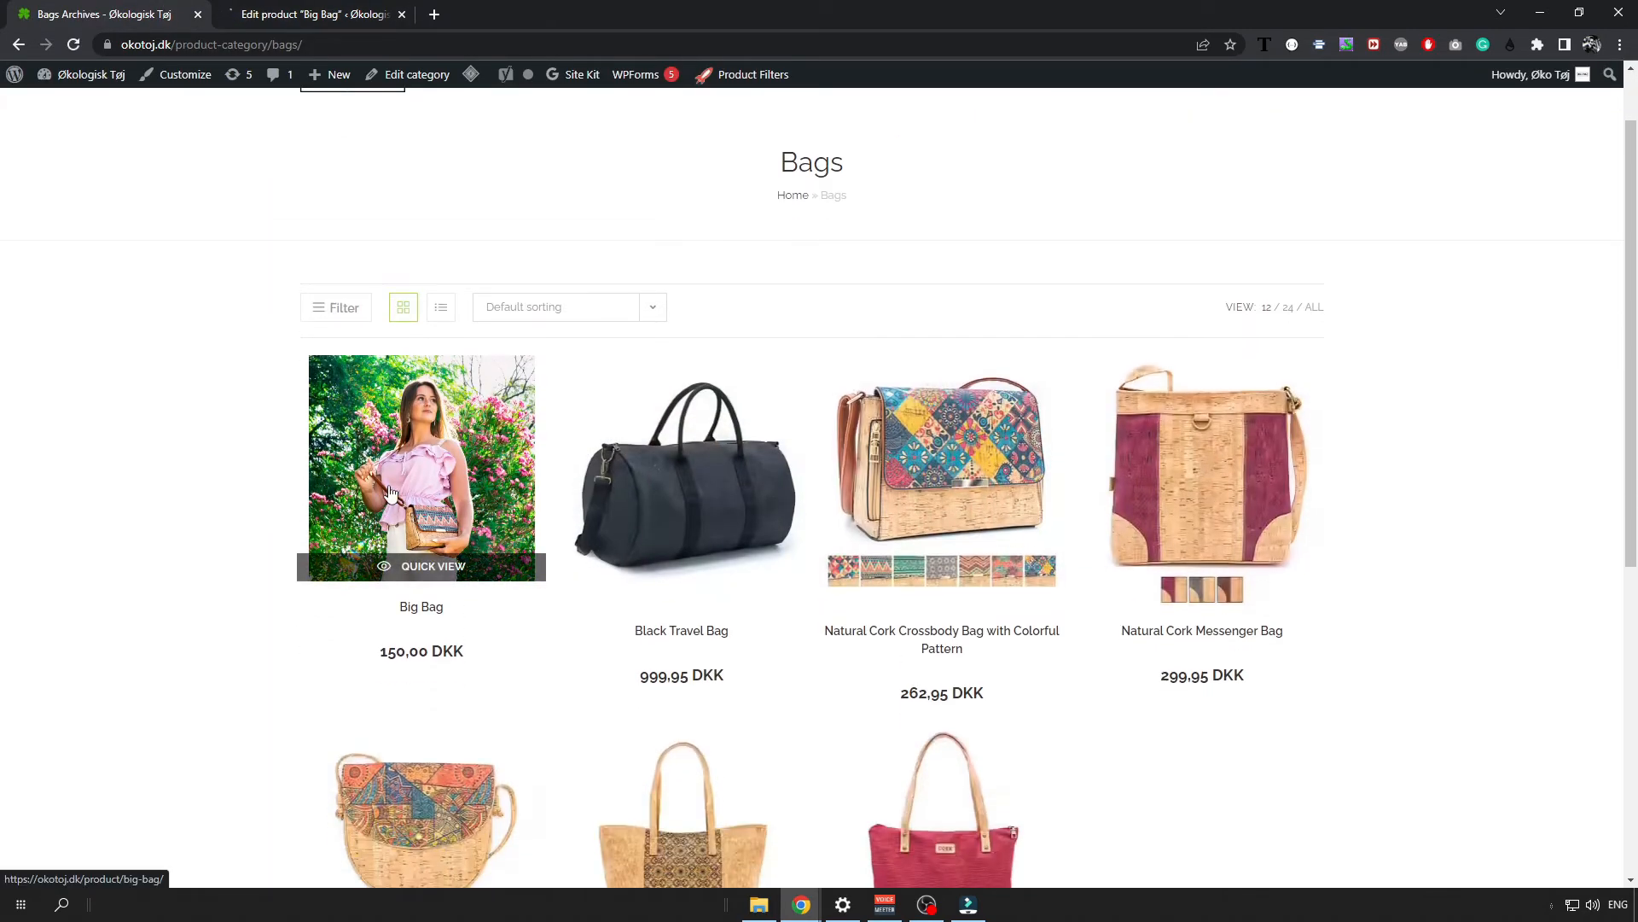
left_click(420, 466)
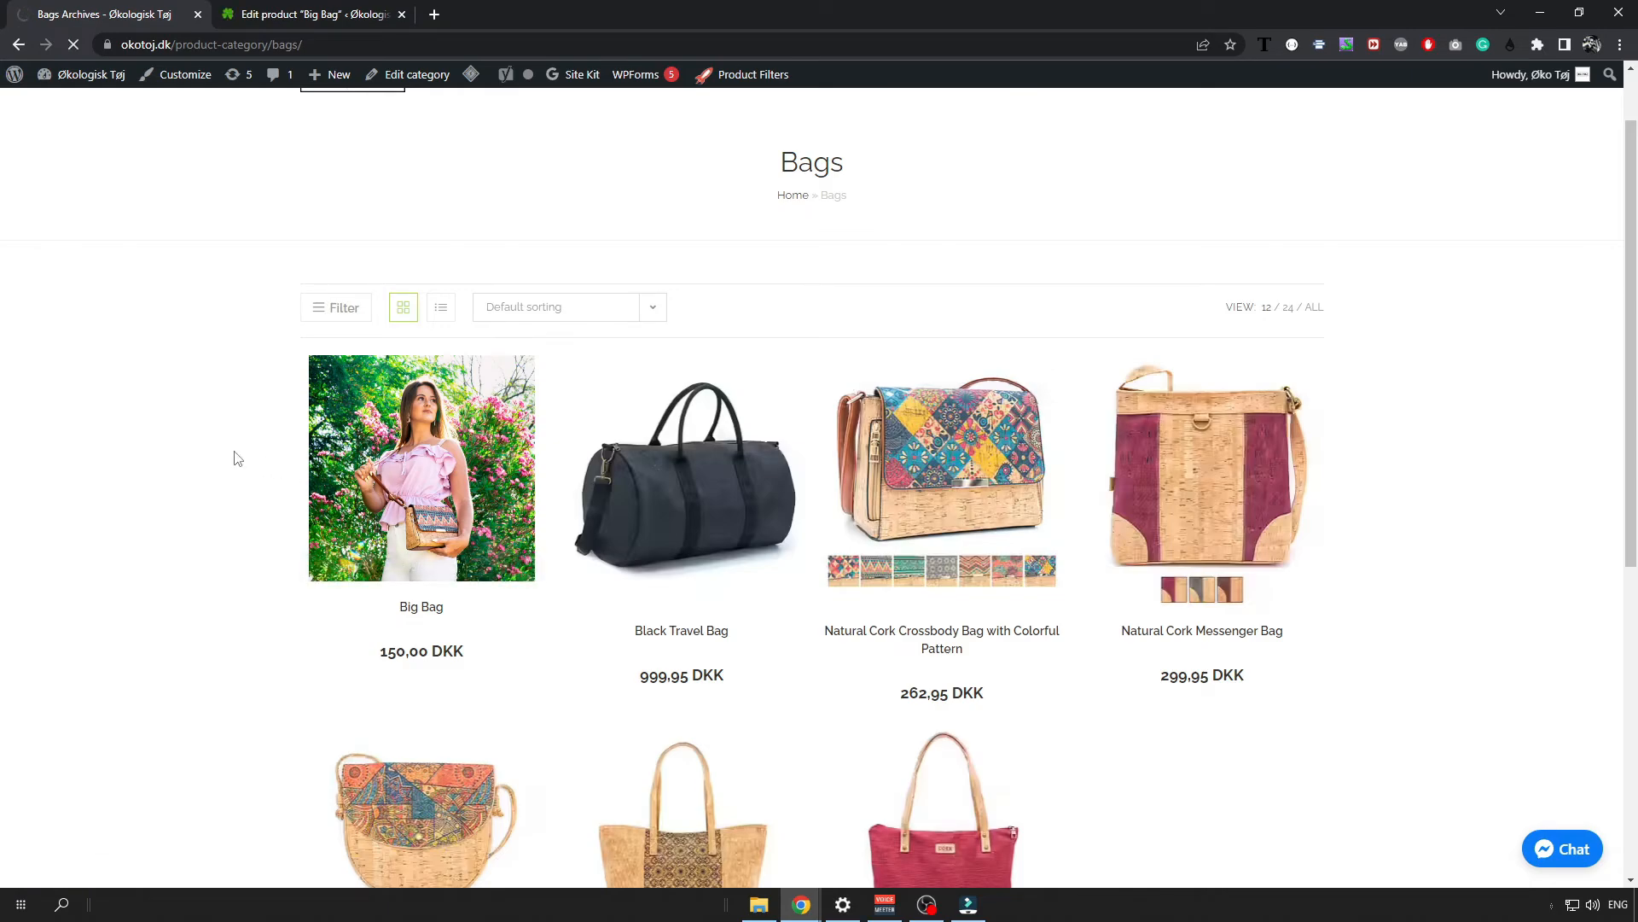
left_click(420, 466)
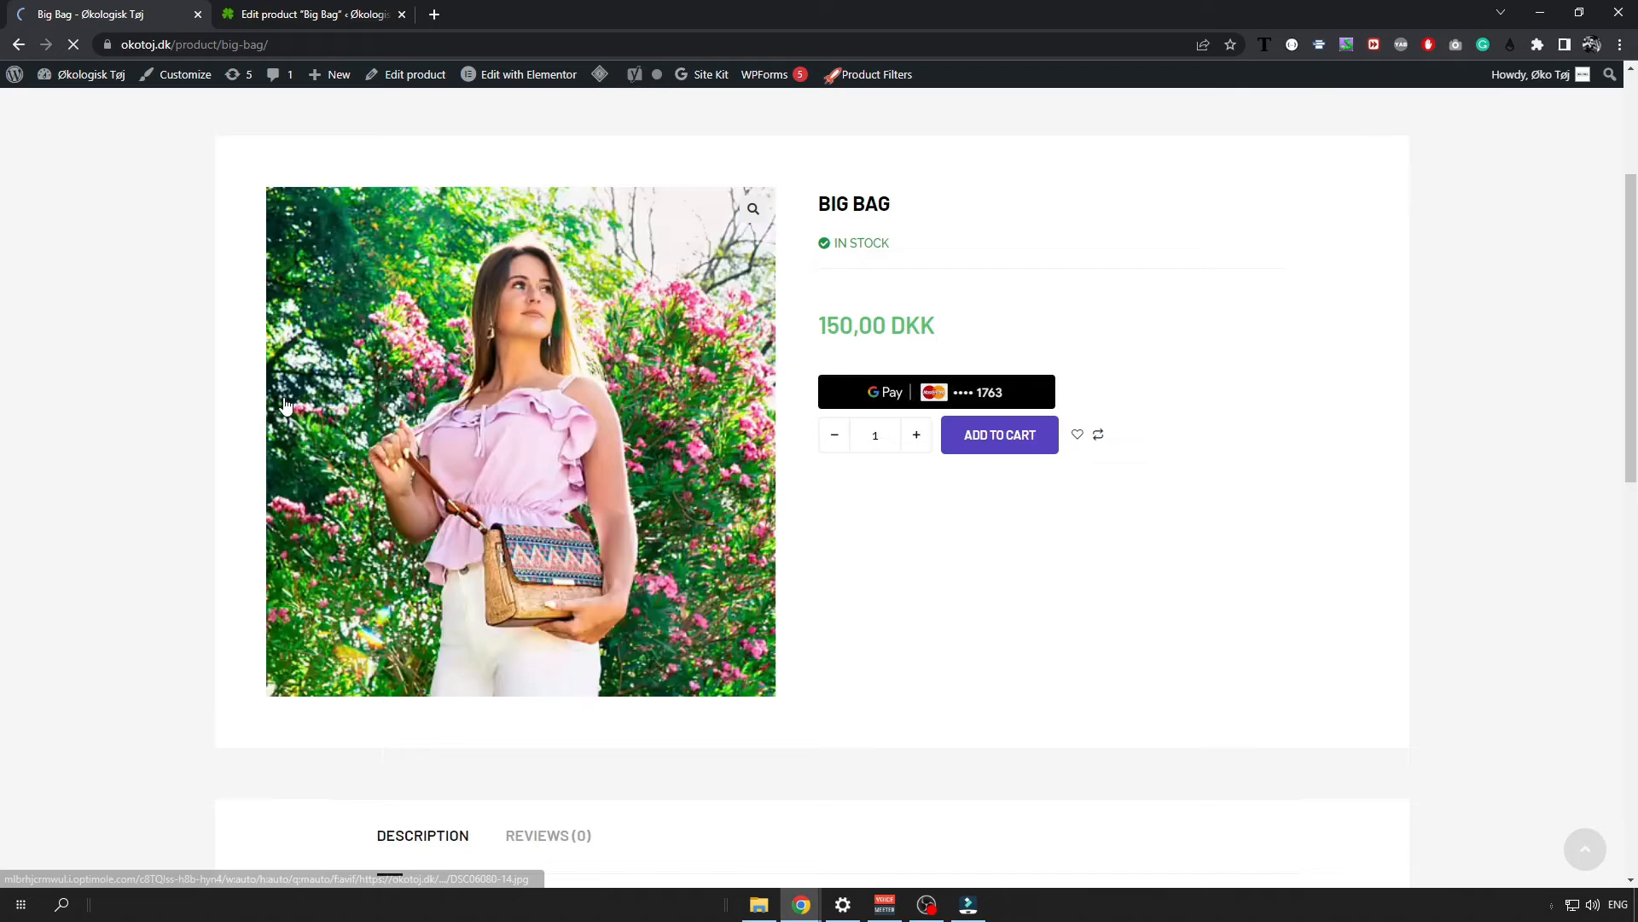
scroll("down", 3)
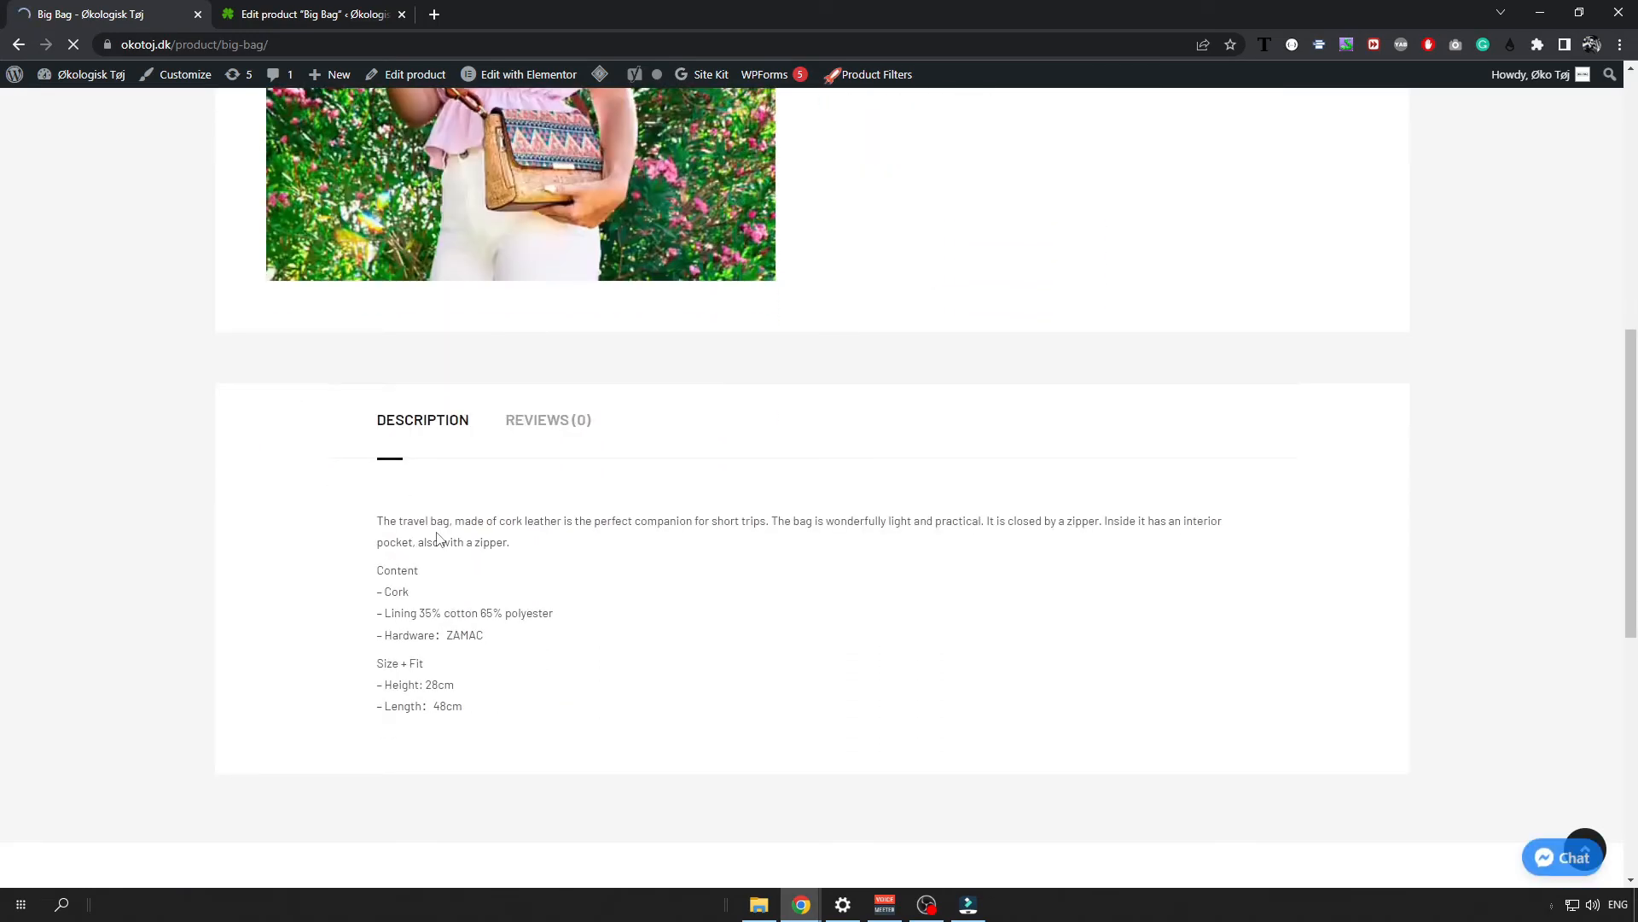
scroll("up", 3)
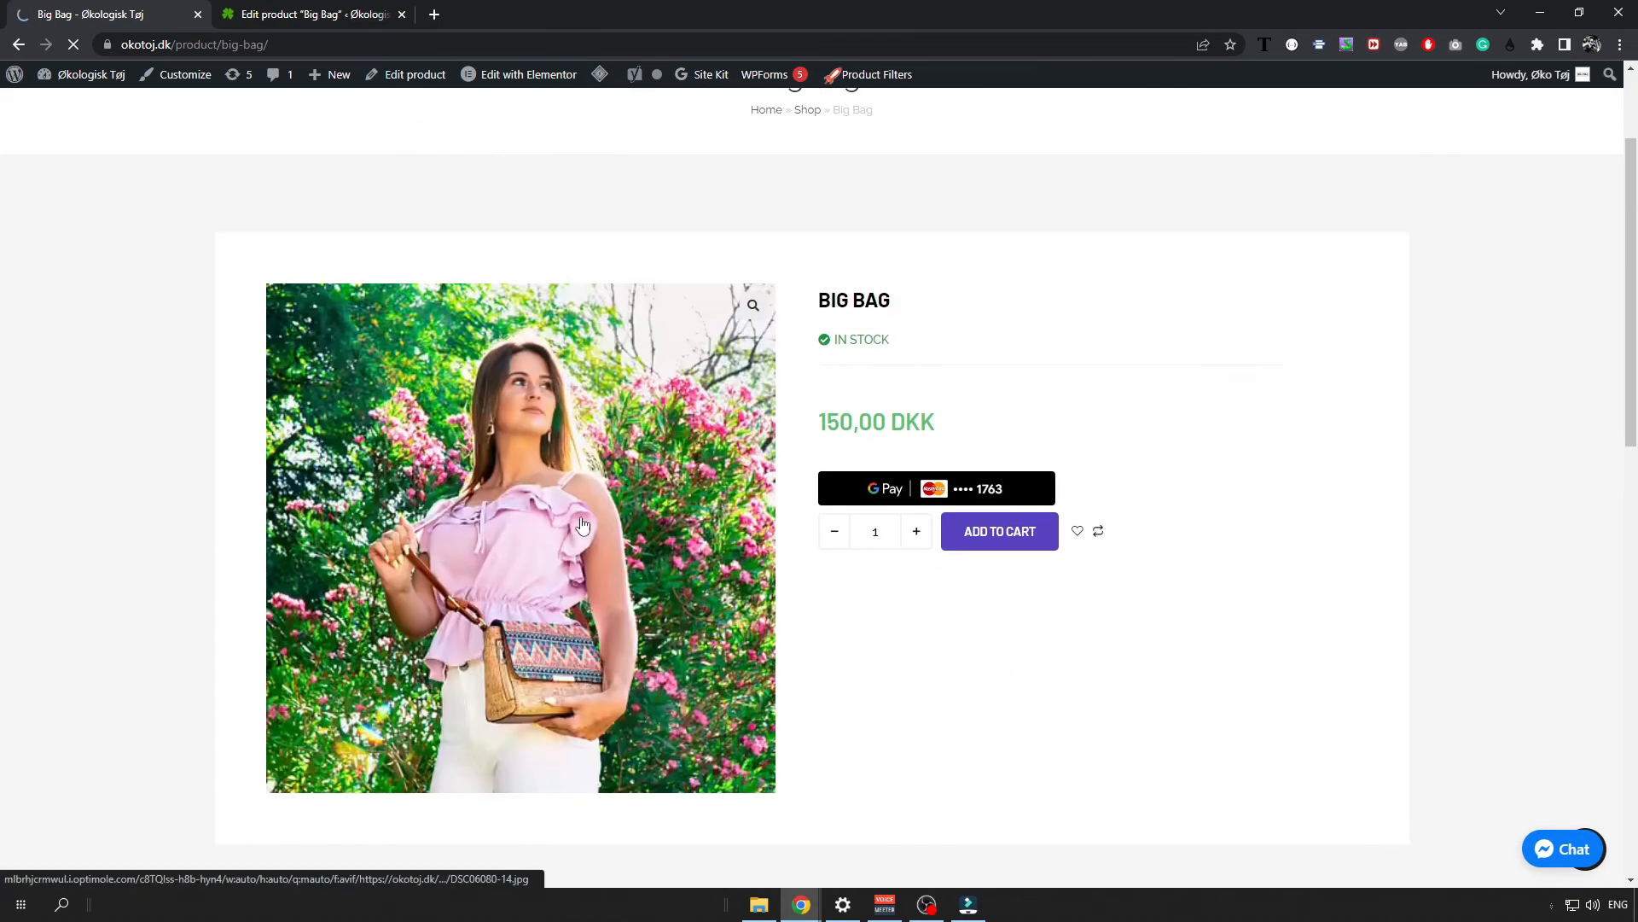
- Add one Big Bag to the cart and view the cart contents
left_click(997, 531)
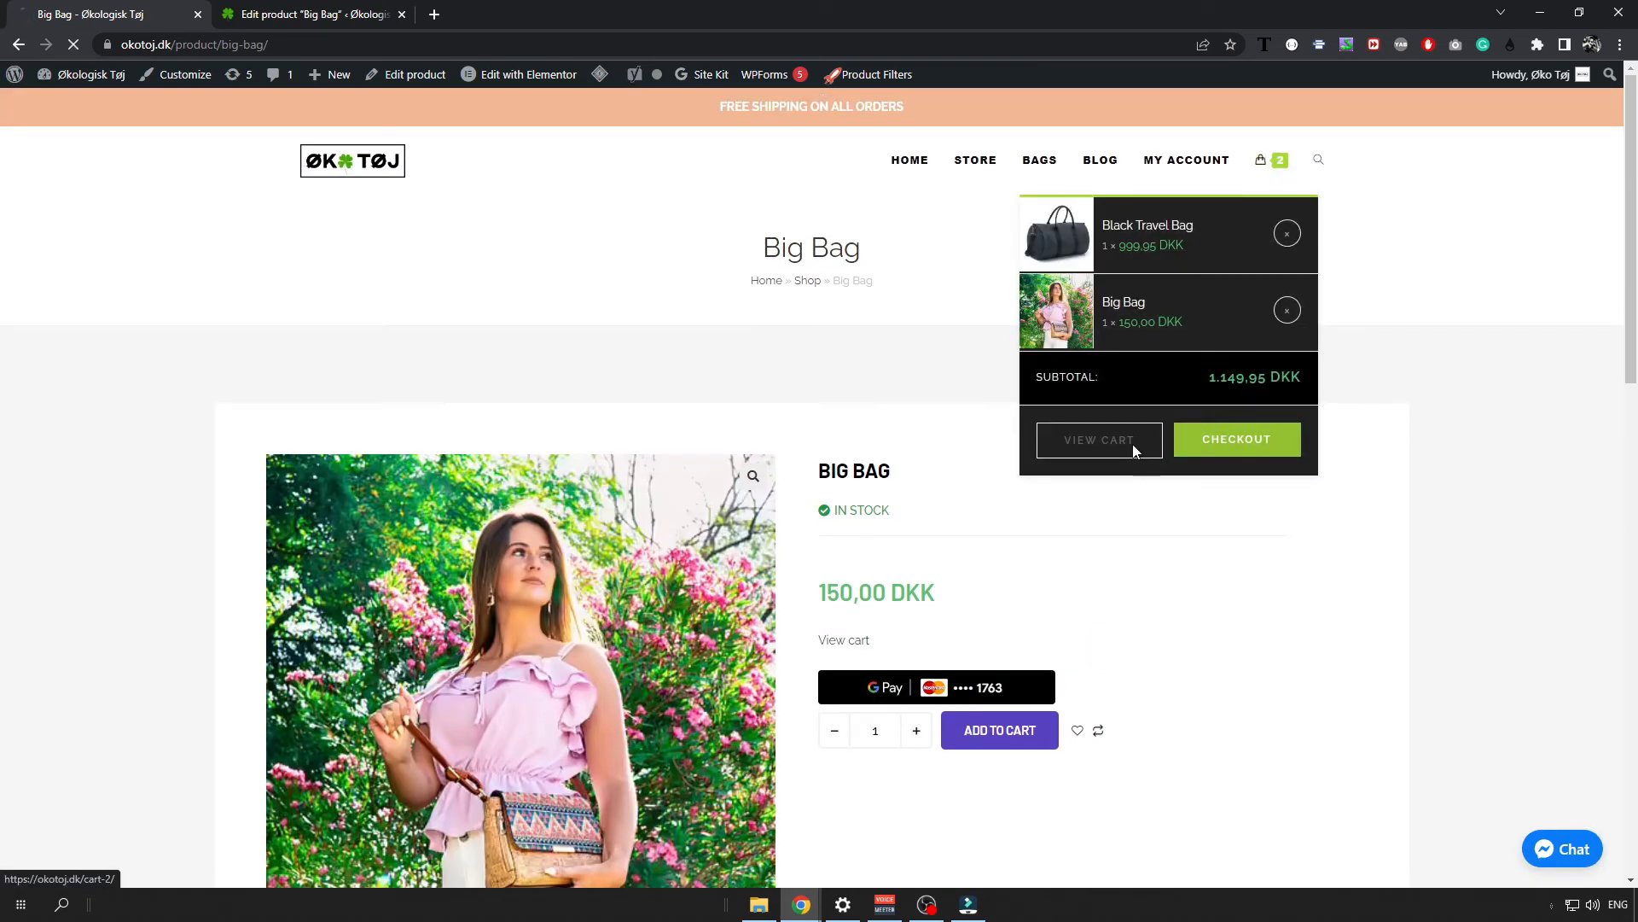
left_click(1098, 438)
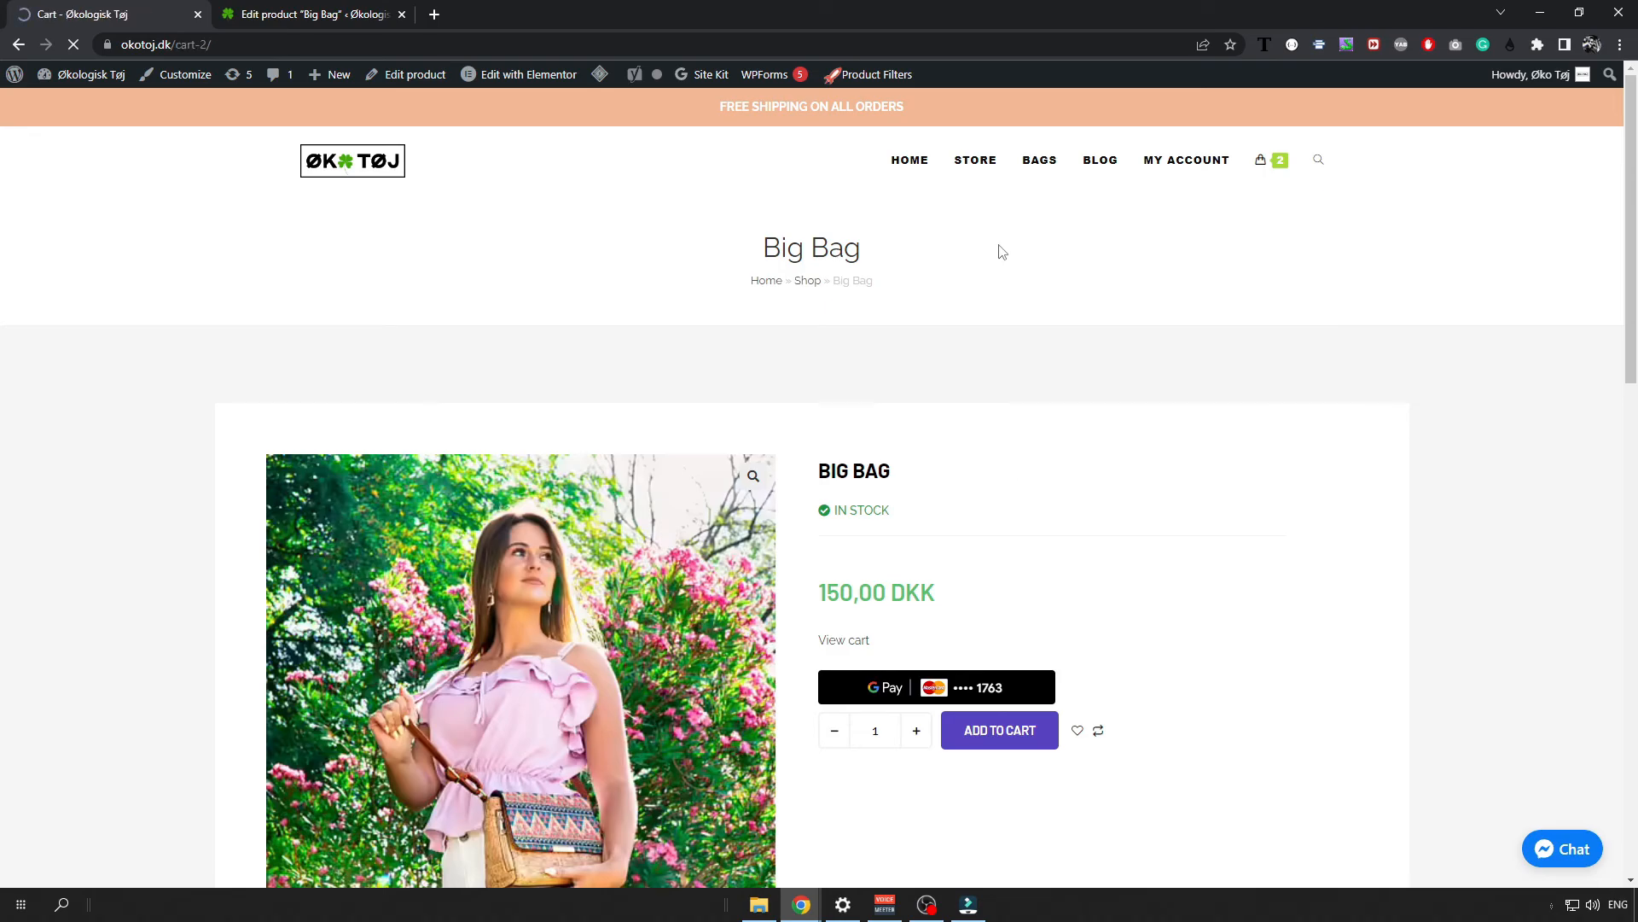